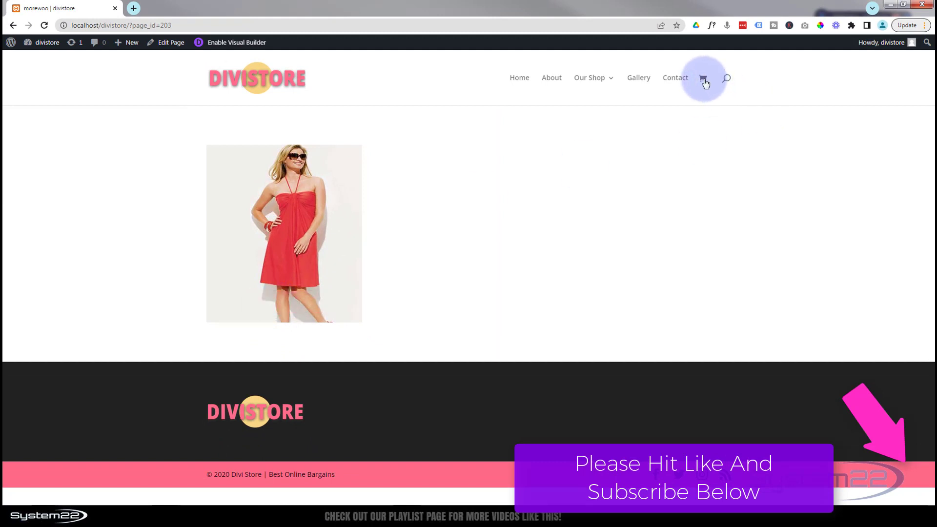
Step: Open the shopping cart in a new tab and switch to it to review the Red Dress
{"action": "left_click", "coordinate": [703, 77]}
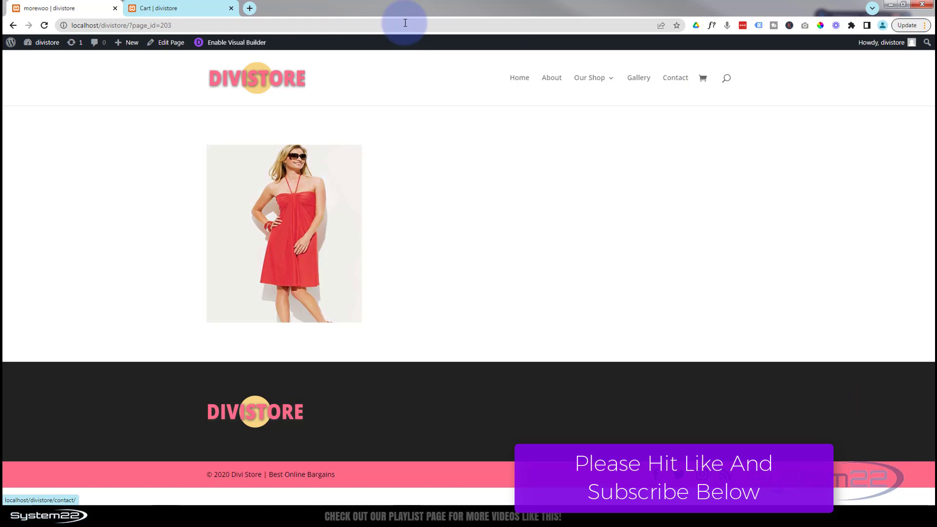
{"action": "left_click", "coordinate": [161, 8]}
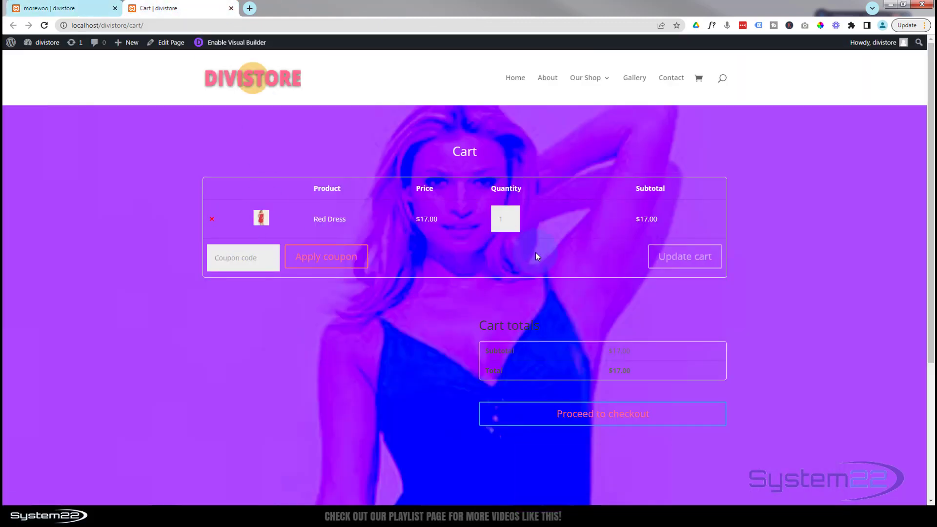
{"action": "mouse_move", "coordinate": [211, 219]}
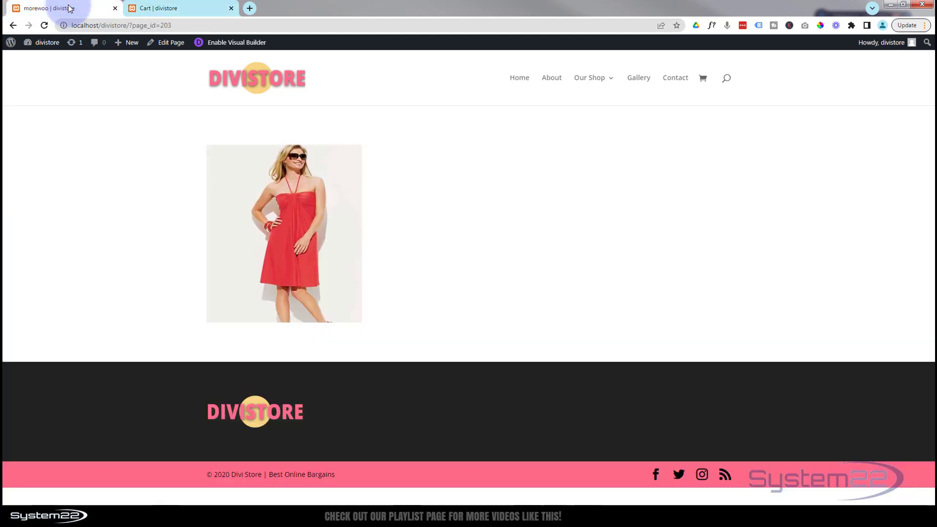
{"action": "mouse_move", "coordinate": [355, 304]}
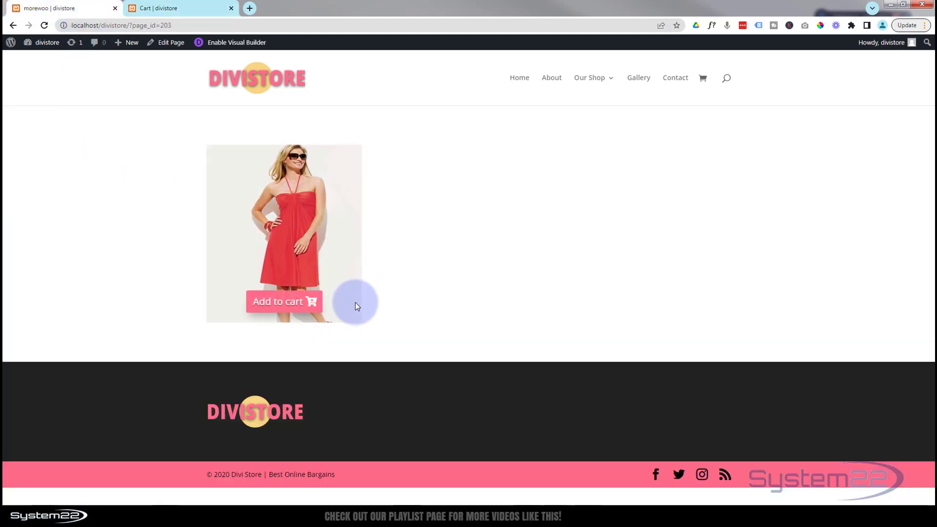
{"action": "mouse_move", "coordinate": [287, 302]}
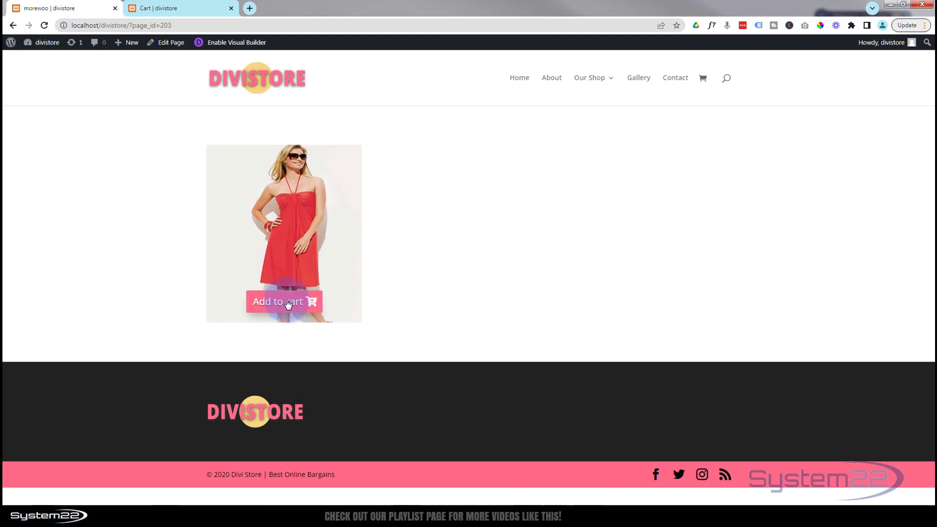
{"action": "mouse_move", "coordinate": [297, 283]}
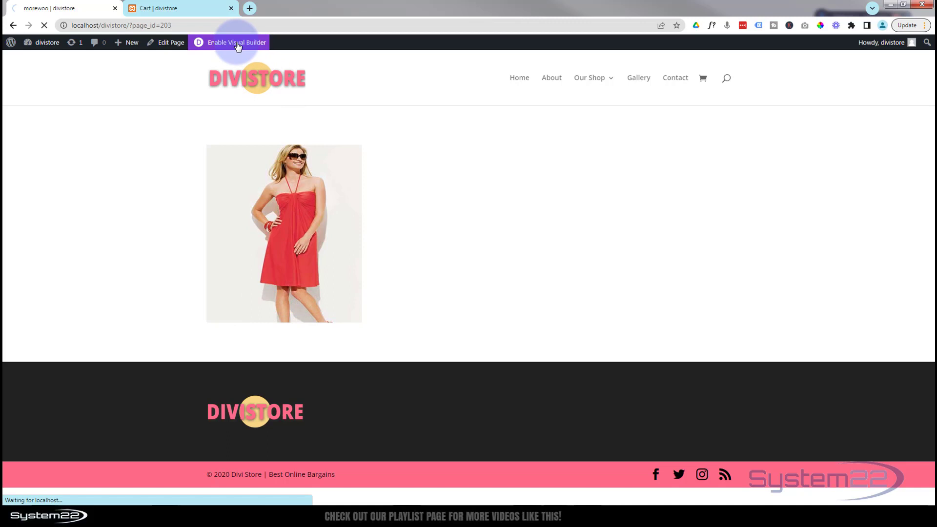
Step: Enable the Visual Builder on the product image page
{"action": "left_click", "coordinate": [235, 43]}
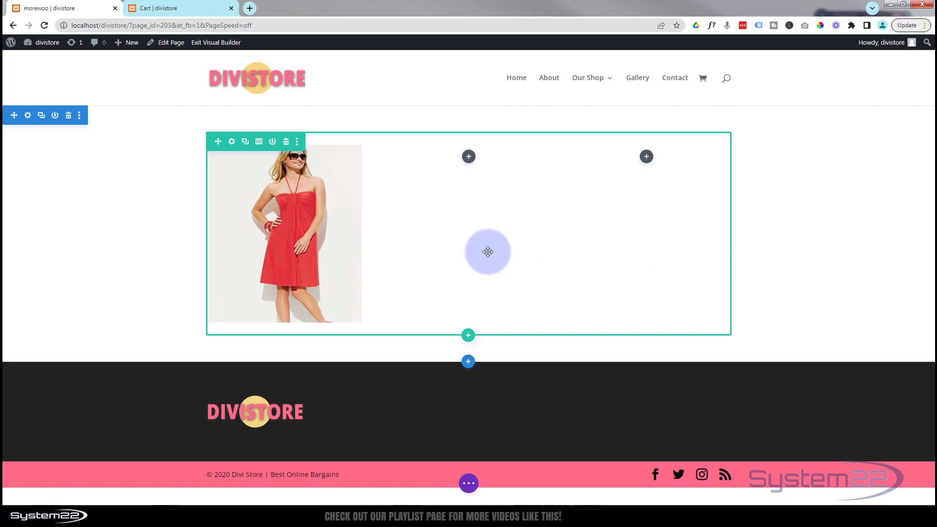
{"action": "mouse_move", "coordinate": [468, 156]}
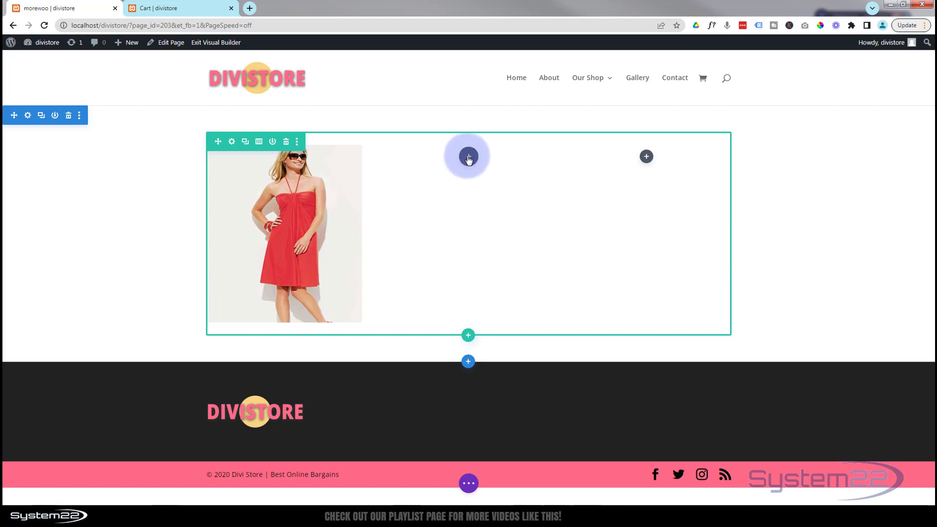
Step: Start inserting a module into the empty middle column and browse to the WooCommerce module group
{"action": "left_click", "coordinate": [468, 157]}
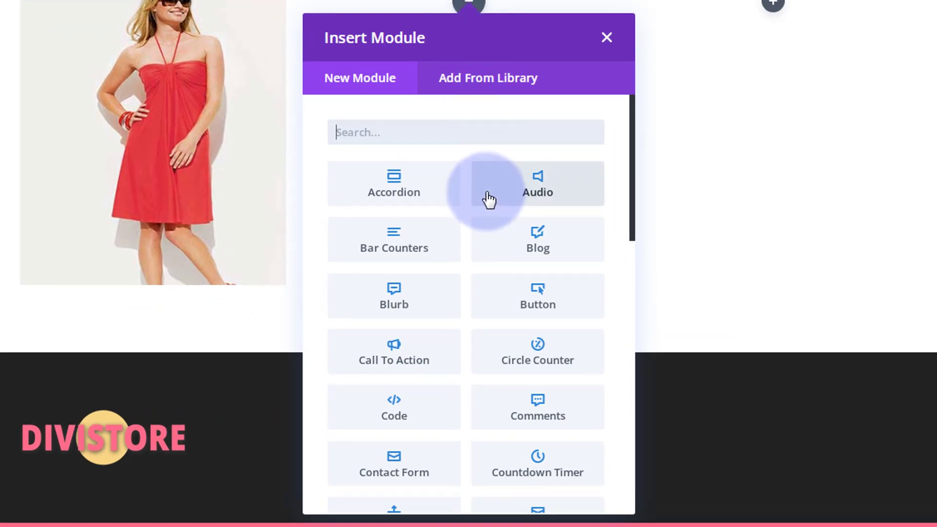
{"action": "scroll", "scroll_direction": "down", "scroll_amount": 3}
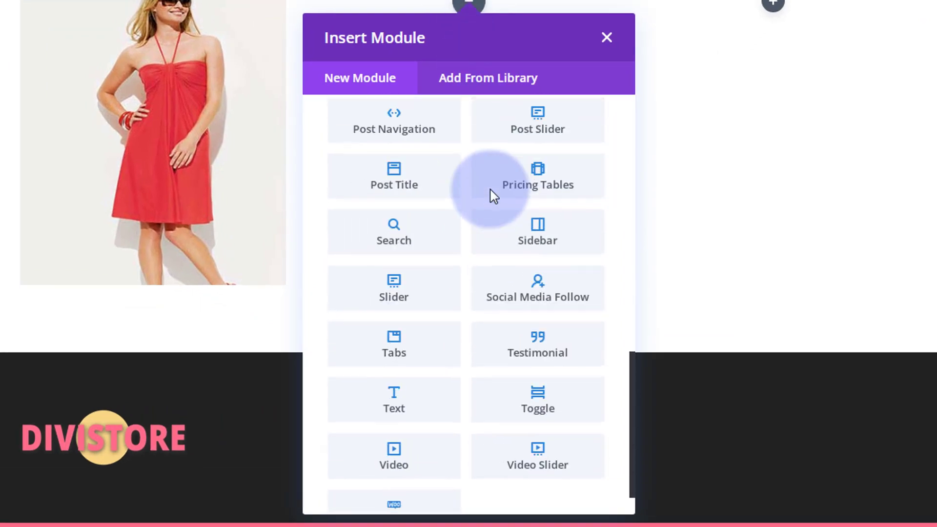
{"action": "scroll", "scroll_direction": "down", "scroll_amount": 3}
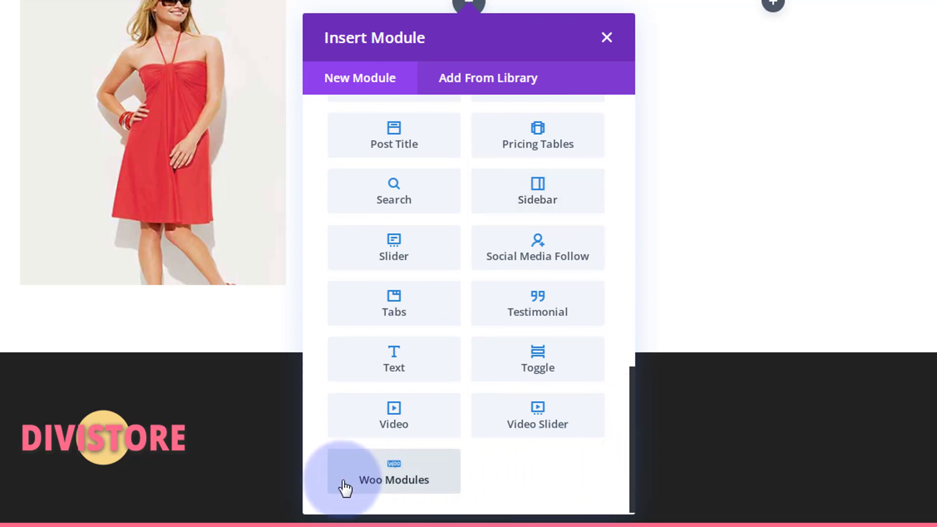
{"action": "mouse_move", "coordinate": [394, 480]}
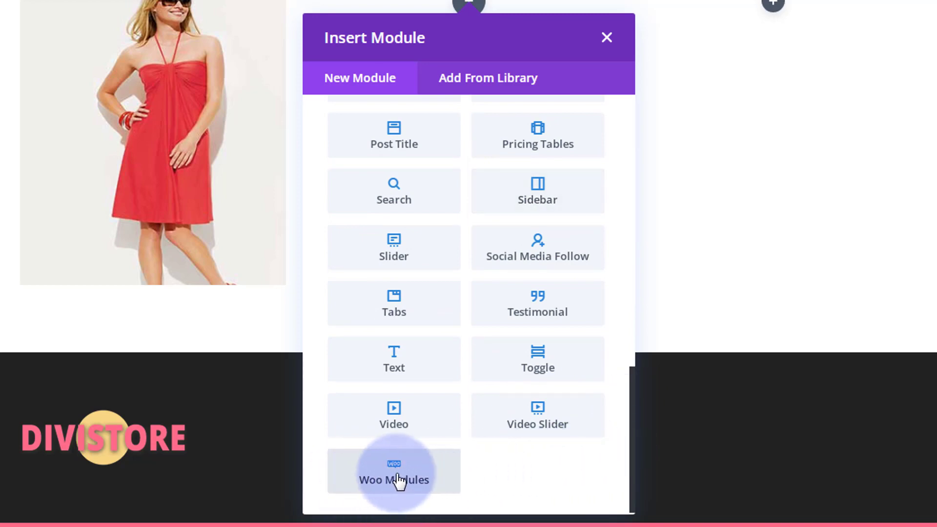
{"action": "left_click", "coordinate": [394, 479]}
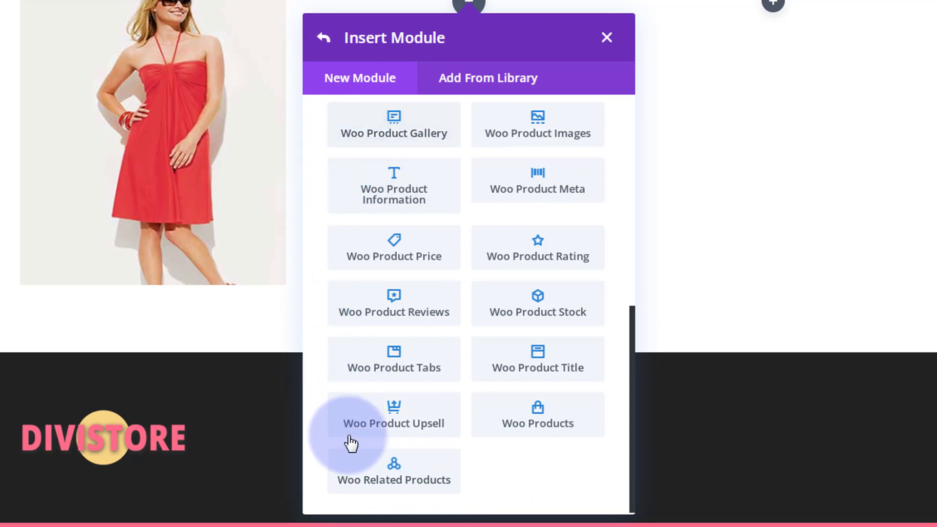
{"action": "scroll", "scroll_direction": "up", "scroll_amount": 3}
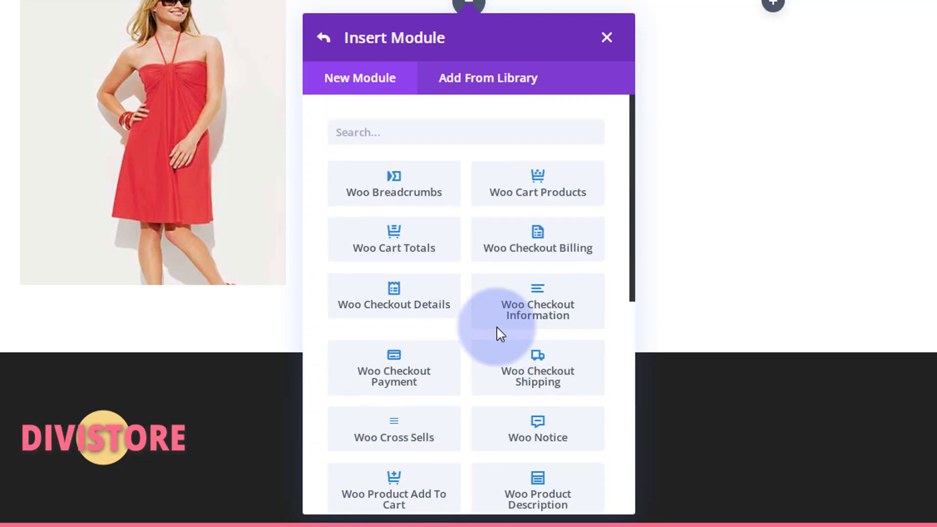
{"action": "scroll", "scroll_direction": "down", "scroll_amount": 3}
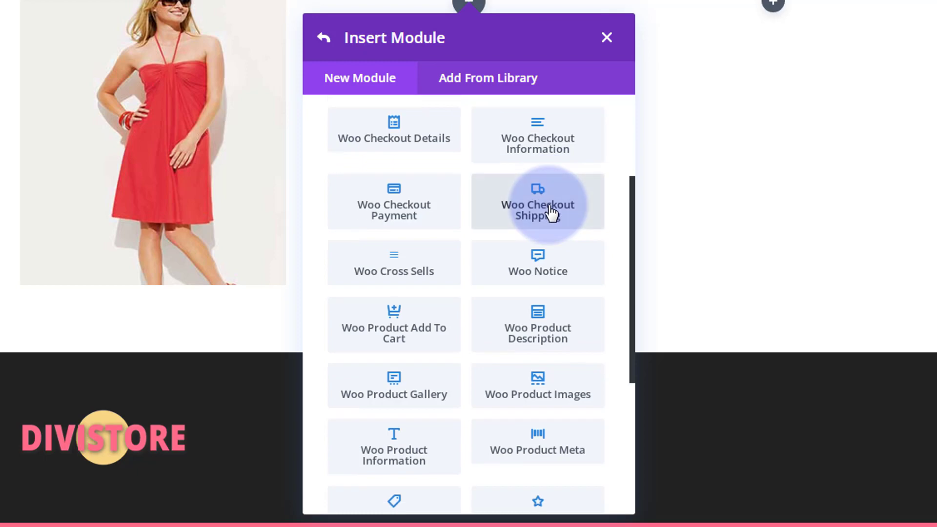
{"action": "mouse_move", "coordinate": [379, 333]}
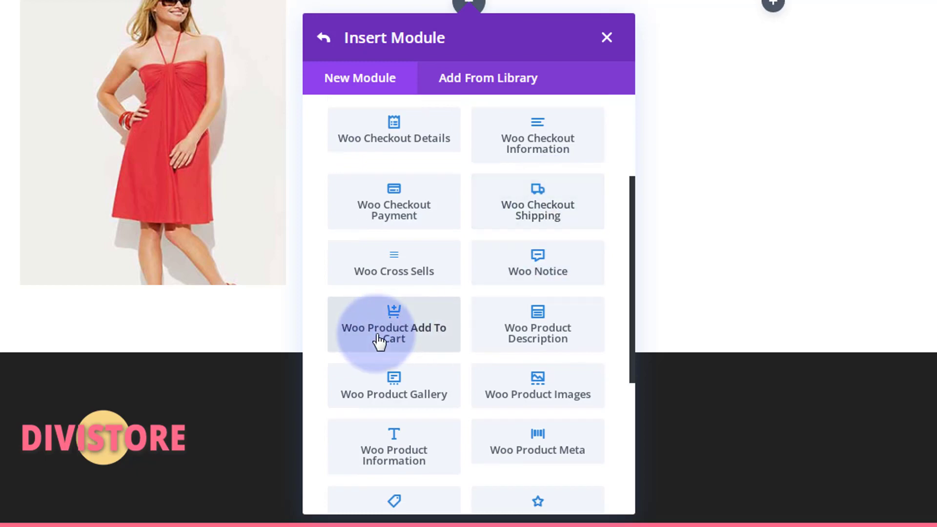
Step: Insert a Woo Product Add To Cart module and set its product to Blue Dress
{"action": "left_click", "coordinate": [393, 324]}
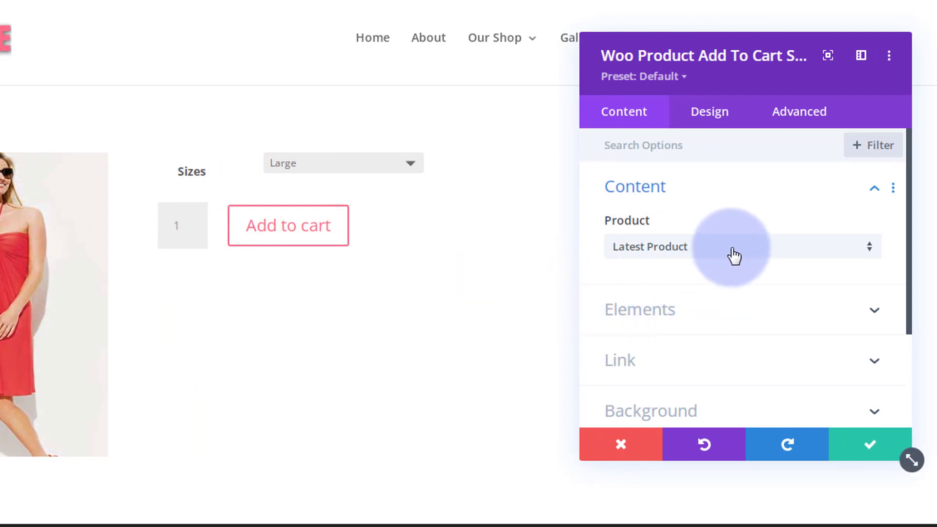
{"action": "mouse_move", "coordinate": [654, 234]}
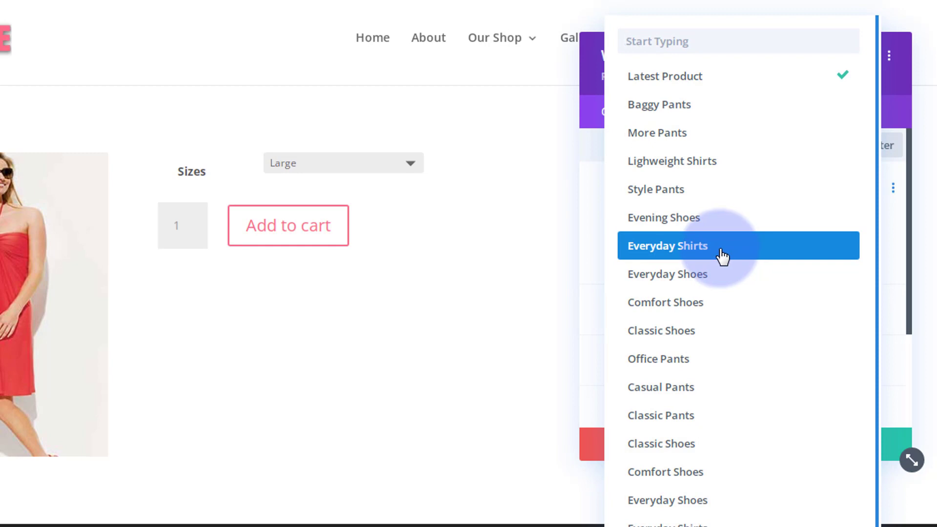
{"action": "type", "text": "blue"}
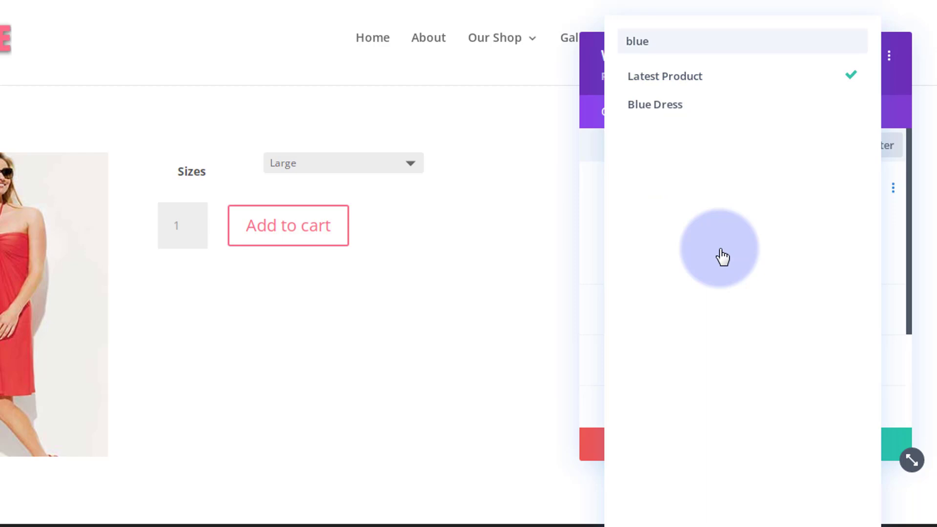
{"action": "mouse_move", "coordinate": [655, 104]}
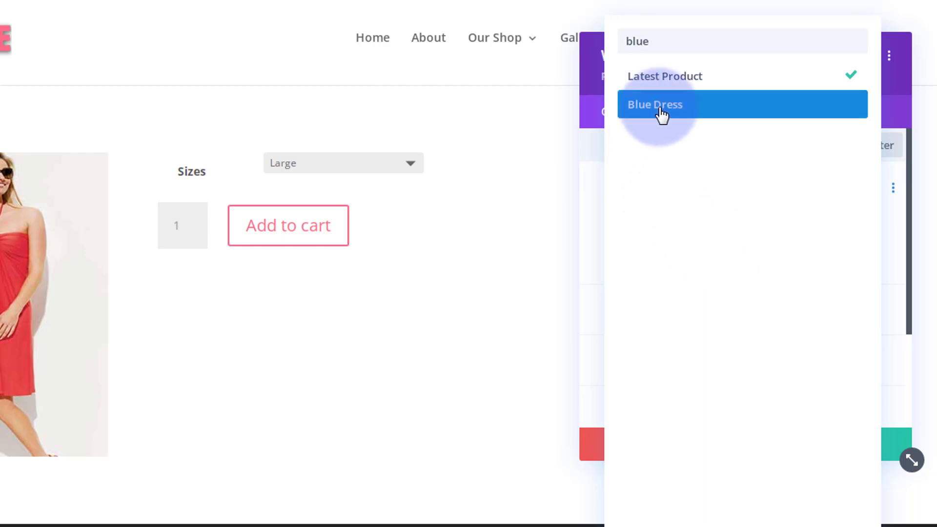
{"action": "left_click", "coordinate": [654, 104]}
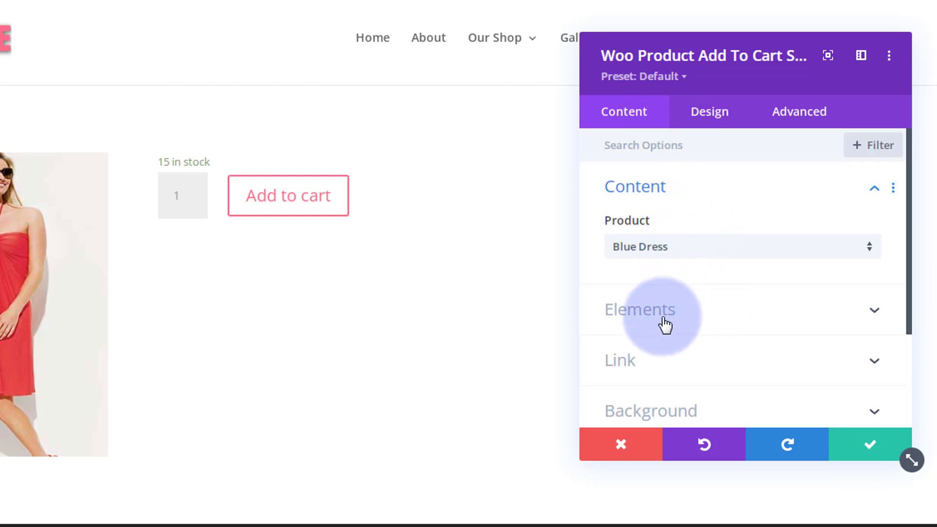
Step: Hide the stock count and the quantity box in the module's element options
{"action": "left_click", "coordinate": [639, 309]}
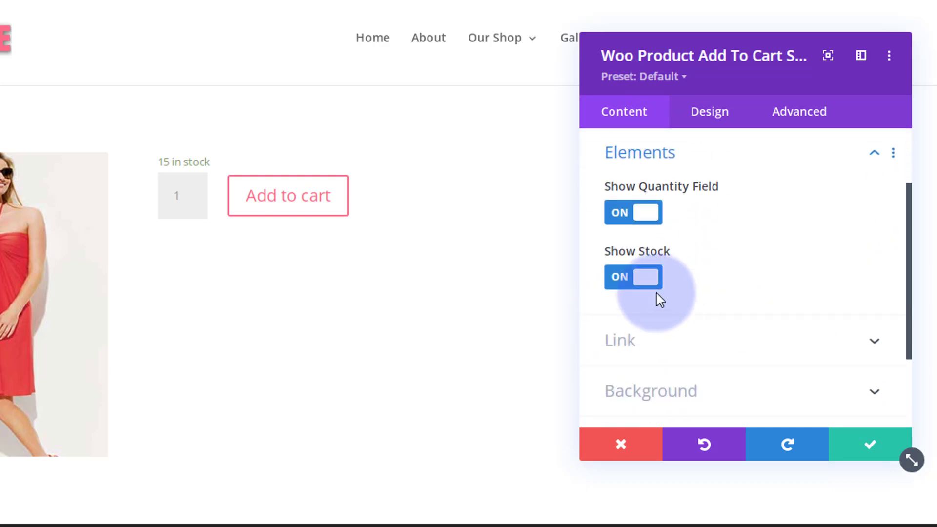
{"action": "mouse_move", "coordinate": [630, 290]}
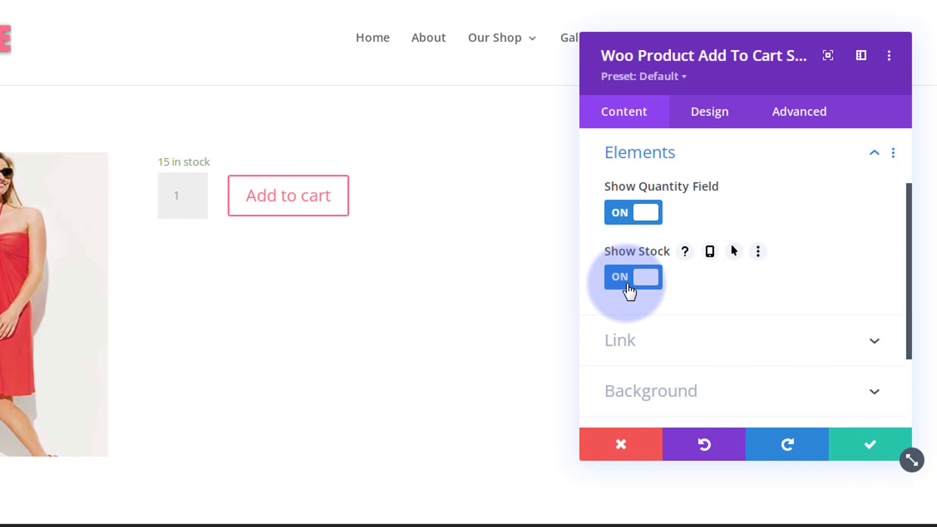
{"action": "left_click", "coordinate": [632, 277]}
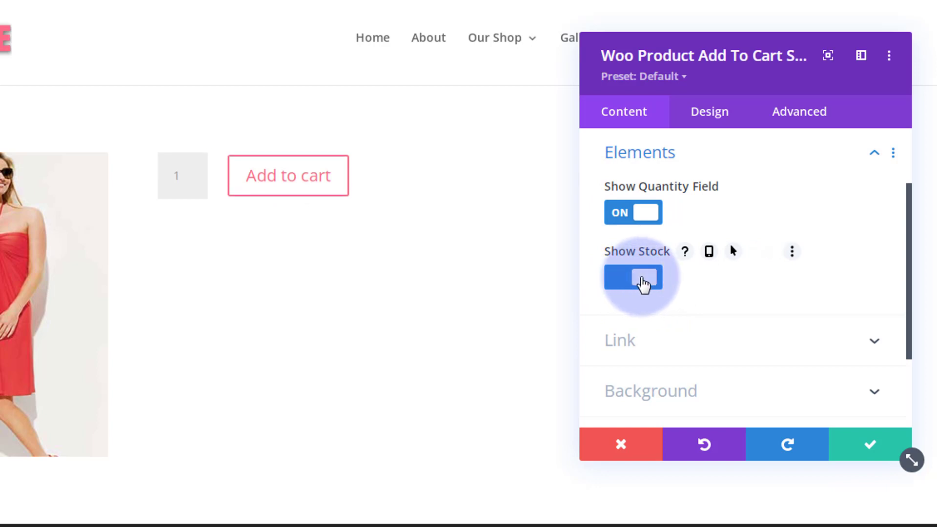
{"action": "left_click", "coordinate": [632, 277]}
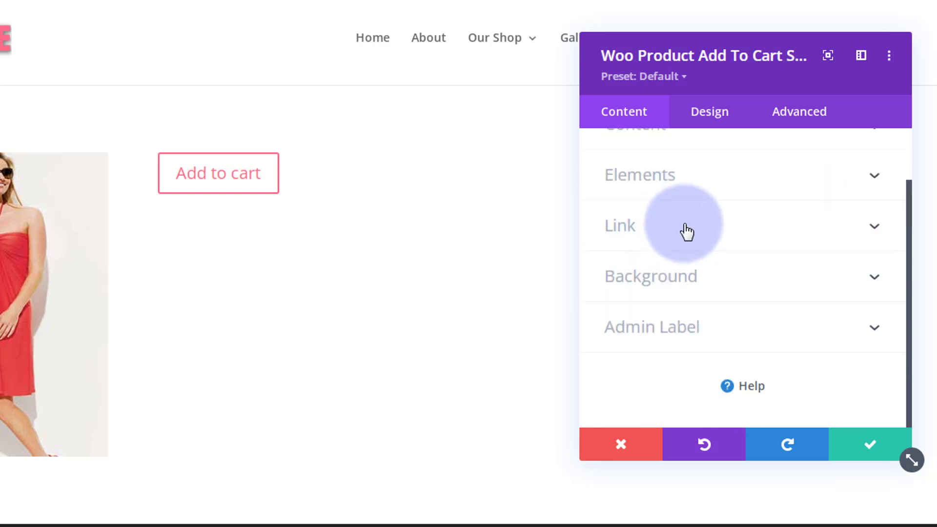
Step: Review the module's link settings, leaving the link URL empty
{"action": "left_click", "coordinate": [620, 226]}
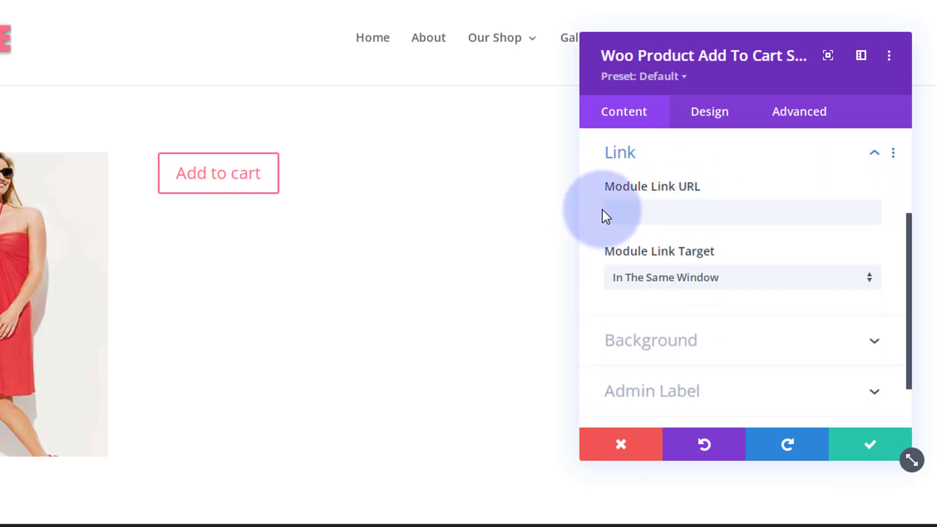
{"action": "left_click", "coordinate": [717, 212]}
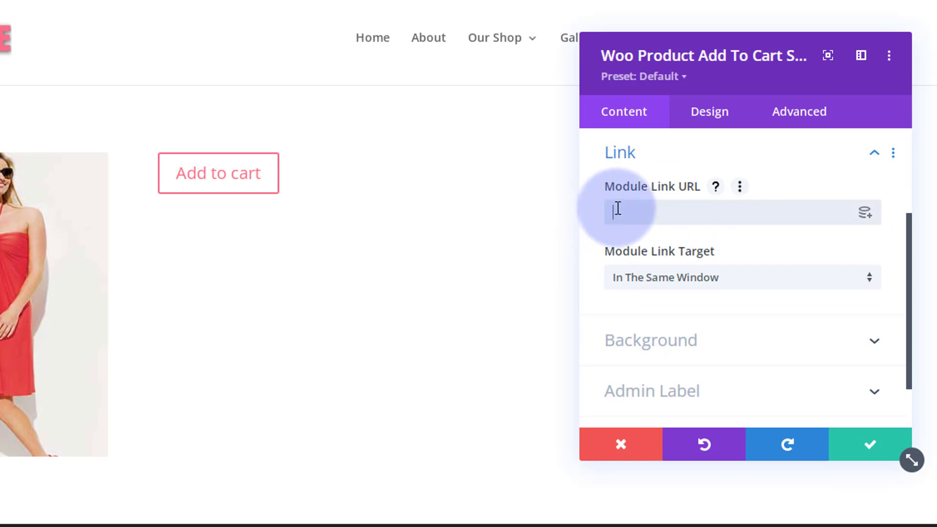
{"action": "mouse_move", "coordinate": [679, 208]}
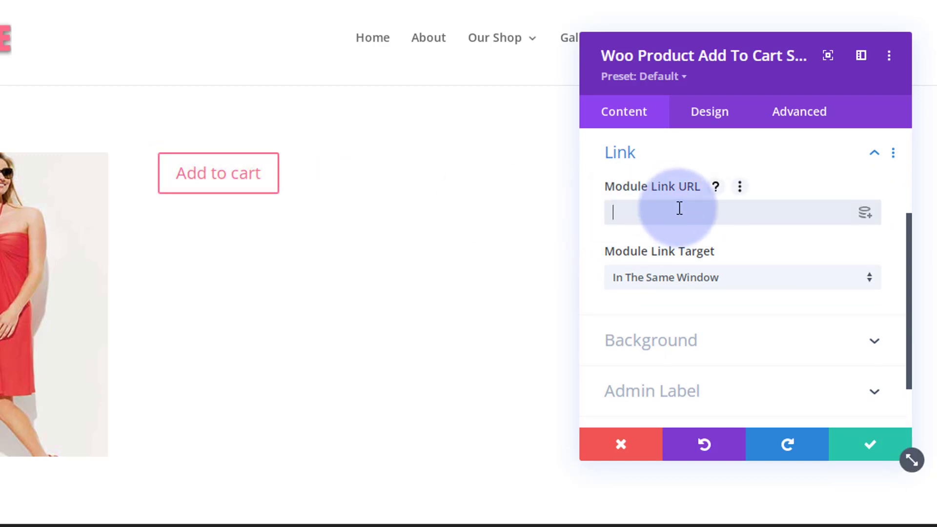
{"action": "mouse_move", "coordinate": [232, 178]}
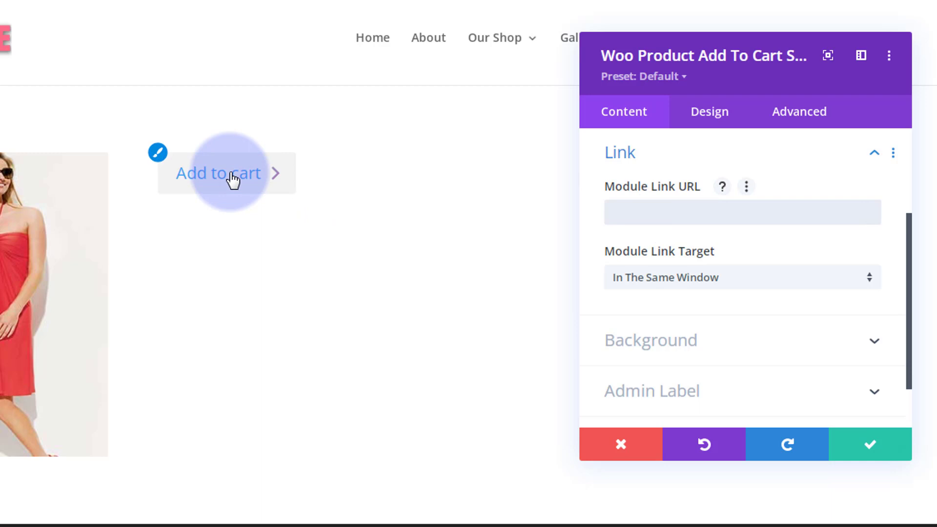
{"action": "left_click", "coordinate": [695, 213]}
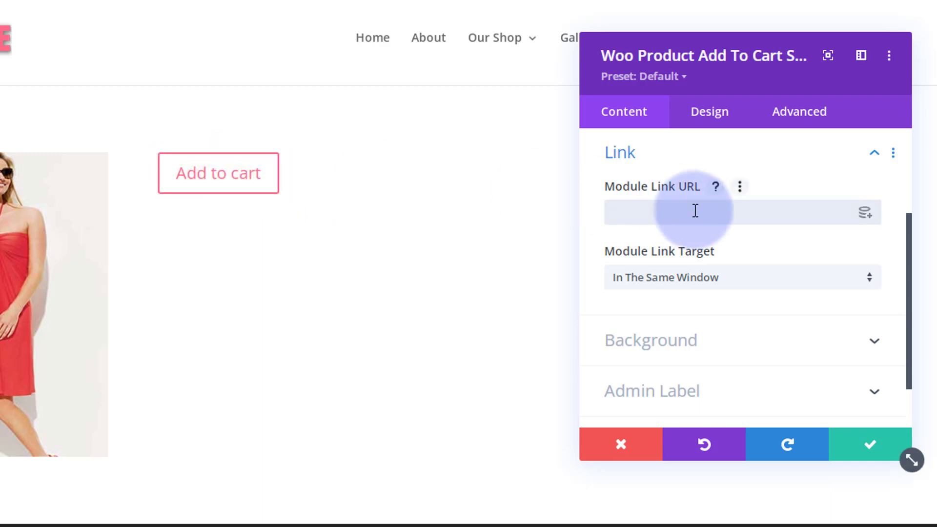
{"action": "mouse_move", "coordinate": [751, 276]}
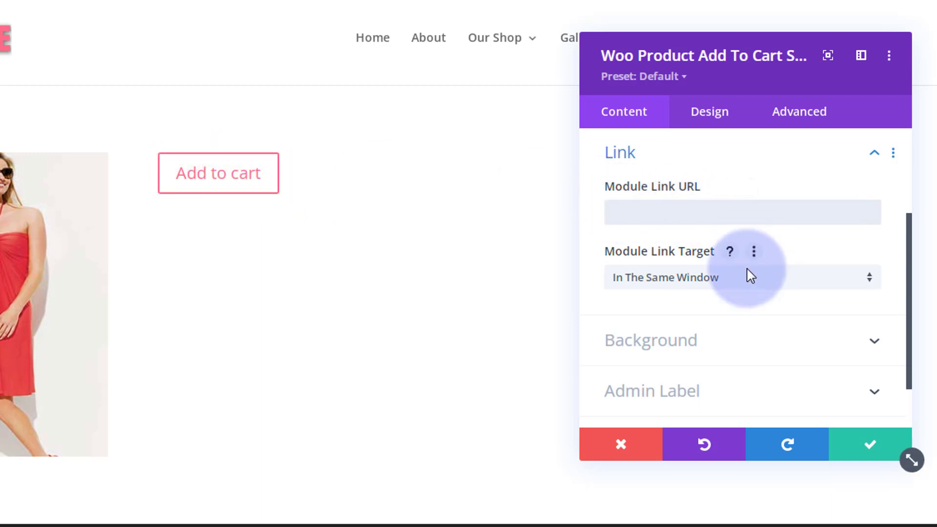
{"action": "scroll", "scroll_direction": "down", "scroll_amount": 3}
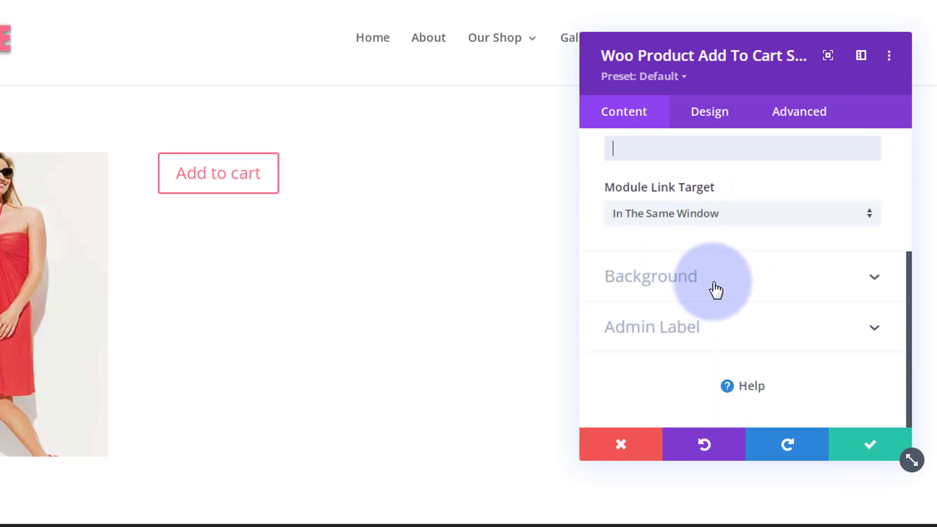
{"action": "mouse_move", "coordinate": [655, 341]}
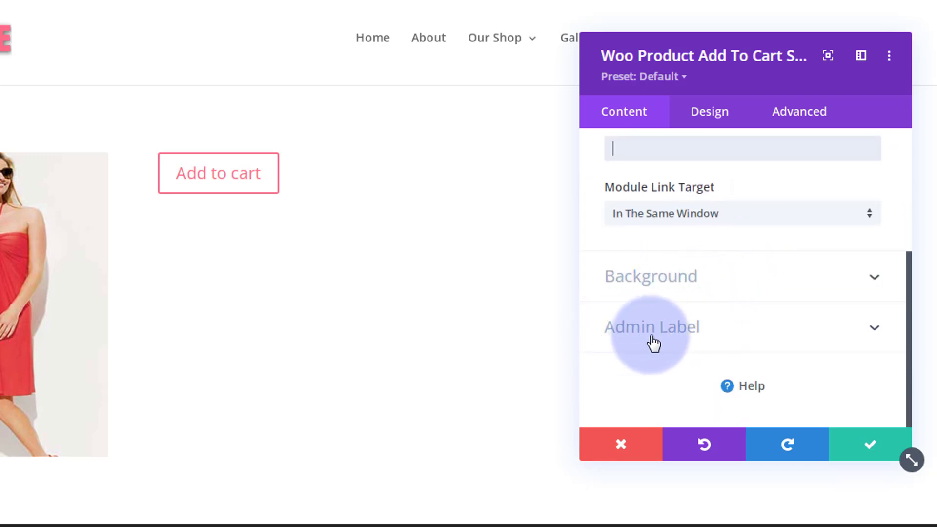
{"action": "scroll", "scroll_direction": "up", "scroll_amount": 3}
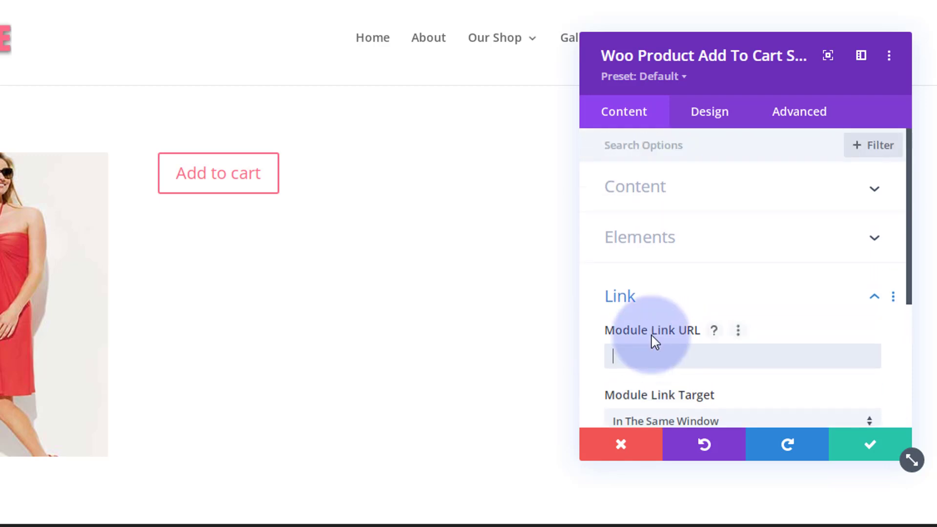
Step: Set the module's text alignment to center so the Add to cart button is centred
{"action": "left_click", "coordinate": [709, 111]}
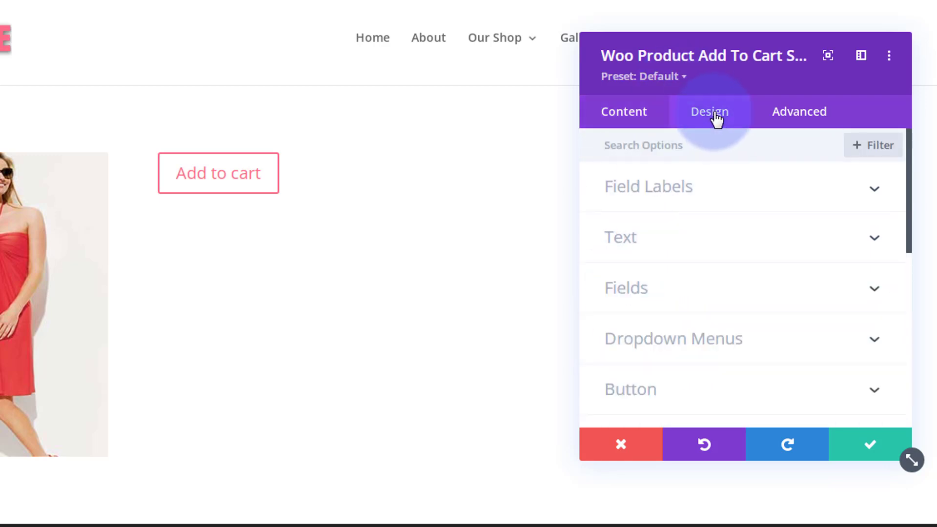
{"action": "left_click", "coordinate": [620, 237]}
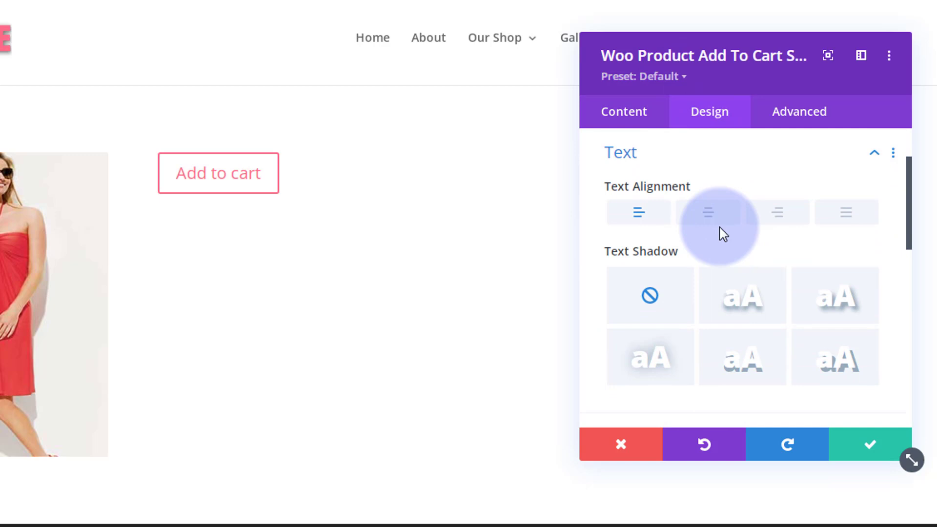
{"action": "left_click", "coordinate": [709, 213]}
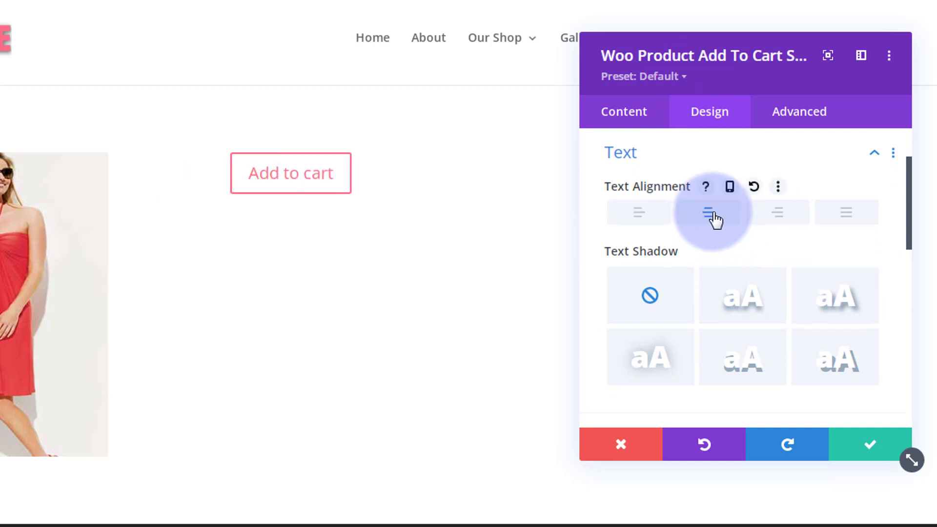
{"action": "mouse_move", "coordinate": [743, 275]}
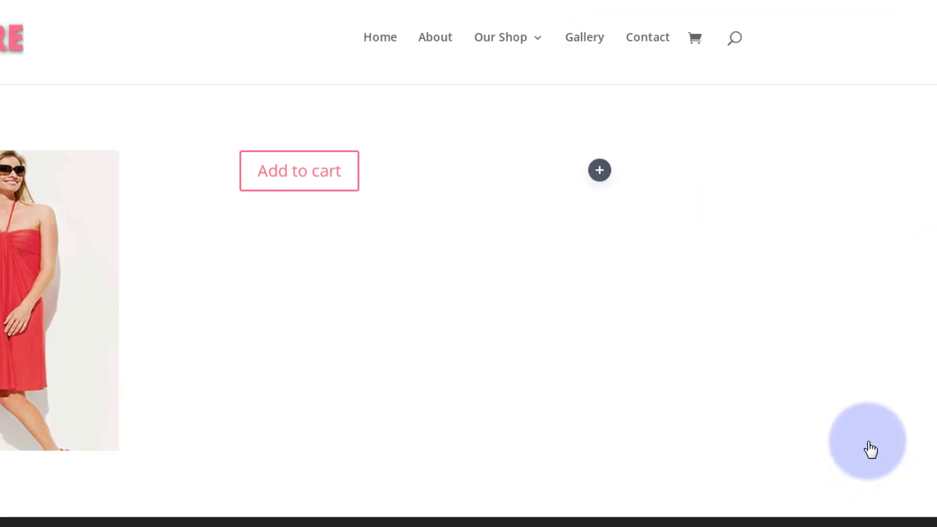
Step: Scroll up to view the row with the centred Add to cart button after closing settings
{"action": "scroll", "scroll_direction": "up", "scroll_amount": 3}
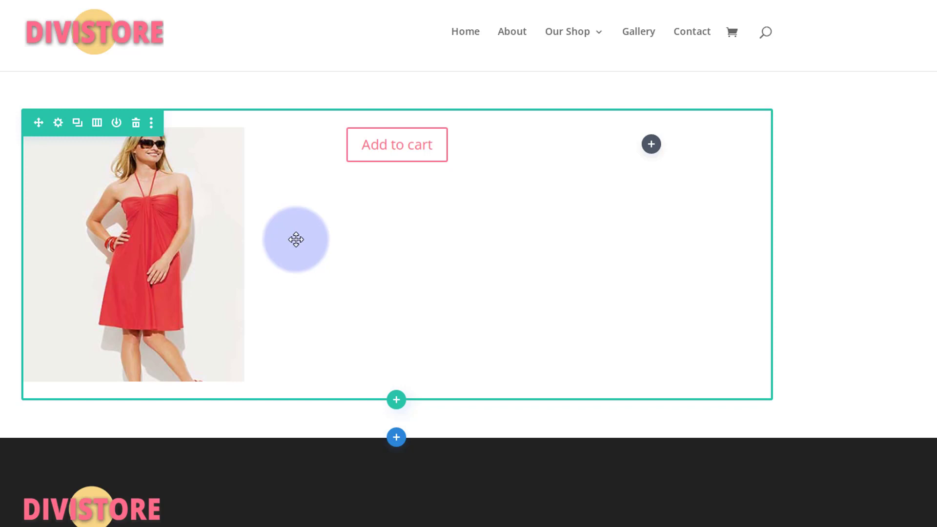
{"action": "mouse_move", "coordinate": [58, 123]}
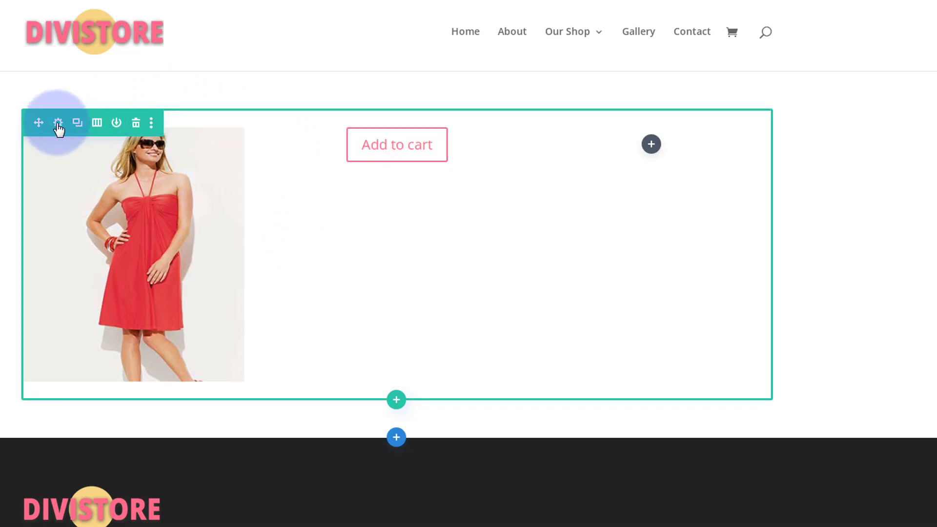
Step: Reach the second column's background image settings from the row settings
{"action": "left_click", "coordinate": [58, 123]}
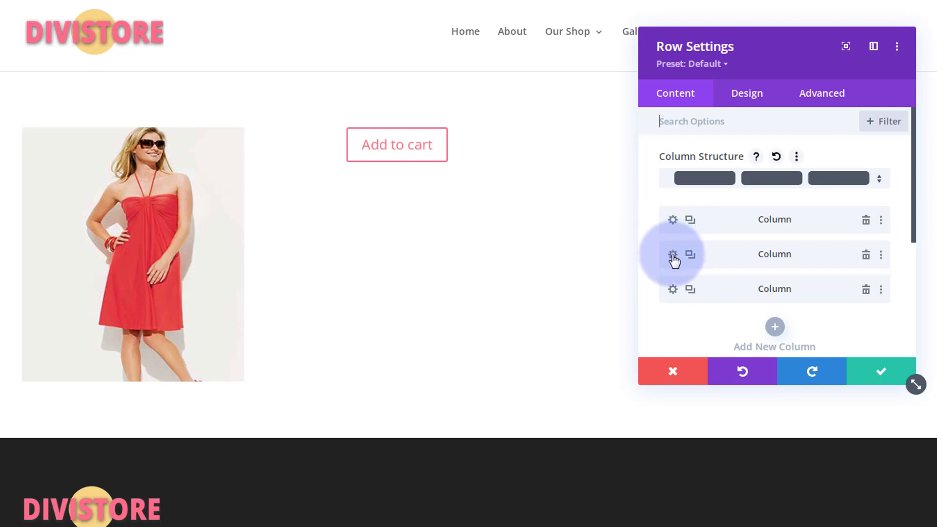
{"action": "left_click", "coordinate": [673, 254]}
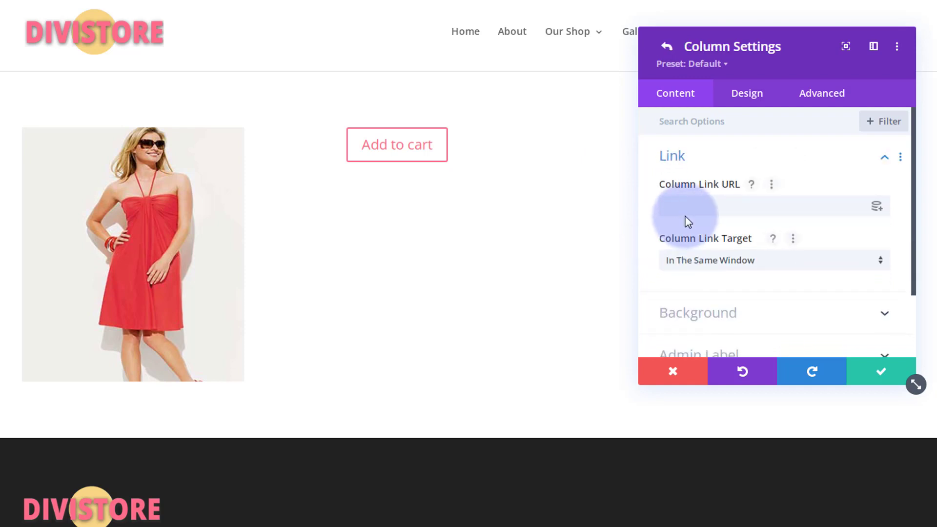
{"action": "left_click", "coordinate": [697, 313]}
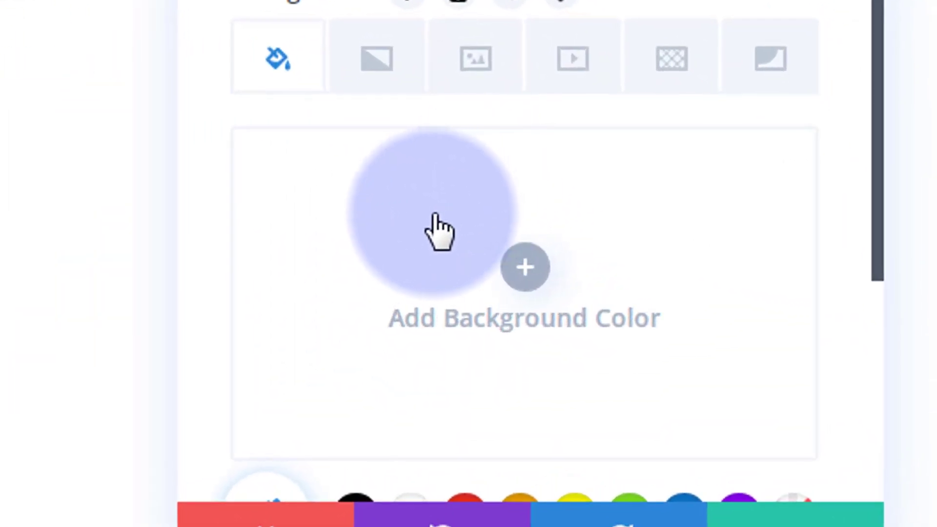
{"action": "mouse_move", "coordinate": [376, 59]}
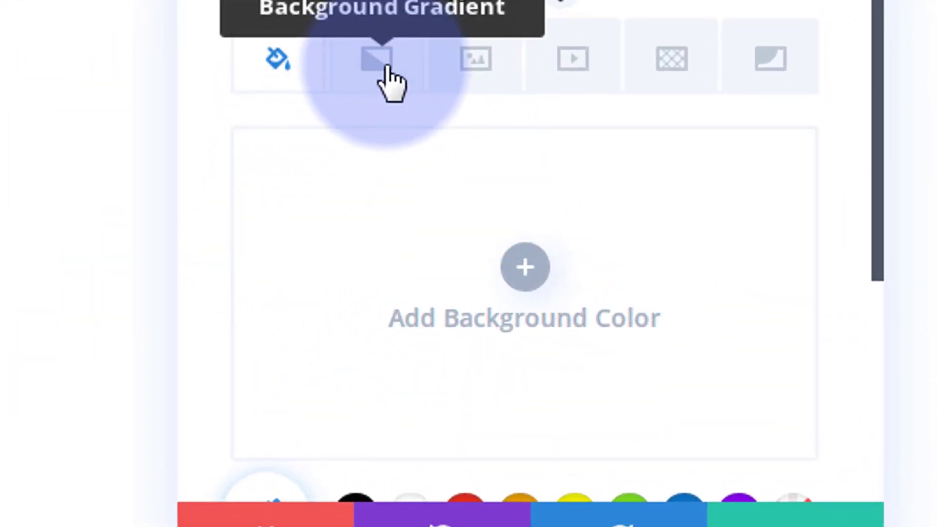
{"action": "mouse_move", "coordinate": [669, 59]}
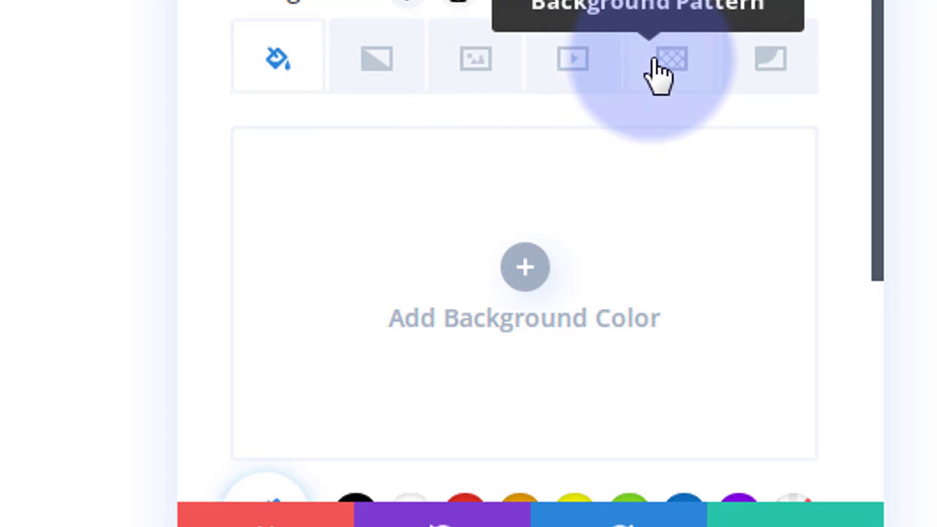
{"action": "mouse_move", "coordinate": [572, 176]}
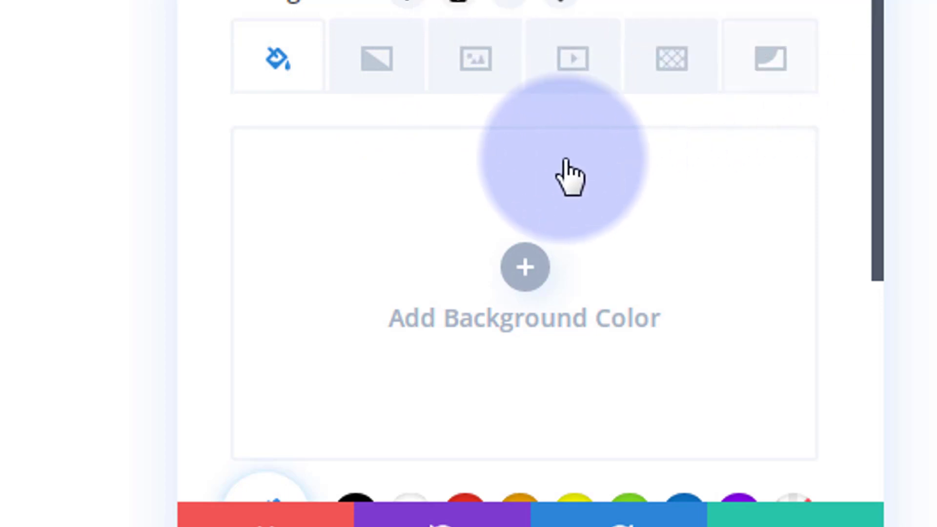
{"action": "left_click", "coordinate": [475, 59]}
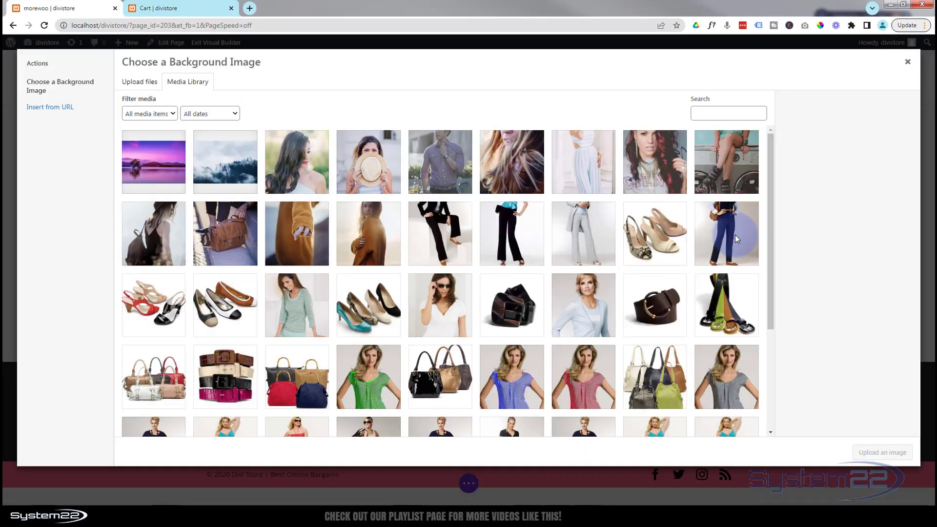
Step: Set the turquoise dress photo as the middle column's background and save the row
{"action": "scroll", "scroll_direction": "down", "scroll_amount": 3}
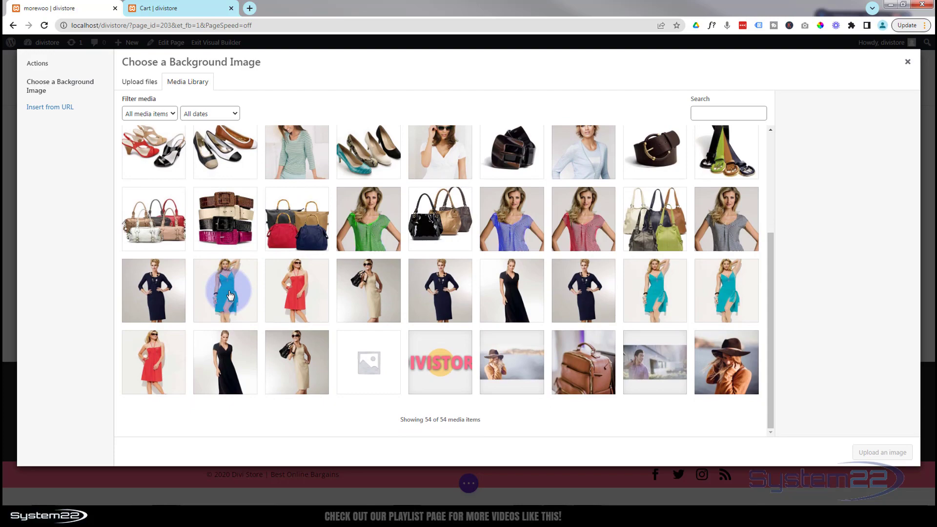
{"action": "left_click", "coordinate": [224, 289]}
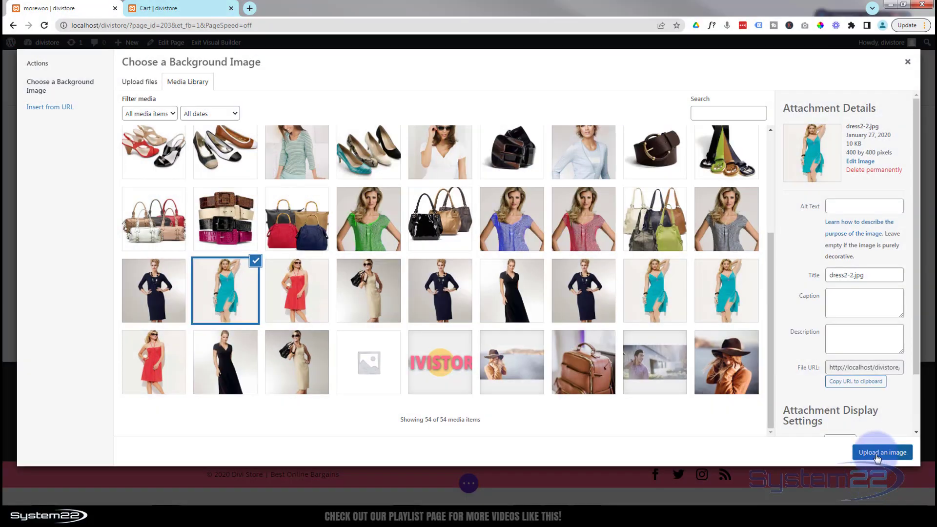
{"action": "left_click", "coordinate": [882, 452]}
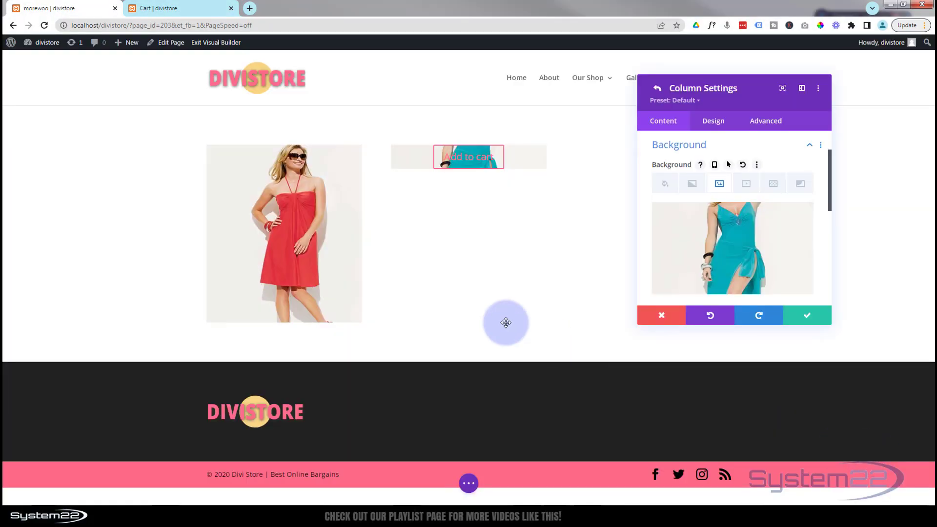
{"action": "mouse_move", "coordinate": [481, 169]}
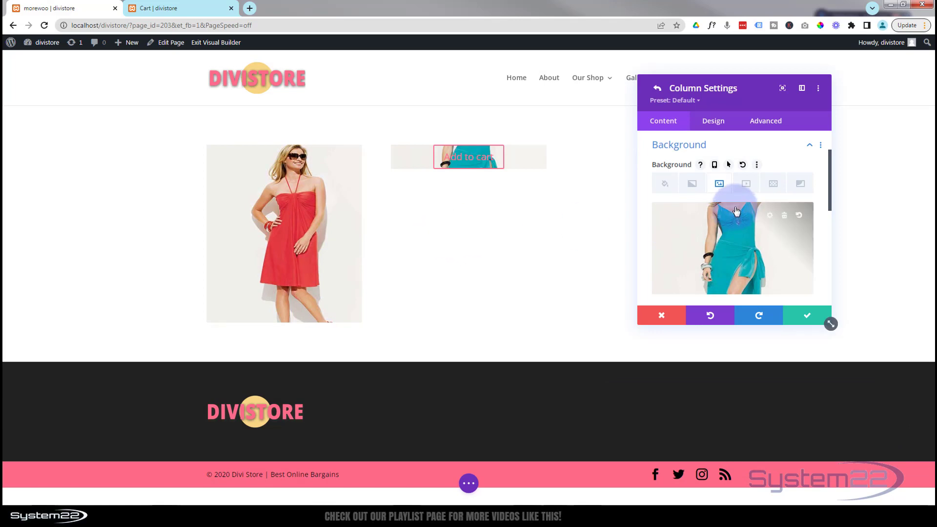
{"action": "mouse_move", "coordinate": [742, 220]}
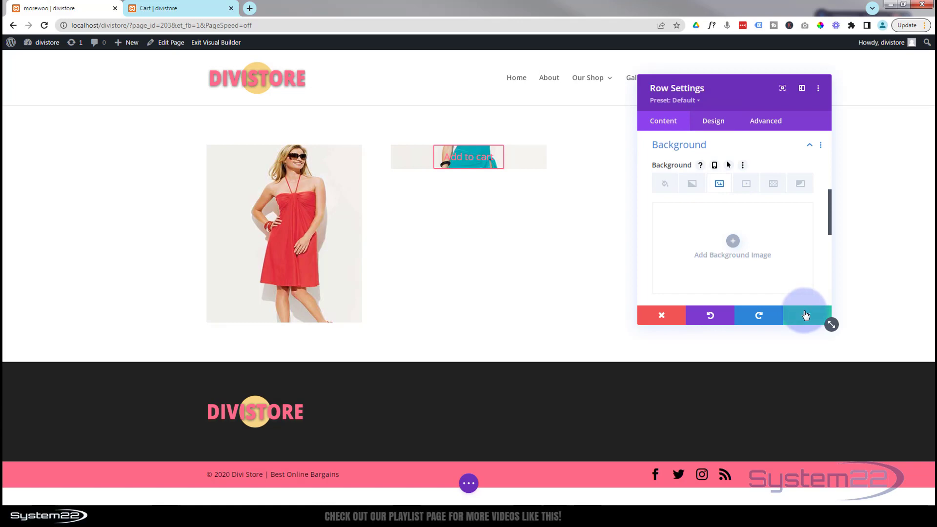
{"action": "left_click", "coordinate": [805, 314]}
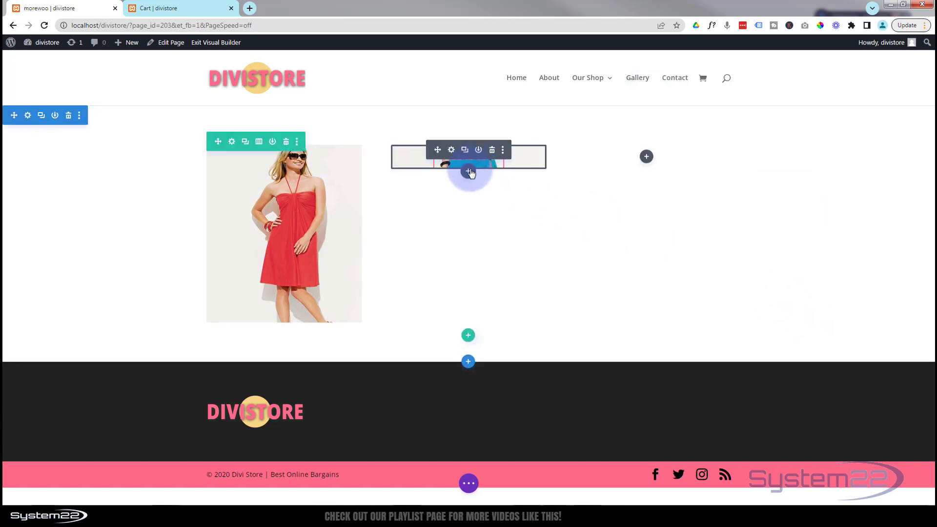
Step: Give the Add to cart module 300px top padding and 20px bottom padding
{"action": "left_click", "coordinate": [450, 150]}
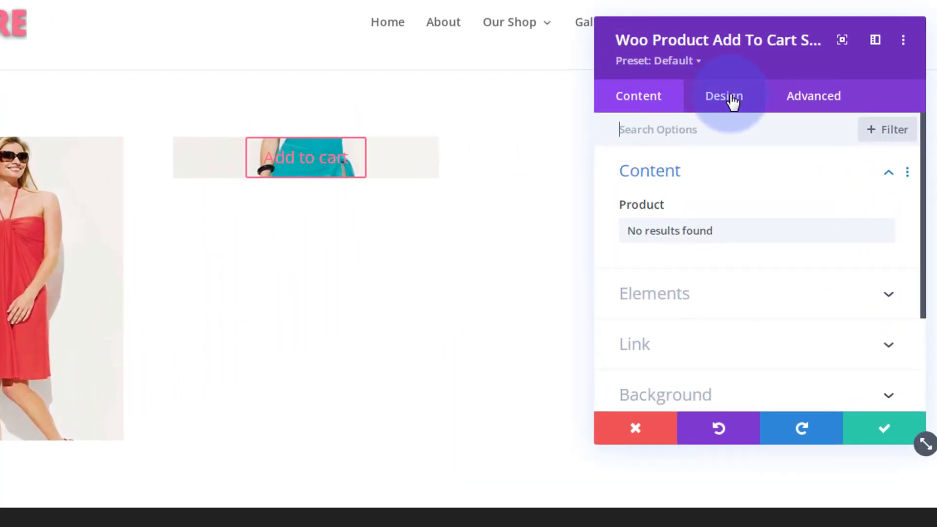
{"action": "left_click", "coordinate": [724, 96]}
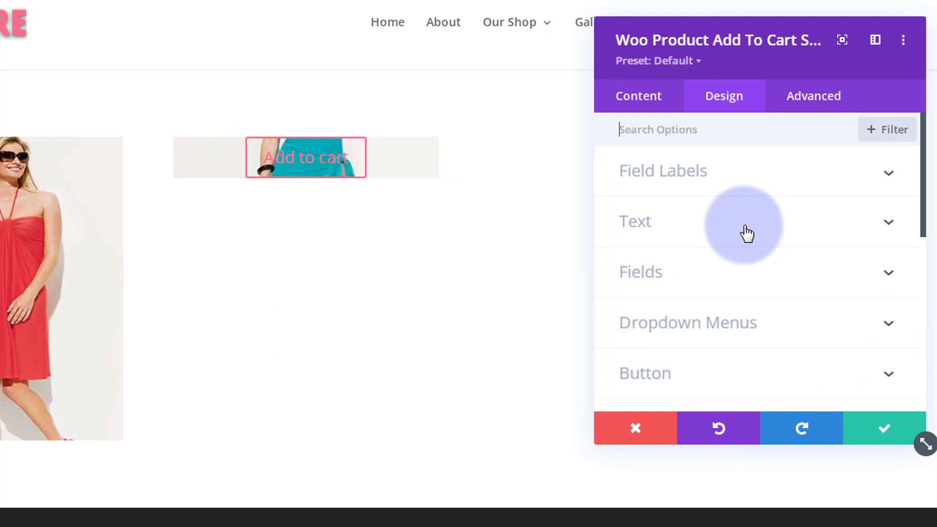
{"action": "scroll", "scroll_direction": "down", "scroll_amount": 3}
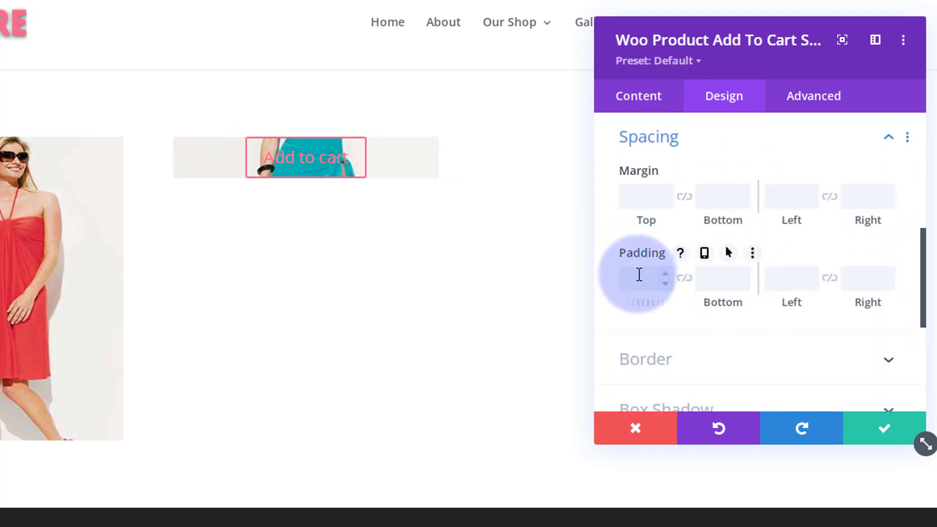
{"action": "left_click", "coordinate": [645, 278]}
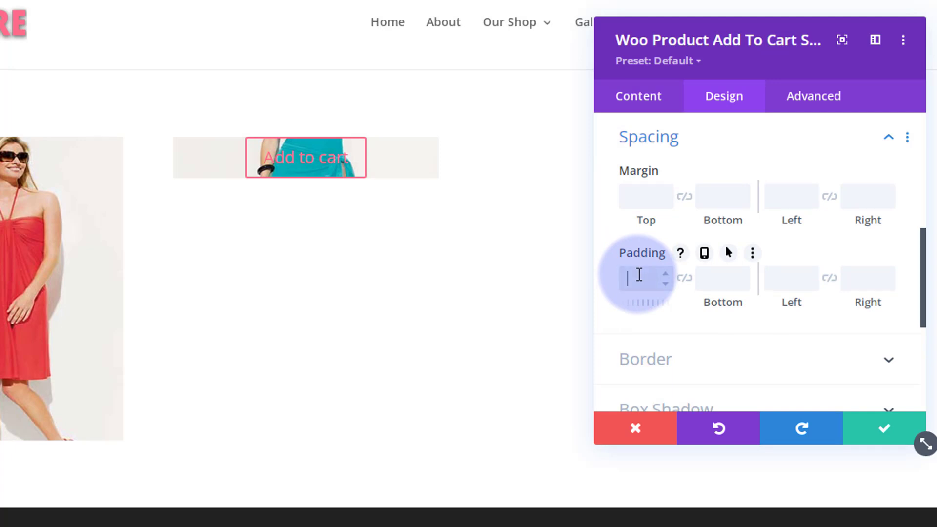
{"action": "mouse_move", "coordinate": [675, 240]}
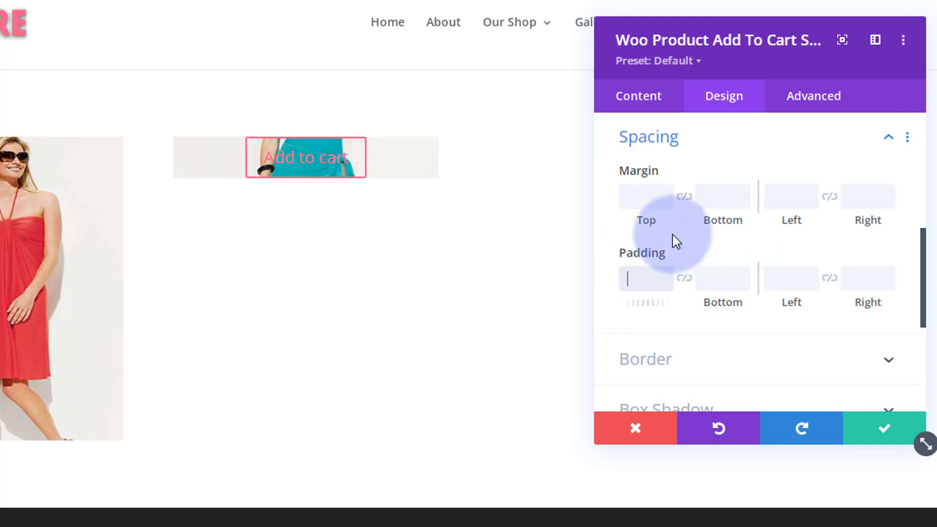
{"action": "type", "text": "300px"}
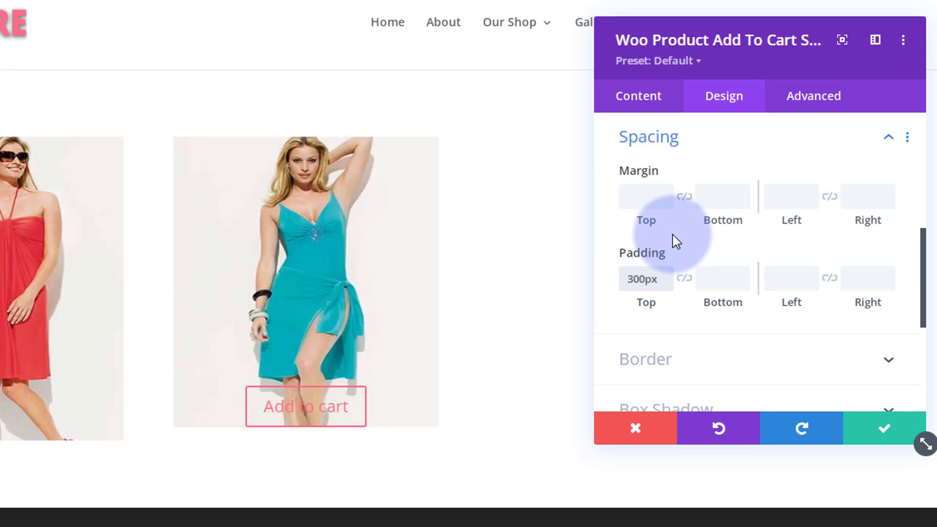
{"action": "mouse_move", "coordinate": [692, 244]}
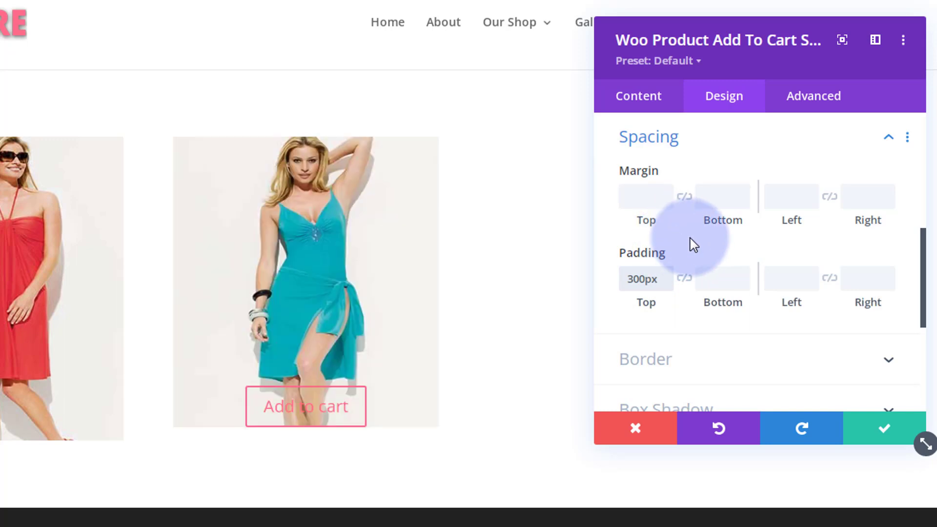
{"action": "left_click", "coordinate": [722, 278]}
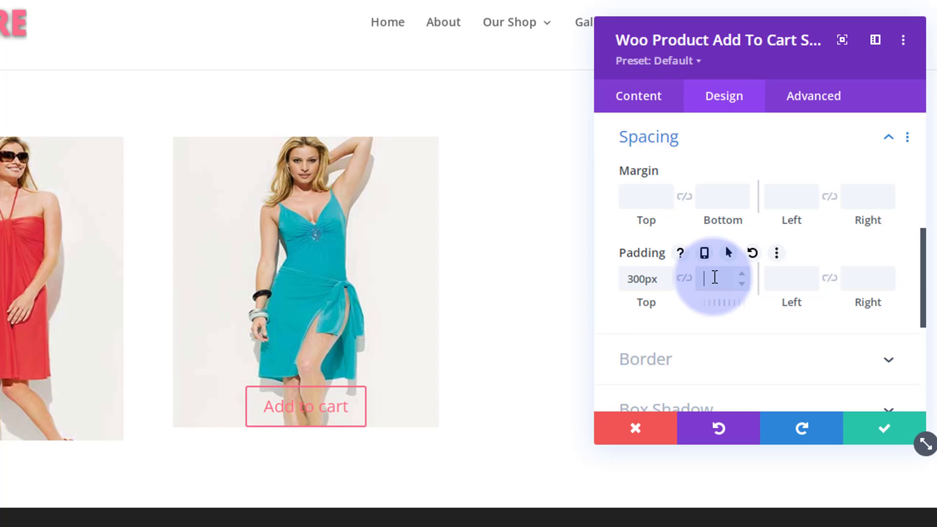
{"action": "type", "text": "20px"}
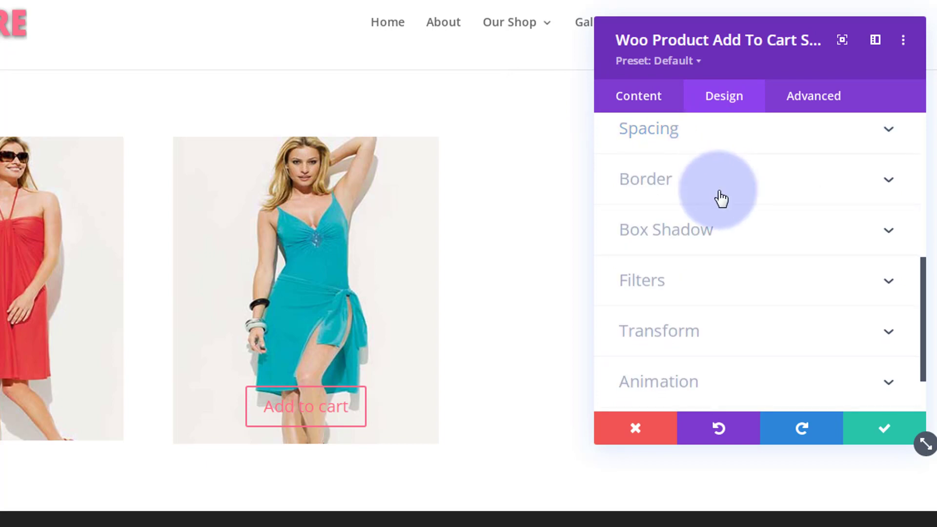
Step: Enable Use Custom Styles For Button and set the Add to cart button text colour to white
{"action": "scroll", "scroll_direction": "up", "scroll_amount": 3}
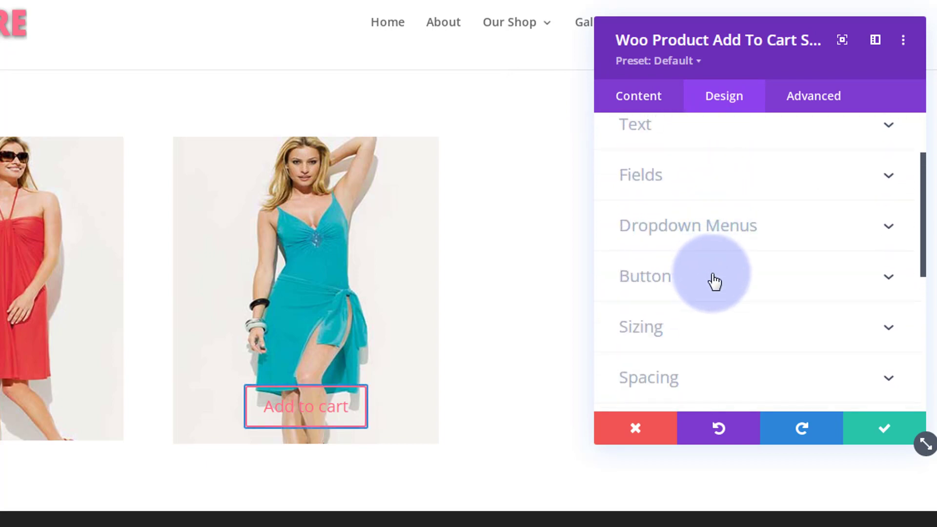
{"action": "left_click", "coordinate": [644, 276]}
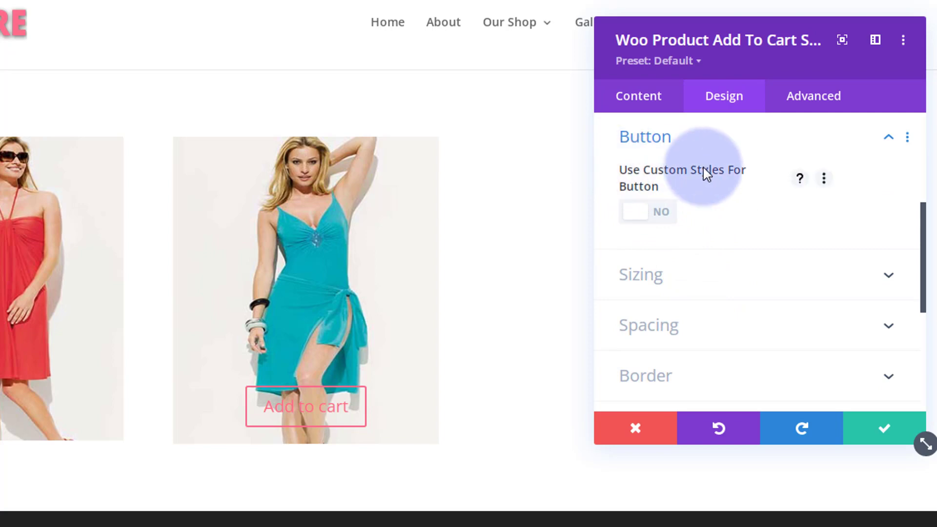
{"action": "left_click", "coordinate": [648, 212]}
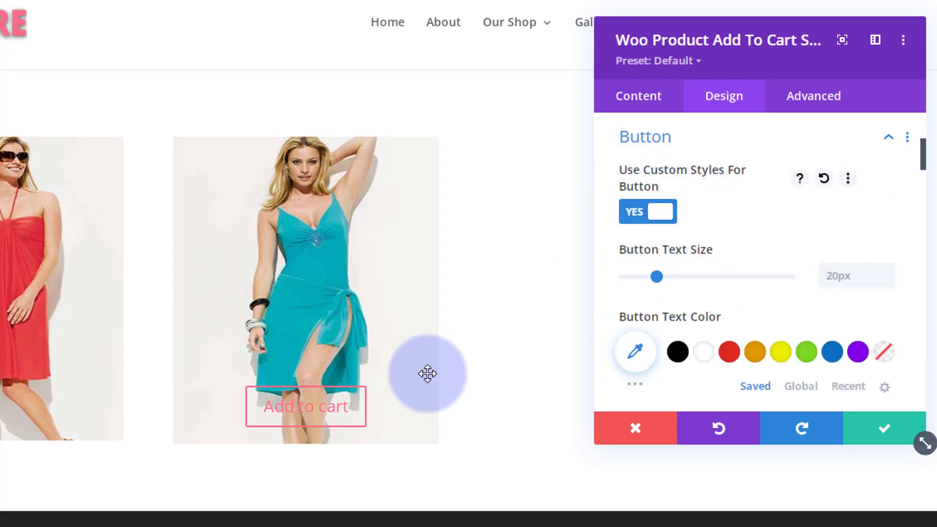
{"action": "scroll", "scroll_direction": "down", "scroll_amount": 3}
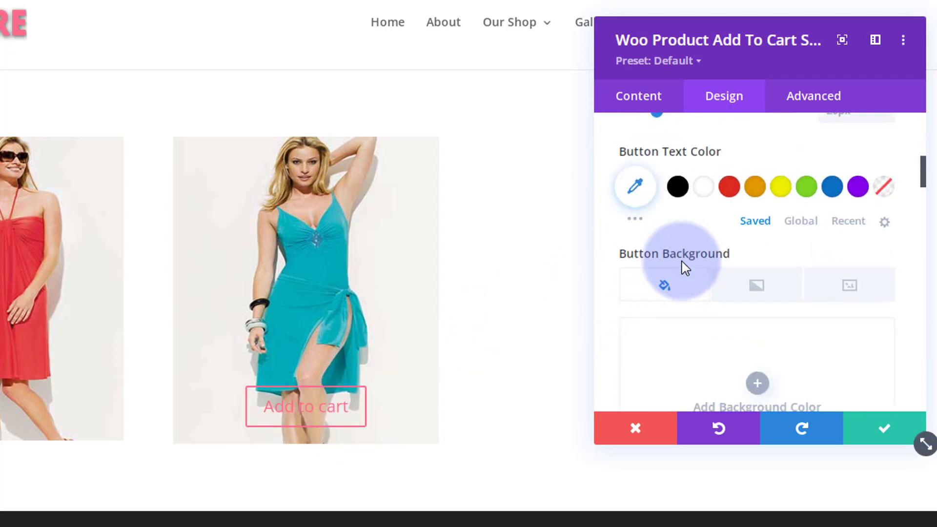
{"action": "left_click", "coordinate": [703, 187]}
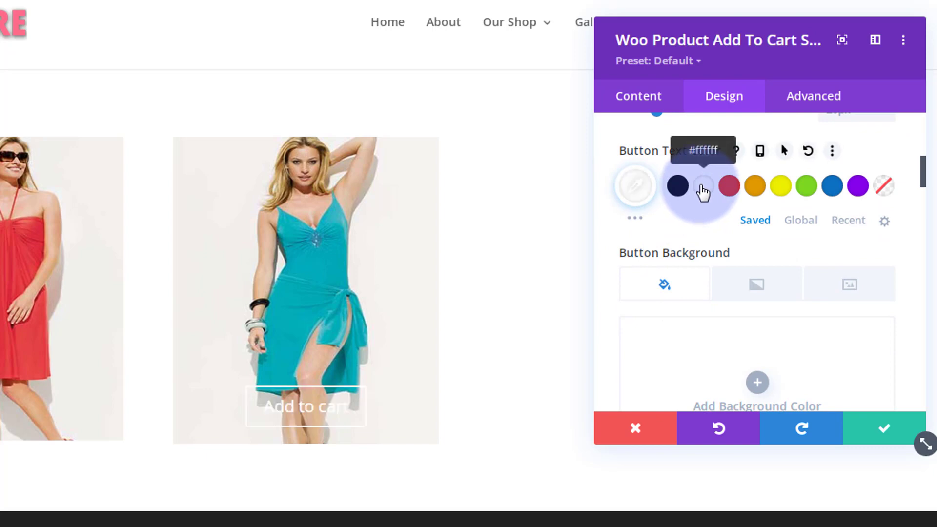
{"action": "scroll", "scroll_direction": "down", "scroll_amount": 3}
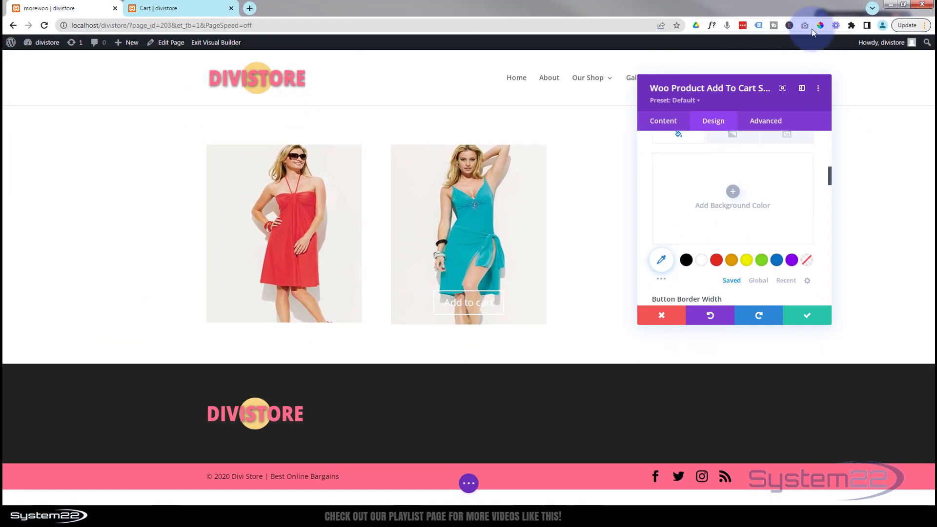
{"action": "mouse_move", "coordinate": [386, 60]}
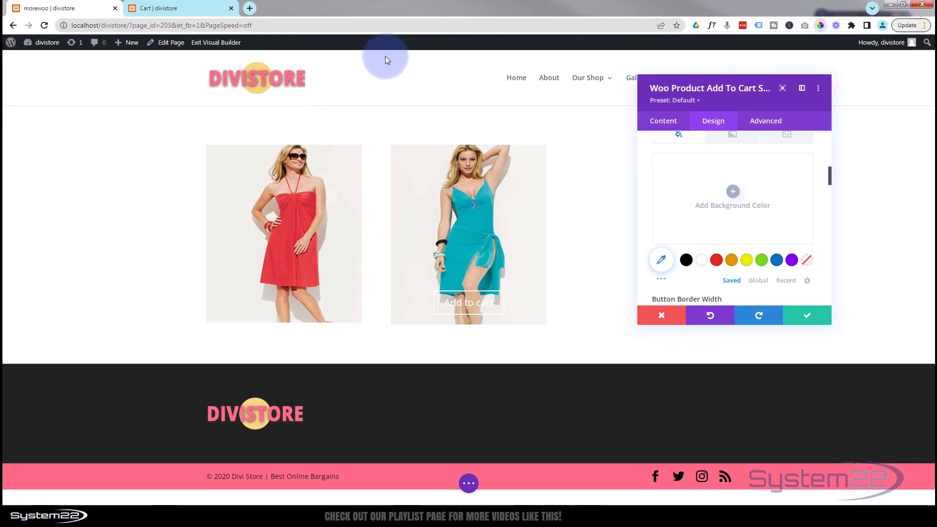
{"action": "mouse_move", "coordinate": [299, 82]}
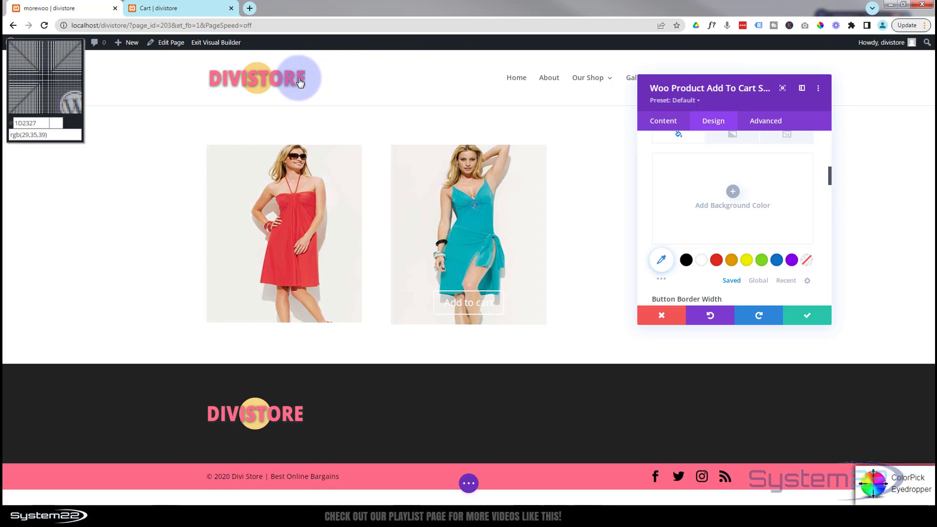
Step: Sample the DIVISTORE logo pink and apply #ff6c89 as the Button Background colour
{"action": "left_click", "coordinate": [299, 82]}
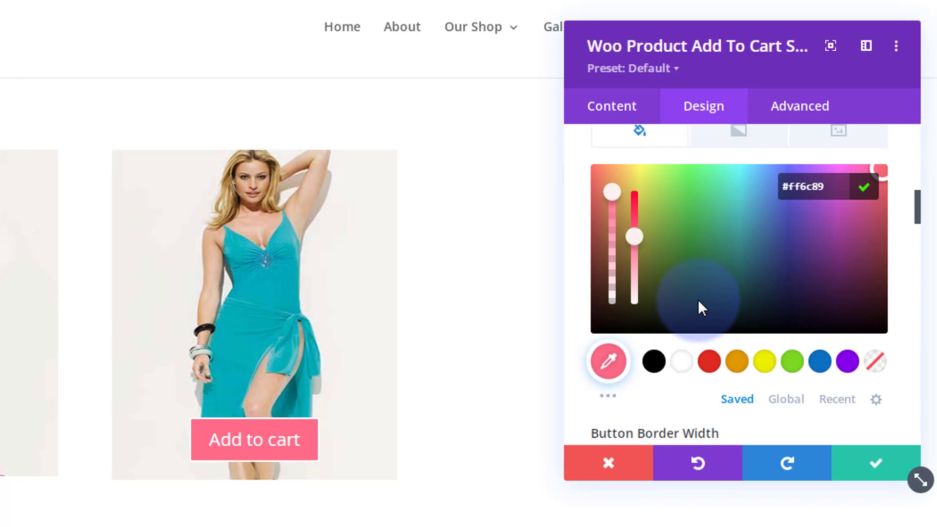
{"action": "scroll", "scroll_direction": "down", "scroll_amount": 3}
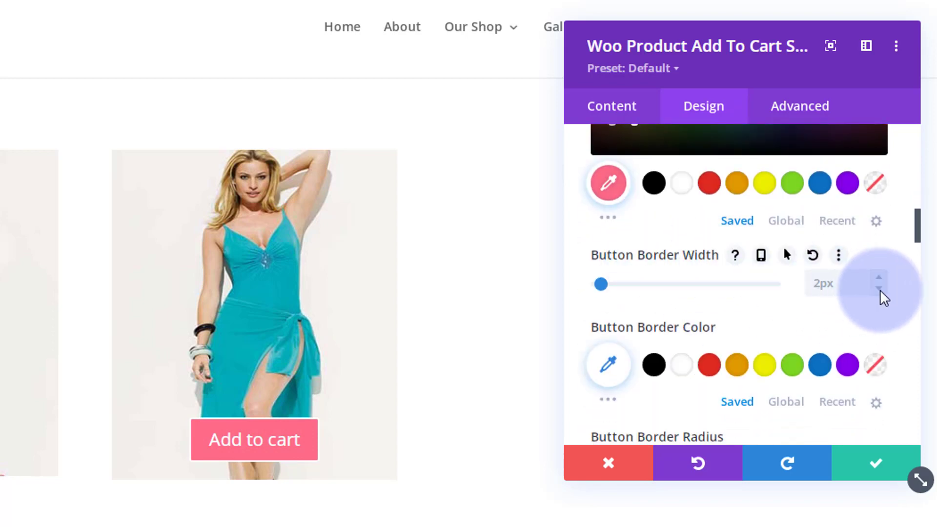
Step: Set Button Border Width to 0px and enable hover options on Button Background
{"action": "left_click", "coordinate": [894, 293]}
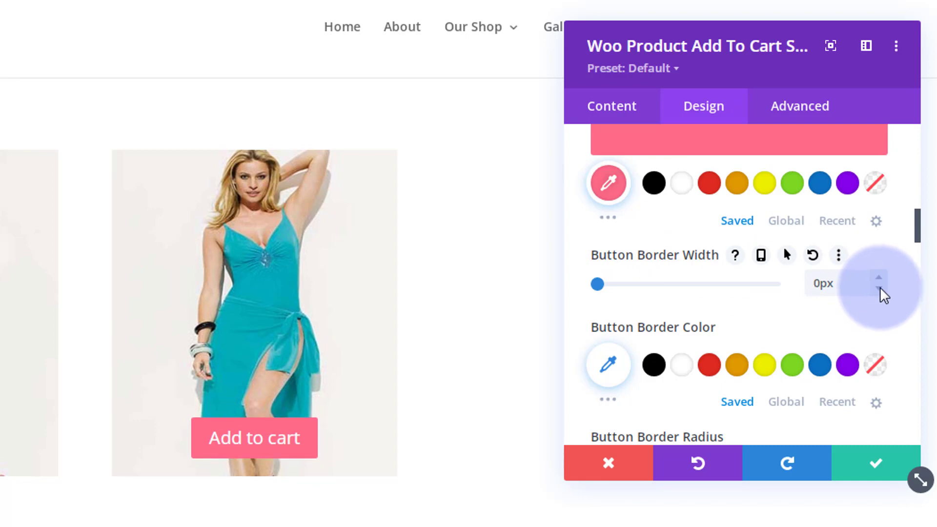
{"action": "mouse_move", "coordinate": [685, 291]}
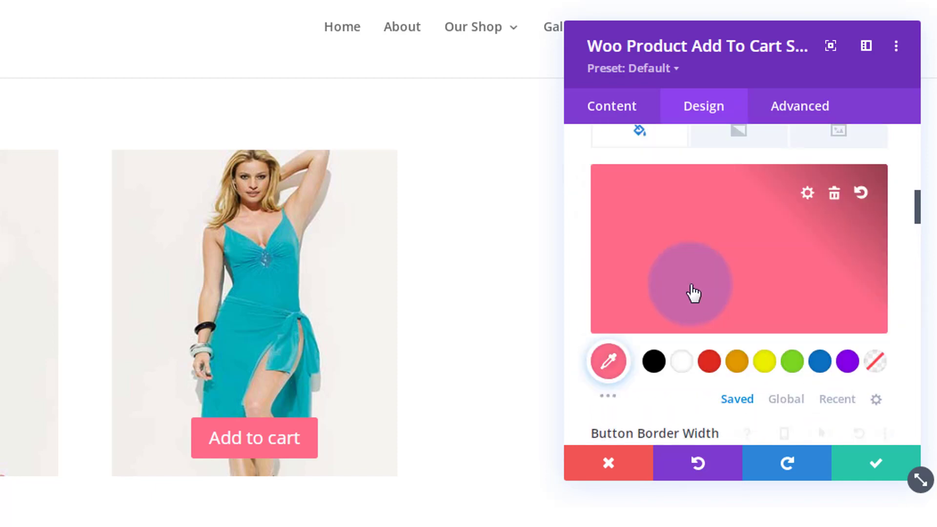
{"action": "scroll", "scroll_direction": "up", "scroll_amount": 3}
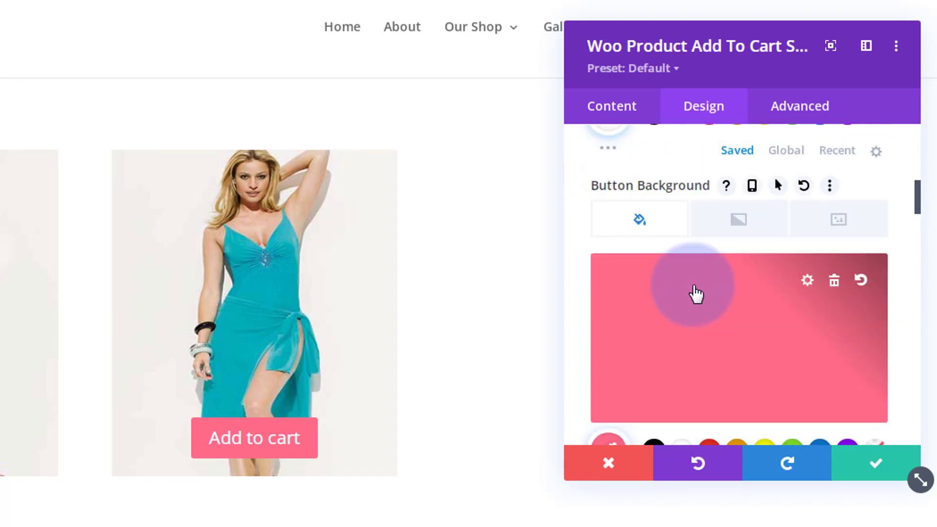
{"action": "mouse_move", "coordinate": [707, 349]}
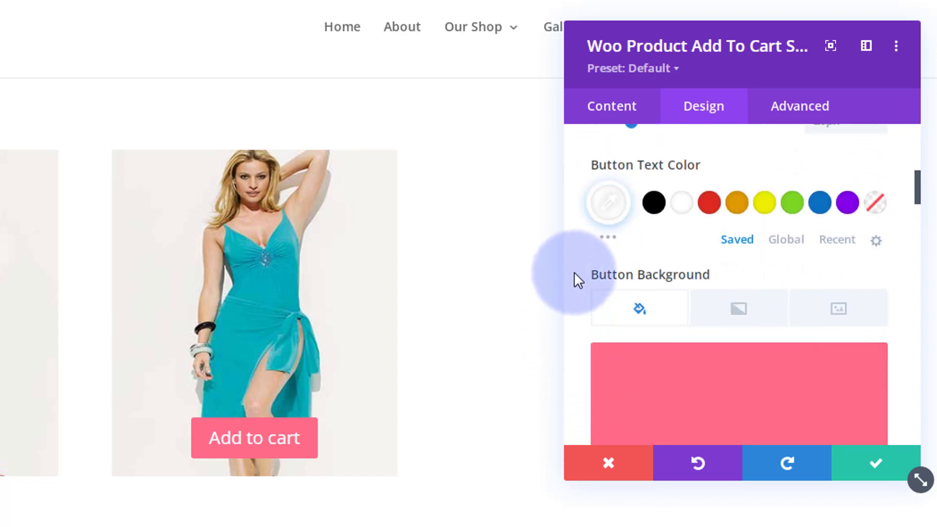
{"action": "mouse_move", "coordinate": [645, 170]}
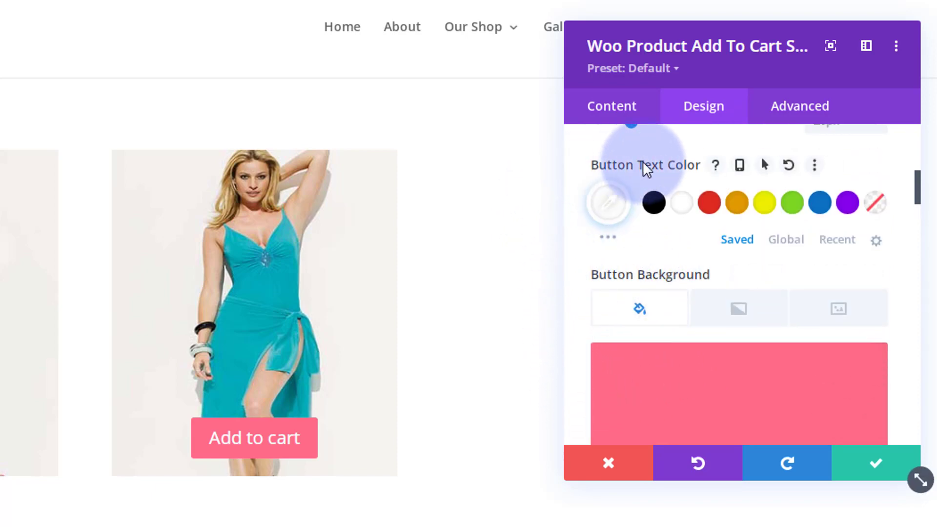
{"action": "mouse_move", "coordinate": [758, 278]}
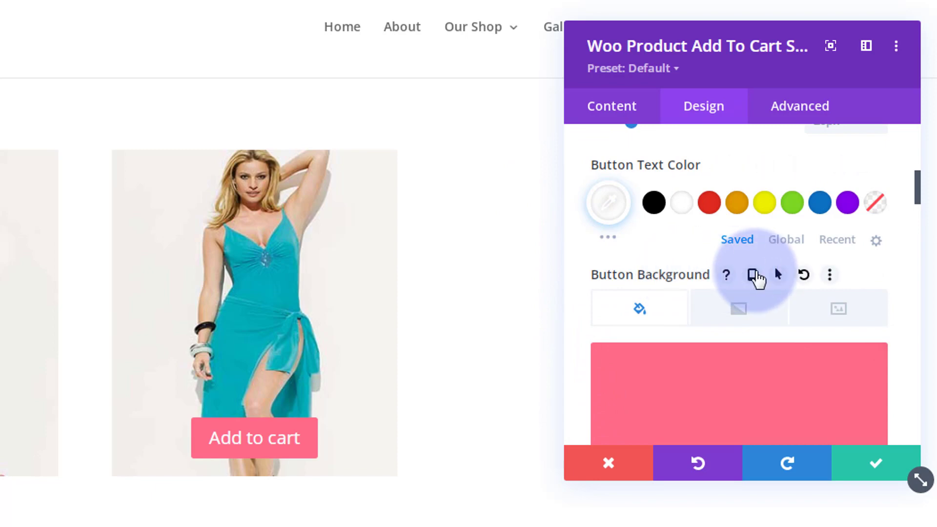
{"action": "left_click", "coordinate": [777, 275]}
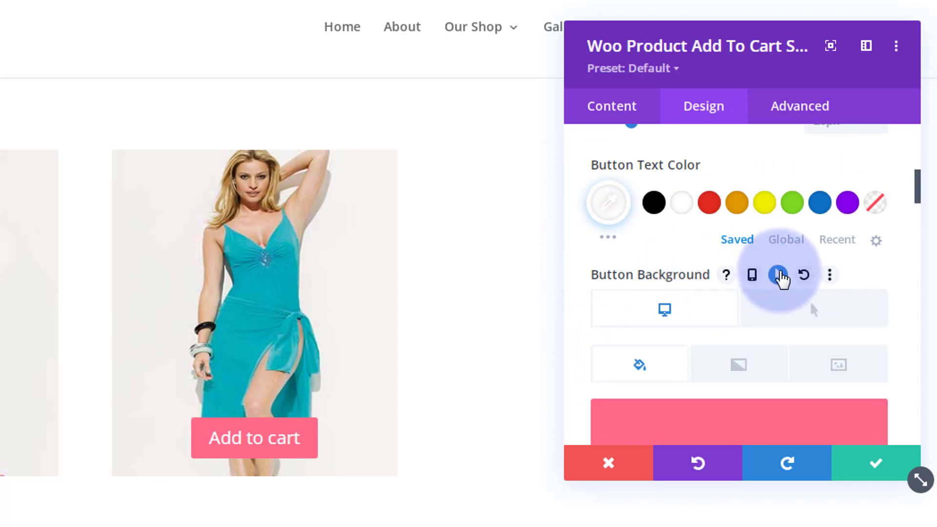
{"action": "mouse_move", "coordinate": [663, 310]}
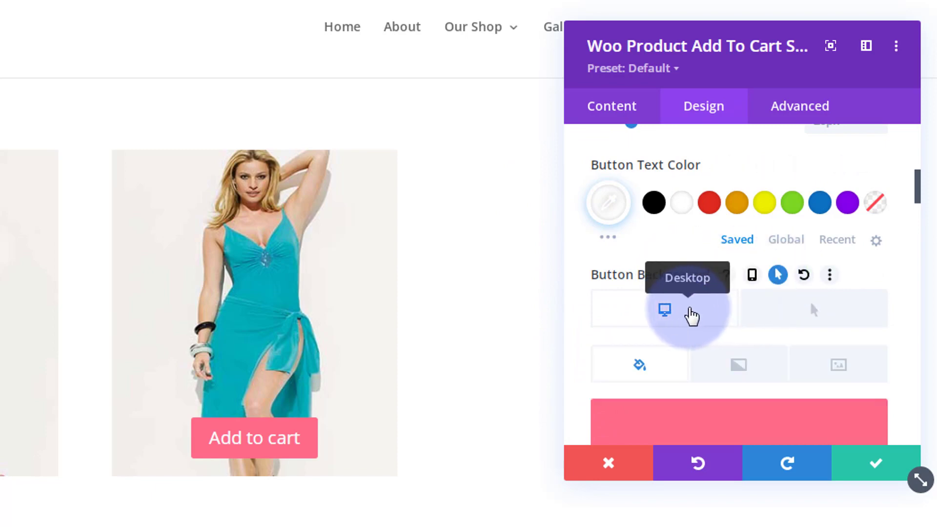
Step: Give the button a purple #8300e9 hover background and return to the normal state
{"action": "scroll", "scroll_direction": "down", "scroll_amount": 3}
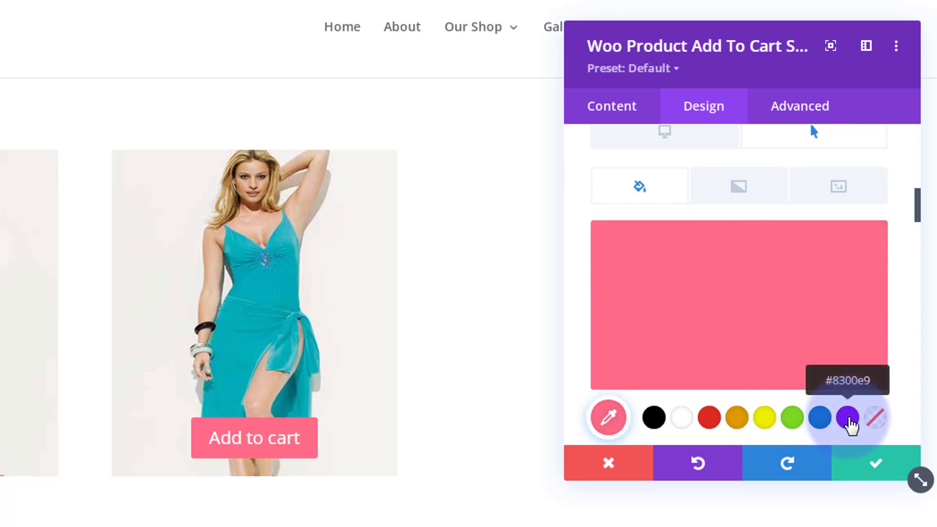
{"action": "left_click", "coordinate": [849, 417]}
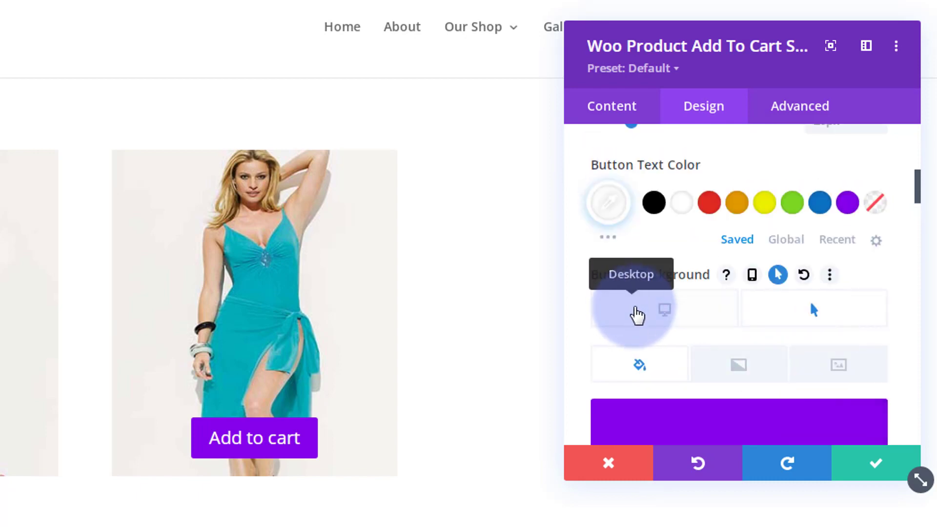
{"action": "left_click", "coordinate": [638, 309]}
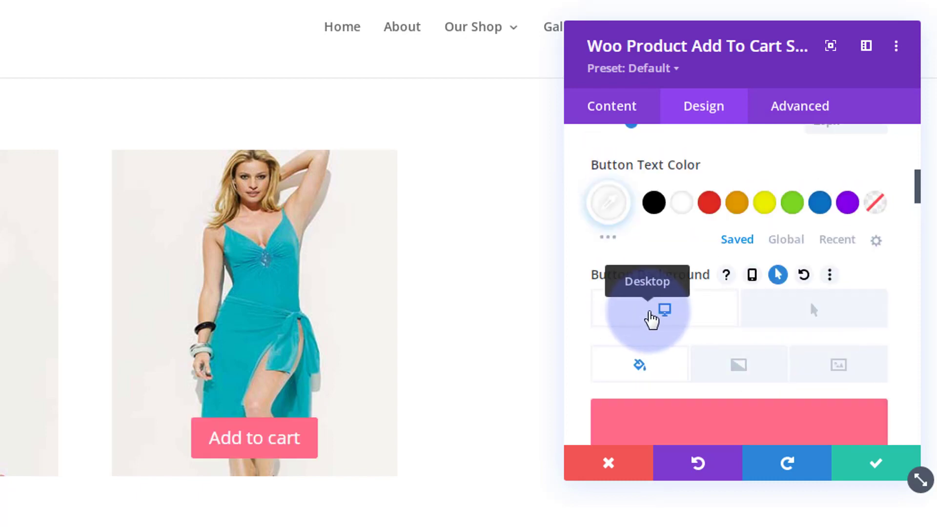
{"action": "scroll", "scroll_direction": "down", "scroll_amount": 3}
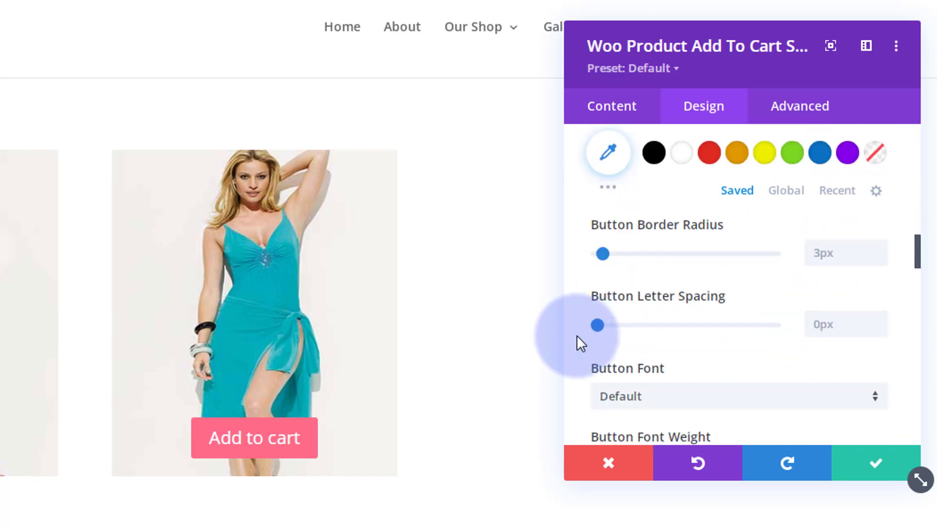
Step: Filter the Button Icon list by 'cart' and choose the shopping-cart icon
{"action": "scroll", "scroll_direction": "down", "scroll_amount": 3}
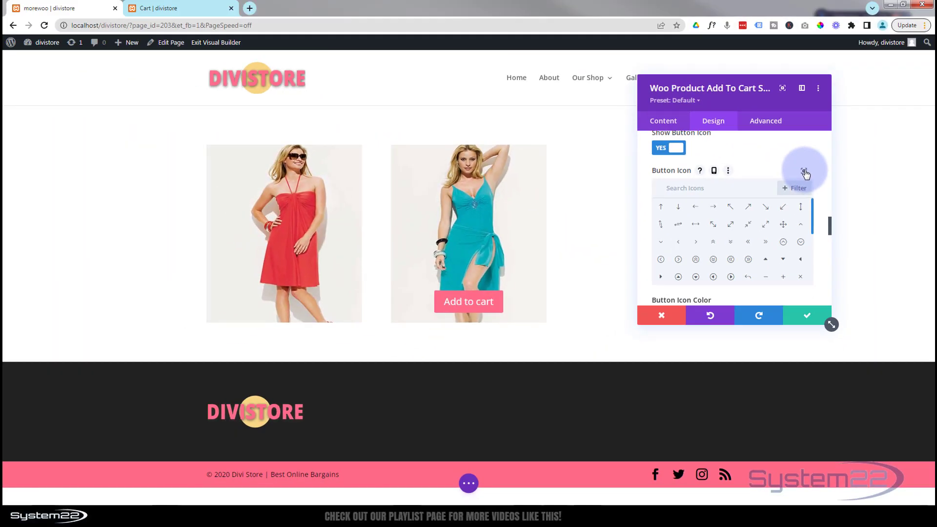
{"action": "left_click", "coordinate": [805, 172]}
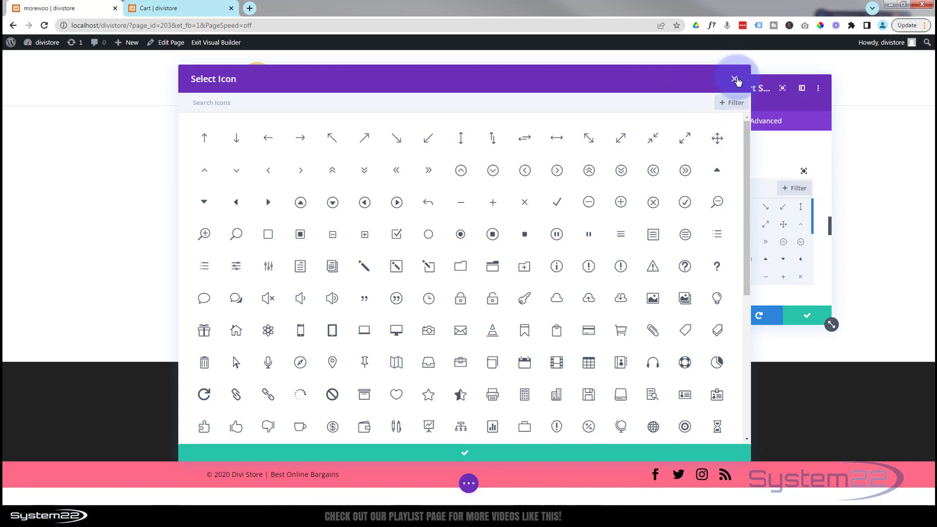
{"action": "left_click", "coordinate": [736, 79]}
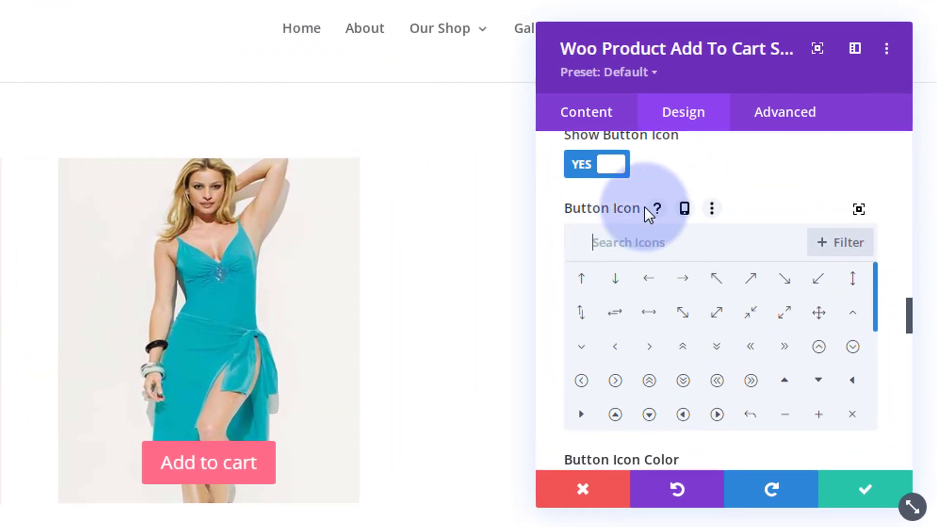
{"action": "type", "text": "cart"}
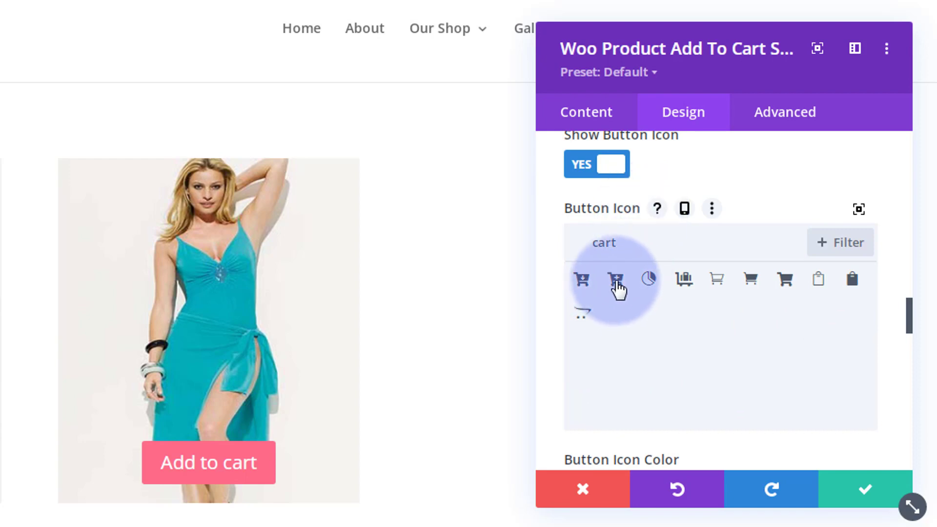
{"action": "left_click", "coordinate": [616, 279]}
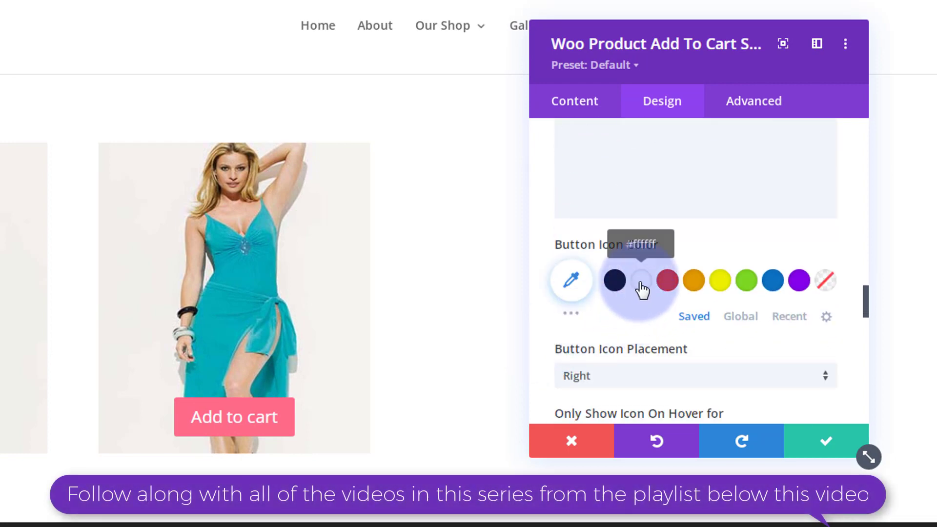
Step: Keep the cart icon always visible and apply the second Button Text Shadow preset
{"action": "scroll", "scroll_direction": "down", "scroll_amount": 3}
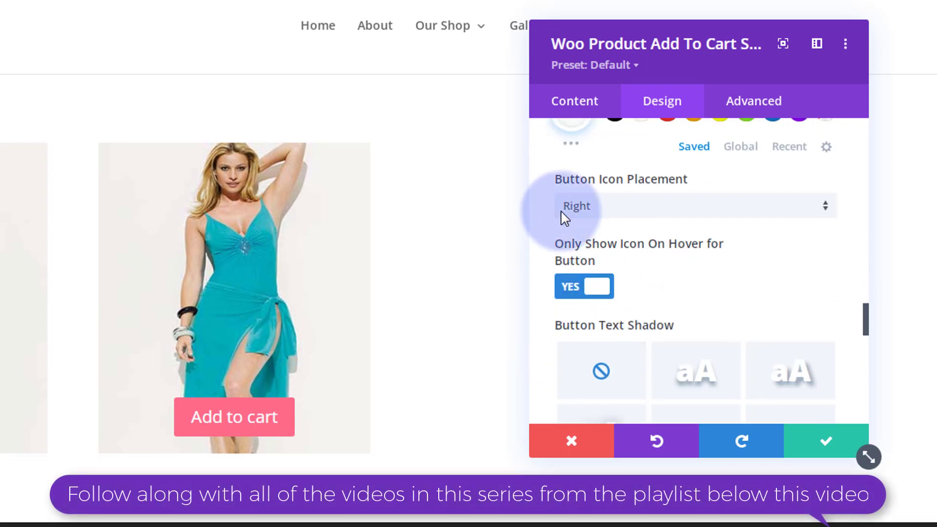
{"action": "mouse_move", "coordinate": [550, 296]}
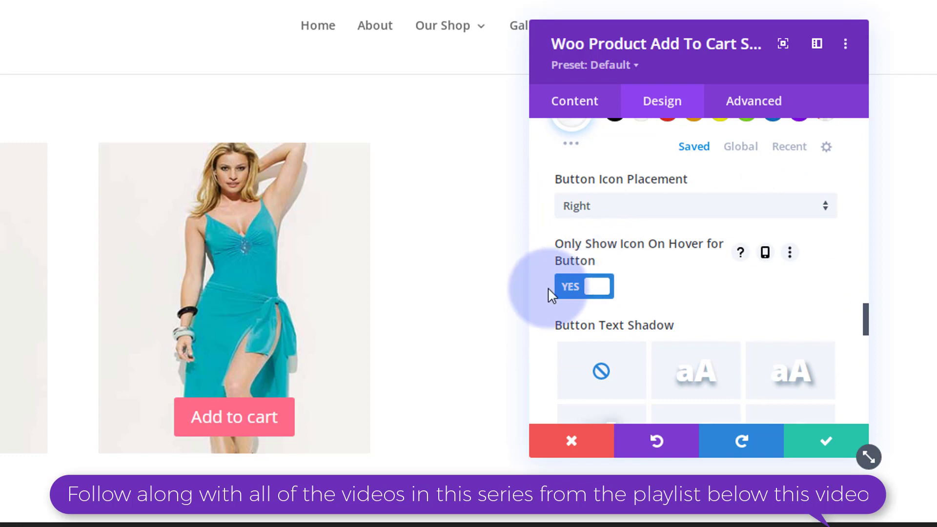
{"action": "mouse_move", "coordinate": [561, 251]}
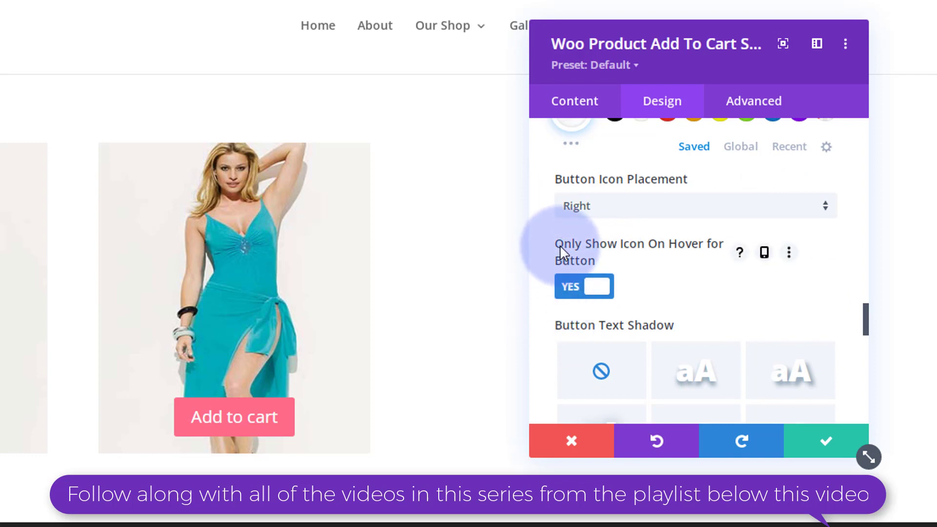
{"action": "mouse_move", "coordinate": [657, 263]}
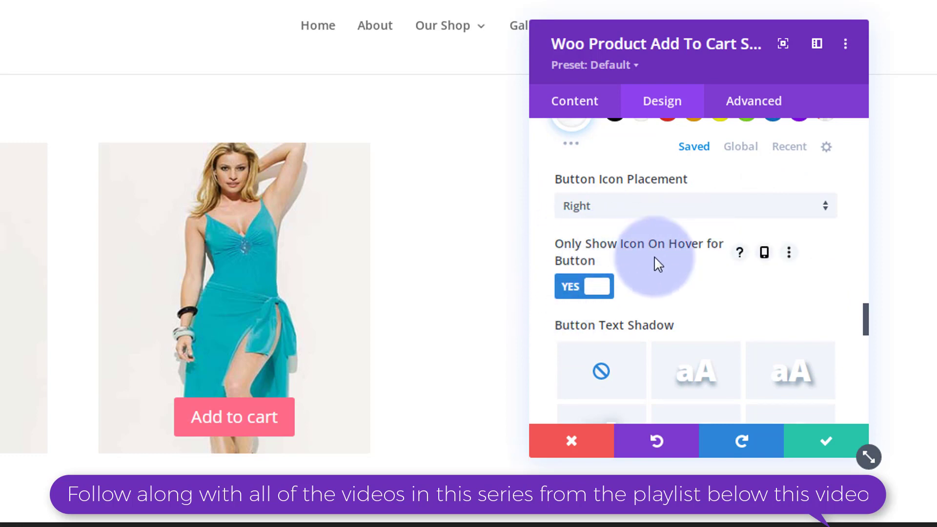
{"action": "left_click", "coordinate": [583, 286]}
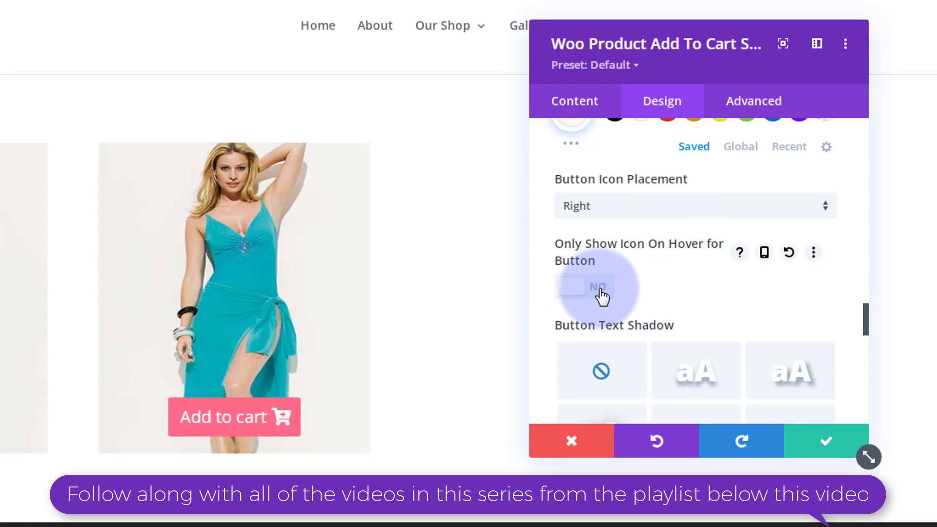
{"action": "mouse_move", "coordinate": [666, 285]}
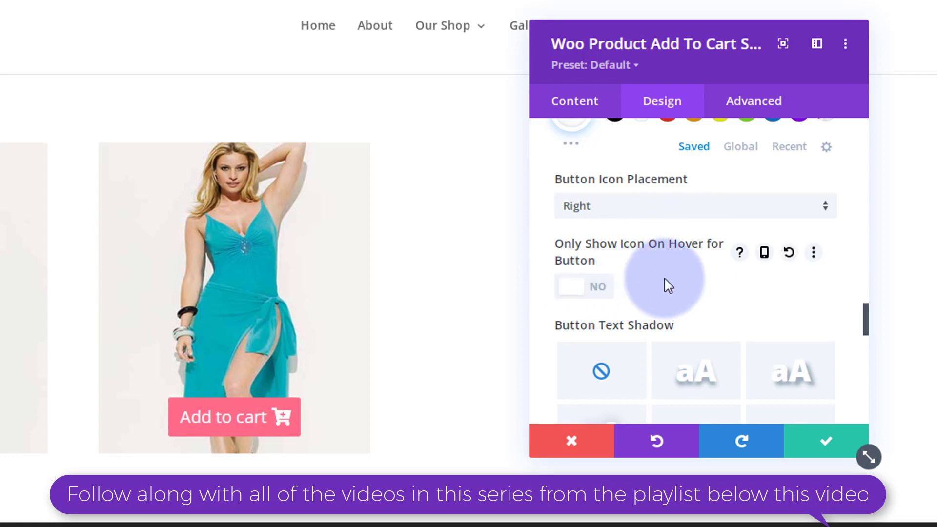
{"action": "scroll", "scroll_direction": "down", "scroll_amount": 3}
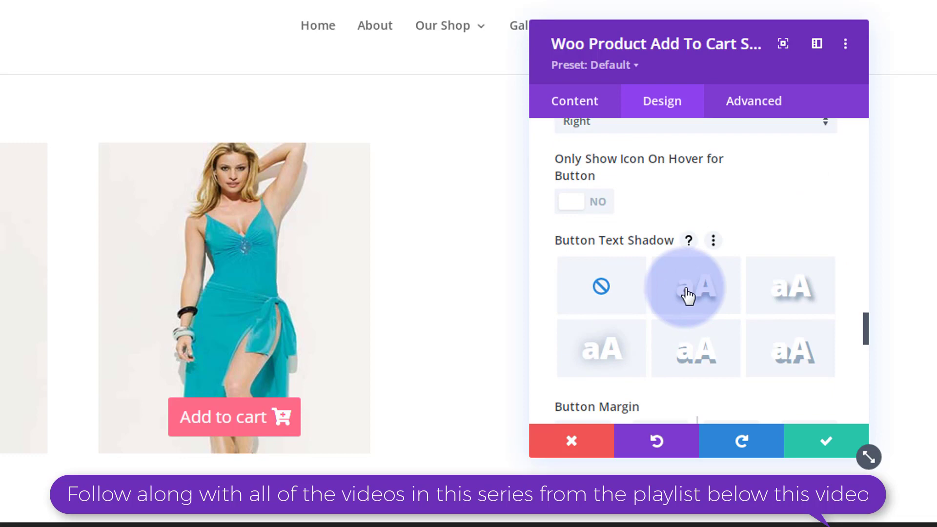
{"action": "left_click", "coordinate": [695, 285]}
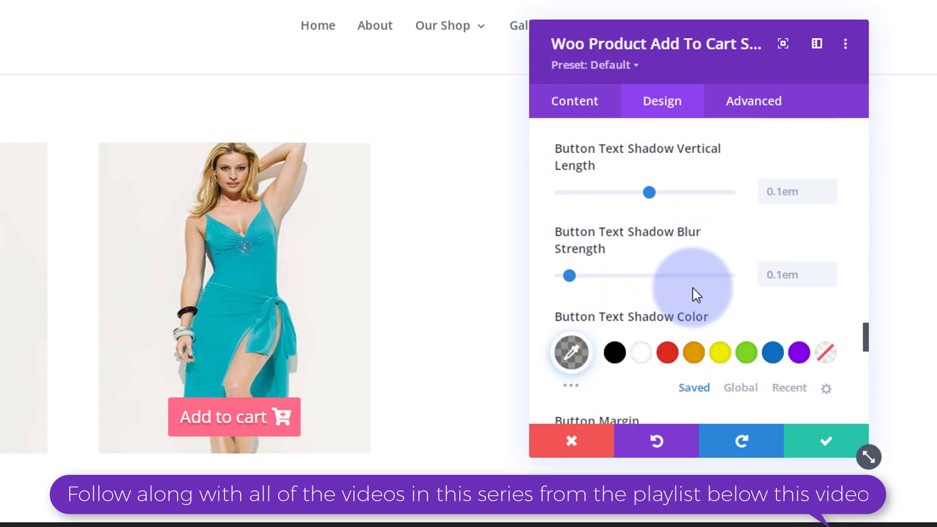
{"action": "scroll", "scroll_direction": "down", "scroll_amount": 3}
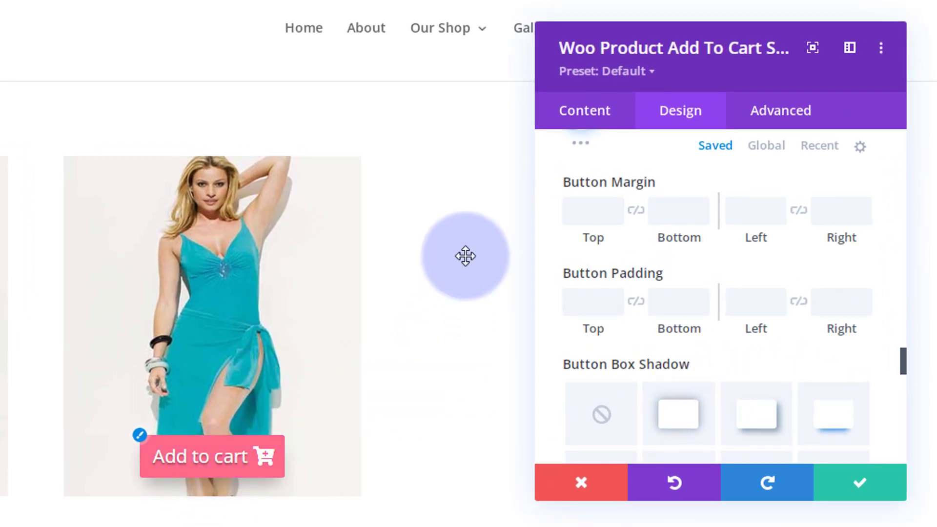
{"action": "mouse_move", "coordinate": [106, 368]}
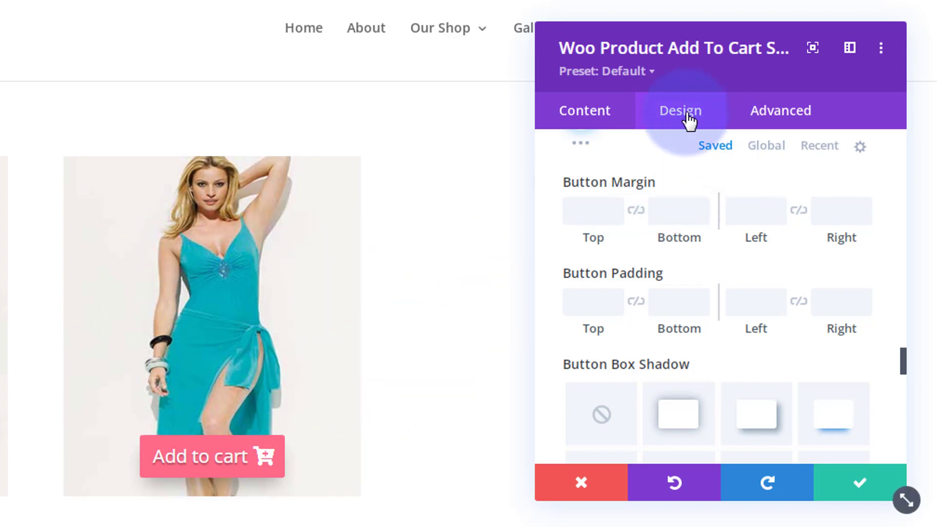
Step: Collapse the Design groups and expand the module's Filters options to reach Opacity
{"action": "scroll", "scroll_direction": "down", "scroll_amount": 3}
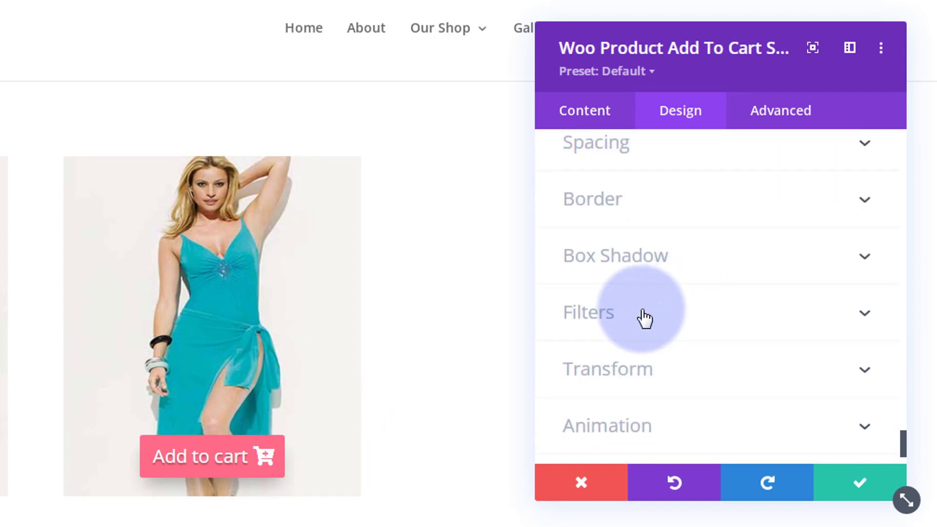
{"action": "left_click", "coordinate": [588, 312]}
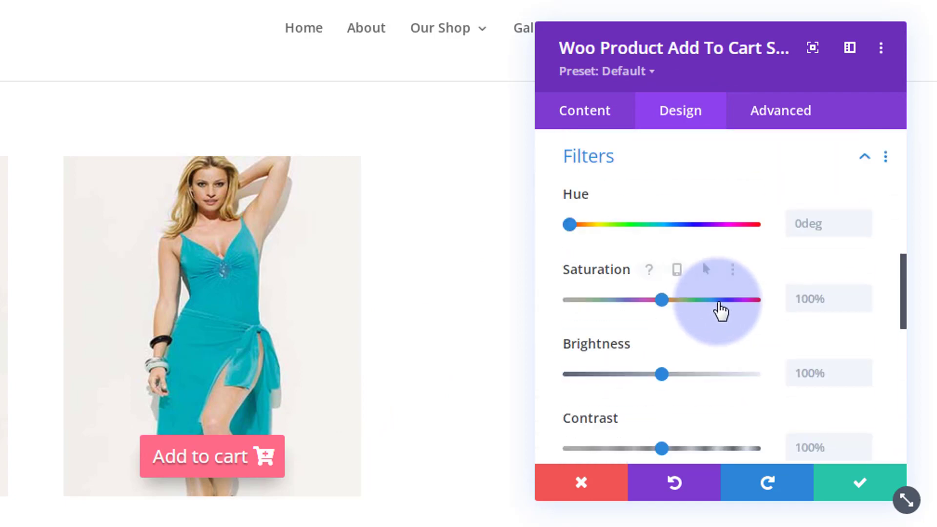
{"action": "scroll", "scroll_direction": "down", "scroll_amount": 3}
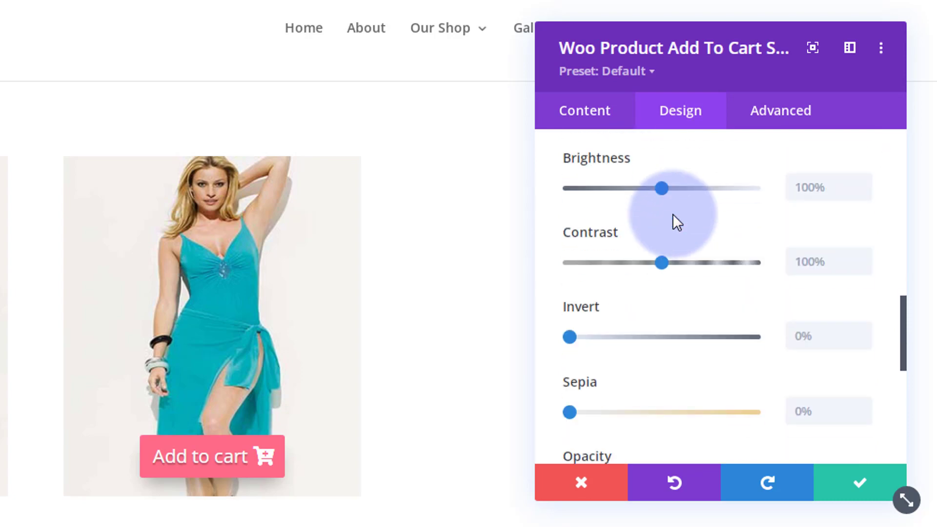
{"action": "scroll", "scroll_direction": "down", "scroll_amount": 3}
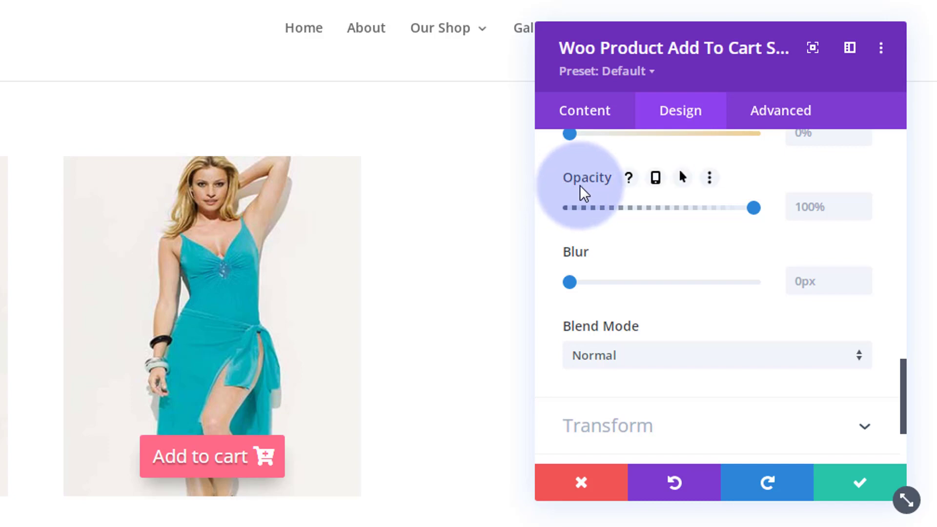
{"action": "mouse_move", "coordinate": [753, 207]}
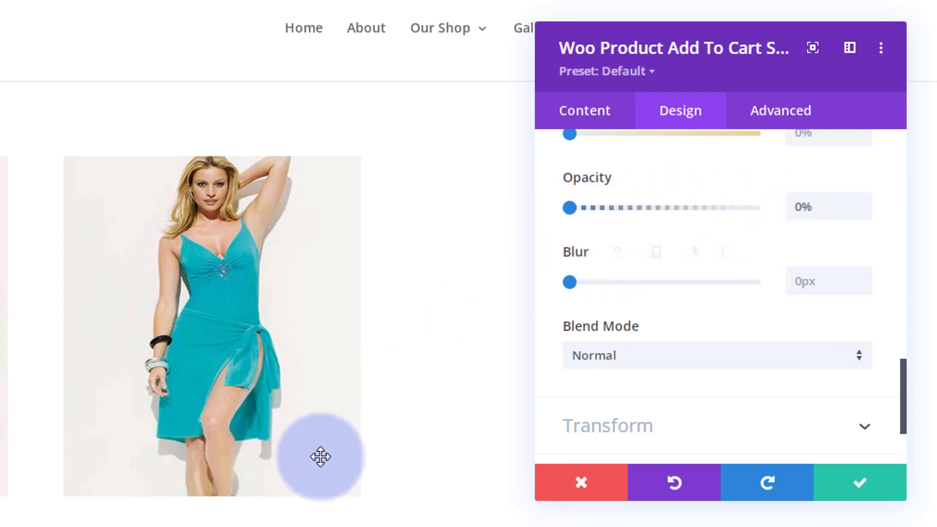
{"action": "mouse_move", "coordinate": [542, 252]}
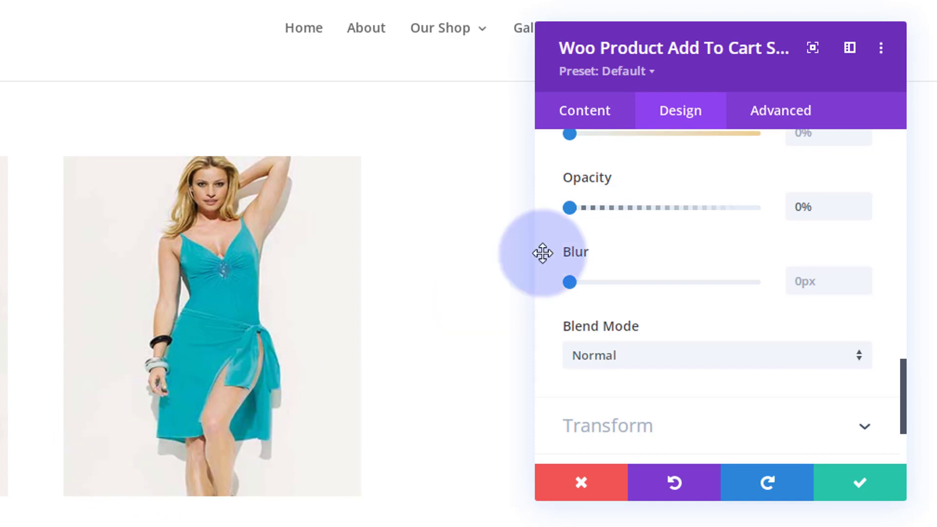
{"action": "mouse_move", "coordinate": [683, 190]}
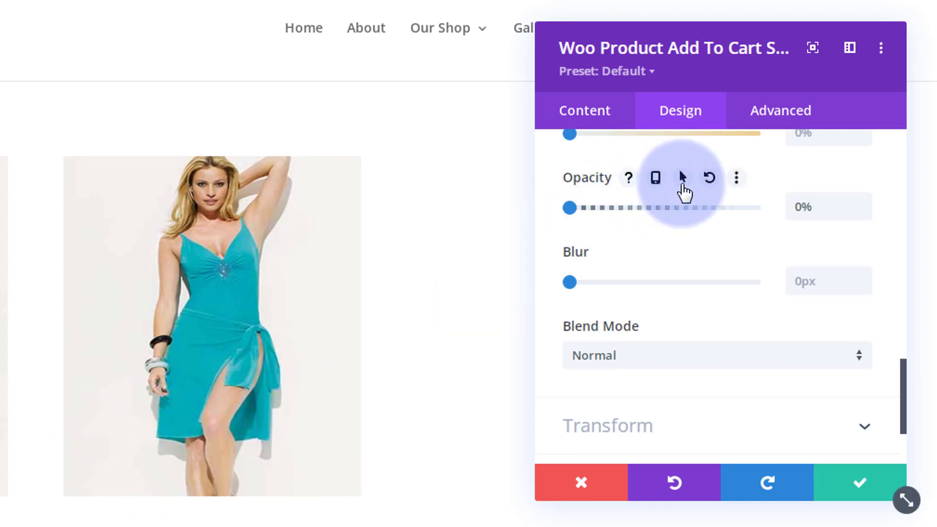
{"action": "mouse_move", "coordinate": [678, 236]}
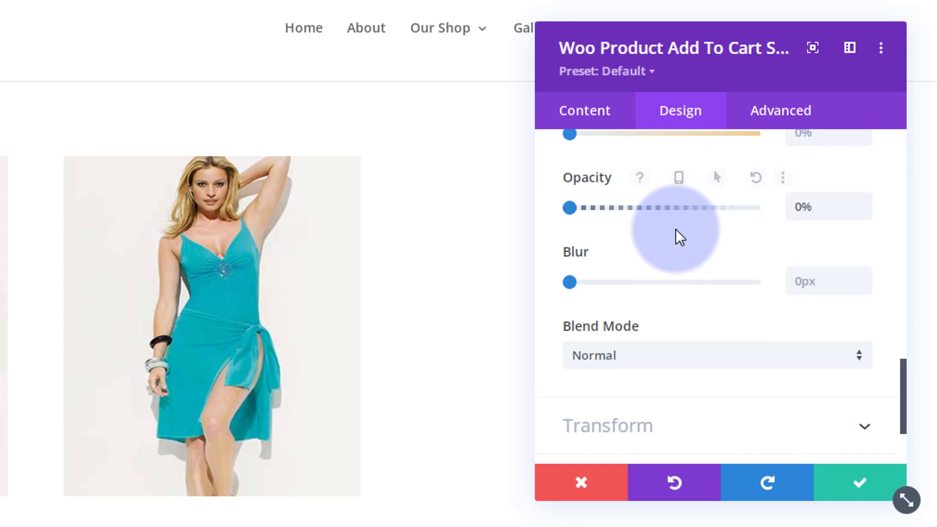
{"action": "mouse_move", "coordinate": [651, 178]}
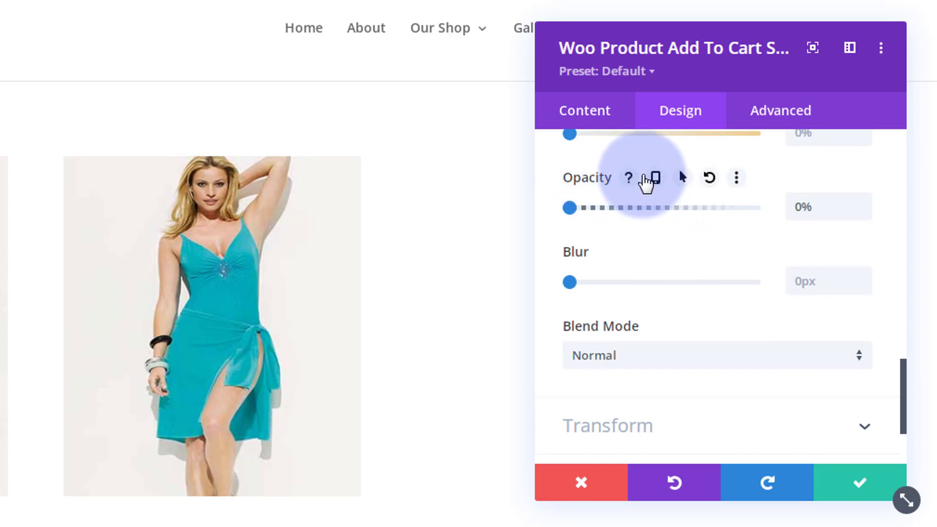
Step: Set Opacity to 0% by default and 100% on hover, then move to Advanced settings
{"action": "left_click", "coordinate": [654, 178]}
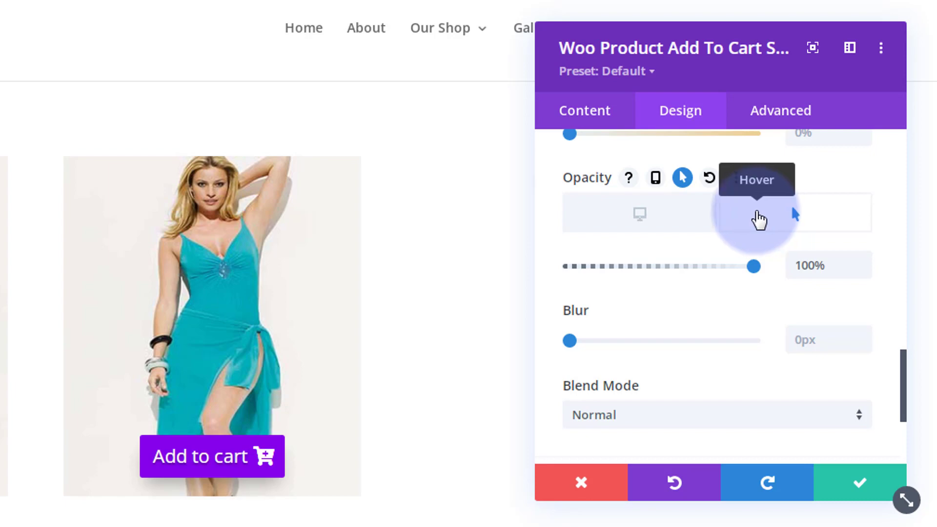
{"action": "left_click", "coordinate": [780, 110]}
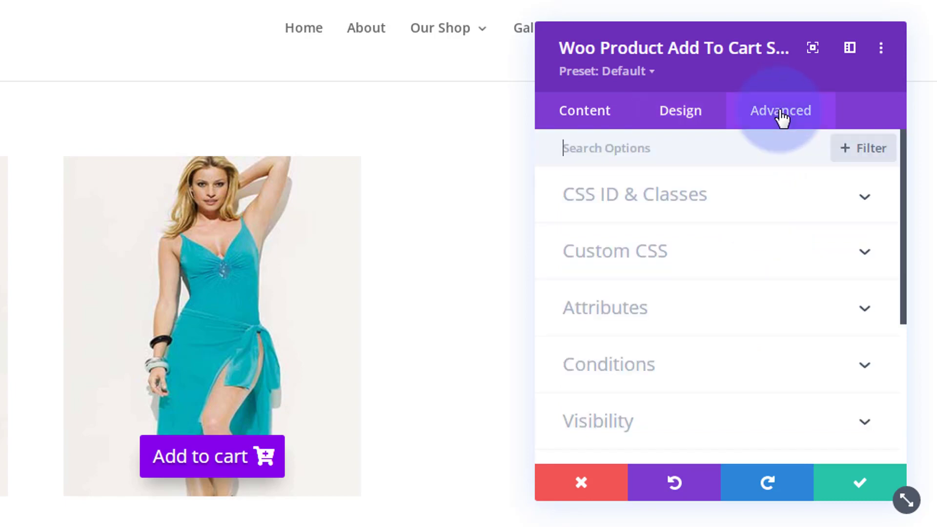
Step: Set the Transitions Duration to 600ms
{"action": "scroll", "scroll_direction": "down", "scroll_amount": 3}
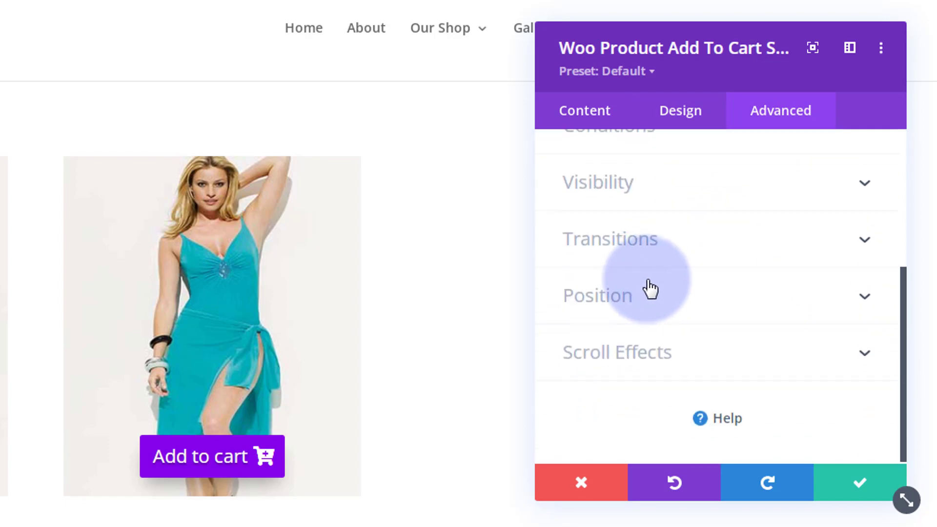
{"action": "left_click", "coordinate": [610, 239]}
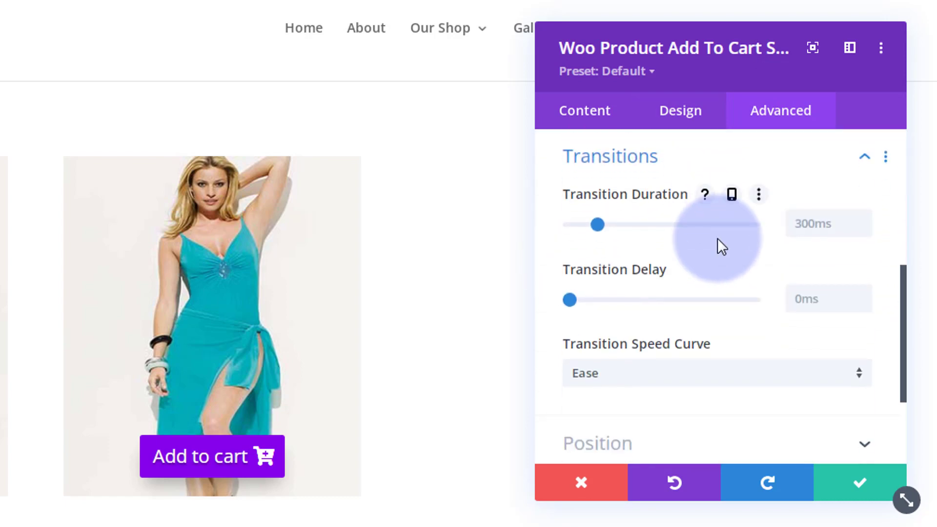
{"action": "left_click", "coordinate": [828, 223]}
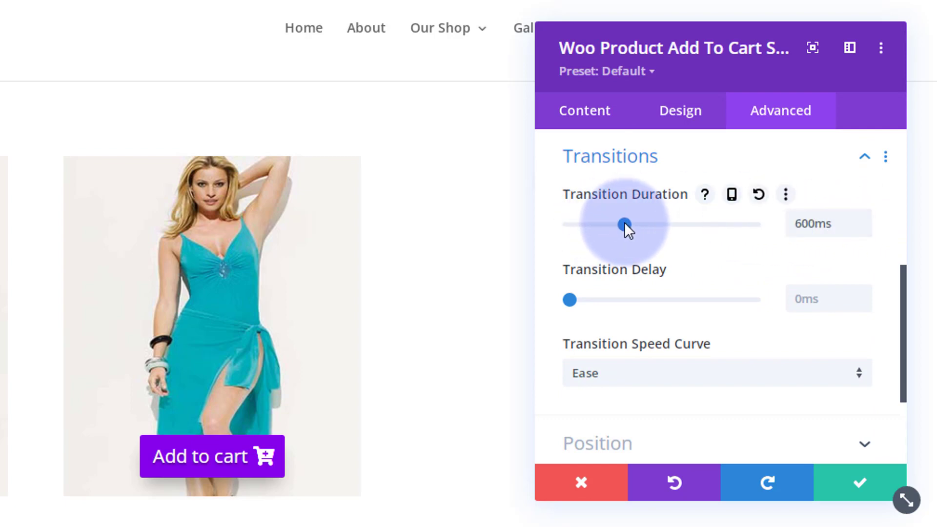
{"action": "mouse_move", "coordinate": [590, 284]}
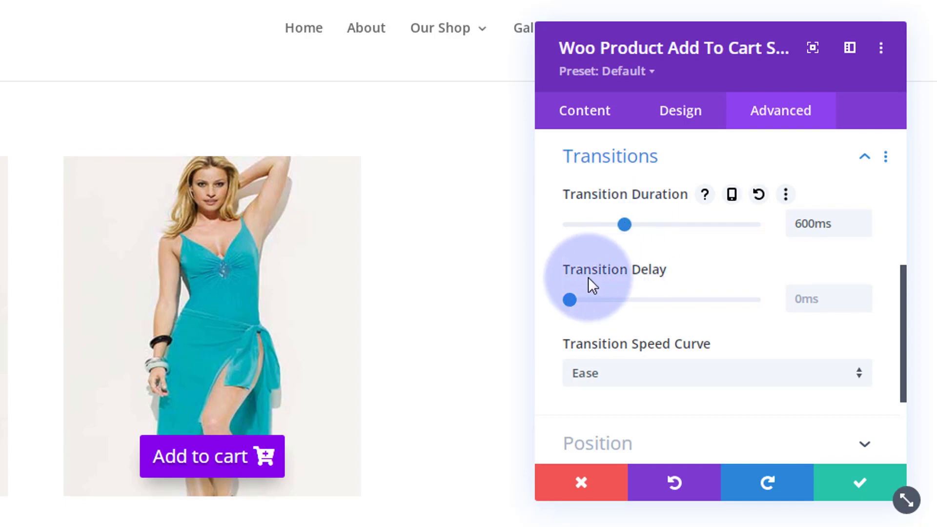
{"action": "mouse_move", "coordinate": [225, 466]}
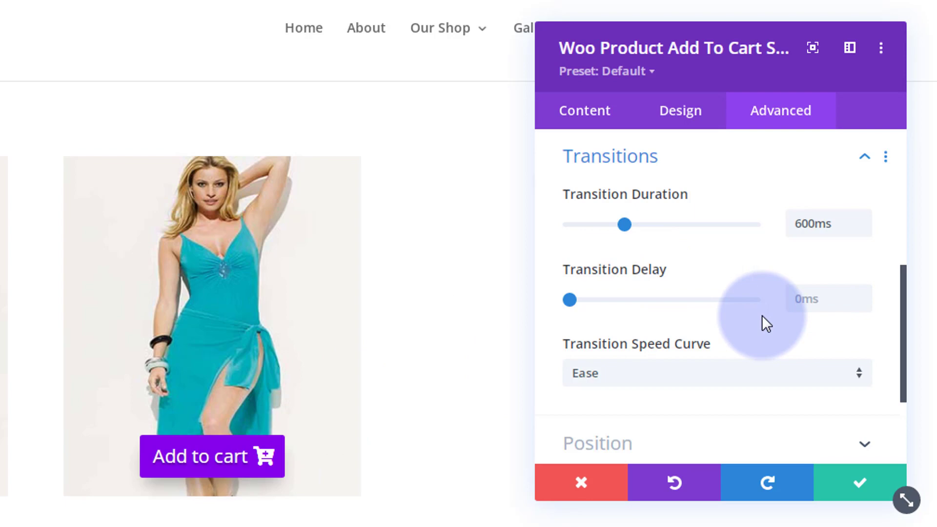
{"action": "scroll", "scroll_direction": "down", "scroll_amount": 3}
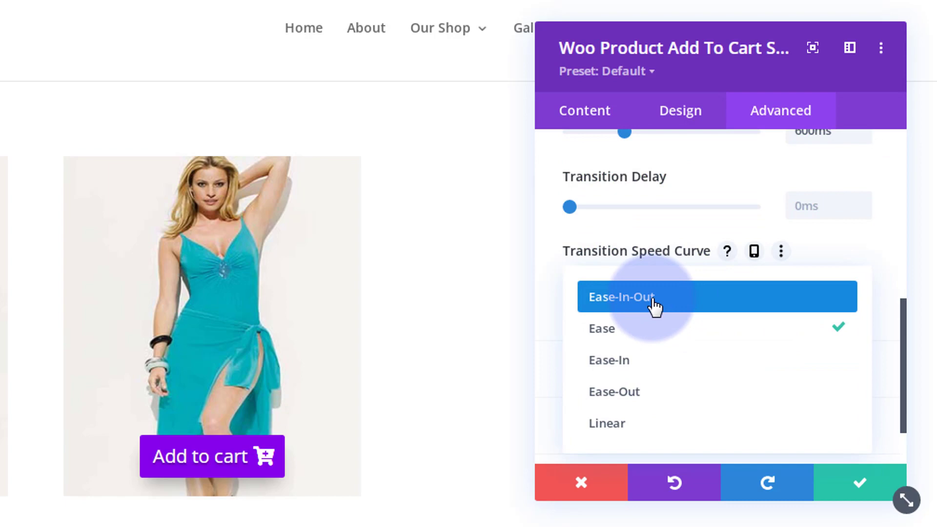
Step: Choose Ease-In-Out as the Speed Curve and save the module settings
{"action": "left_click", "coordinate": [621, 296]}
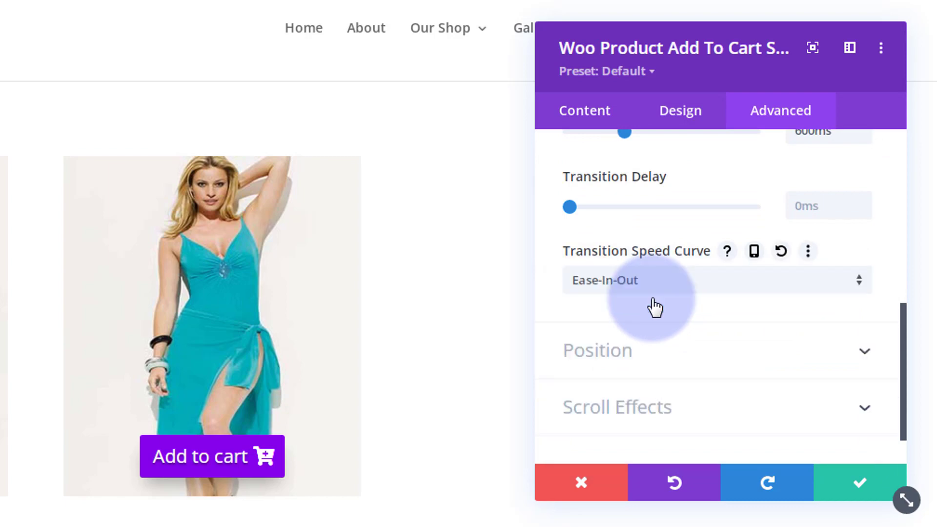
{"action": "mouse_move", "coordinate": [668, 288]}
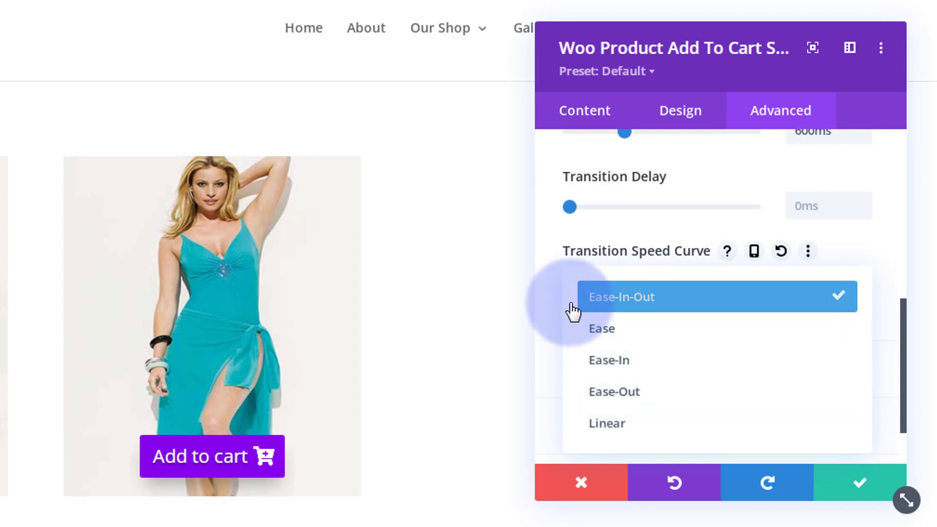
{"action": "mouse_move", "coordinate": [551, 294]}
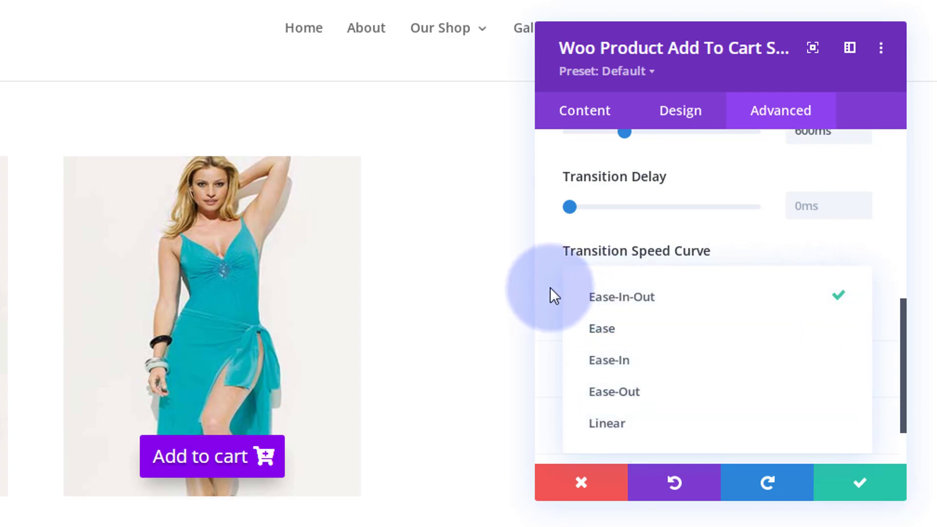
{"action": "left_click", "coordinate": [622, 296]}
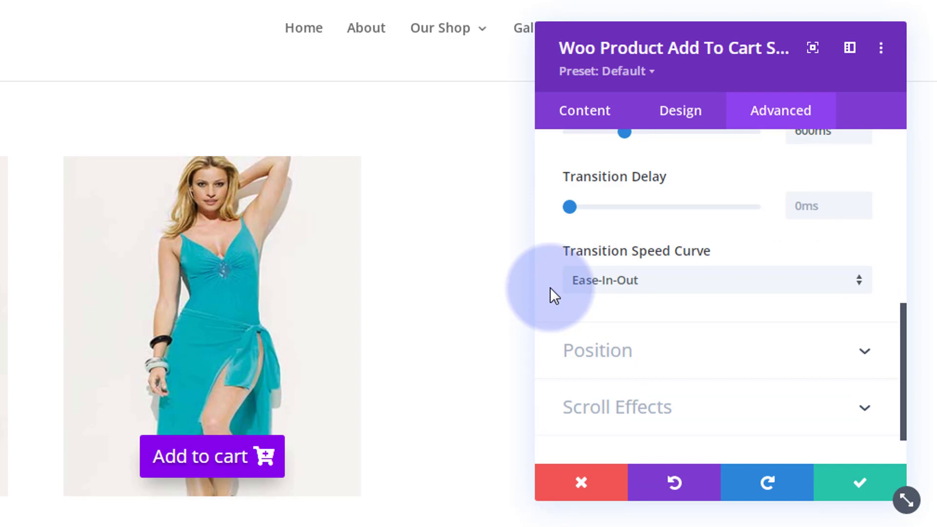
{"action": "mouse_move", "coordinate": [858, 483]}
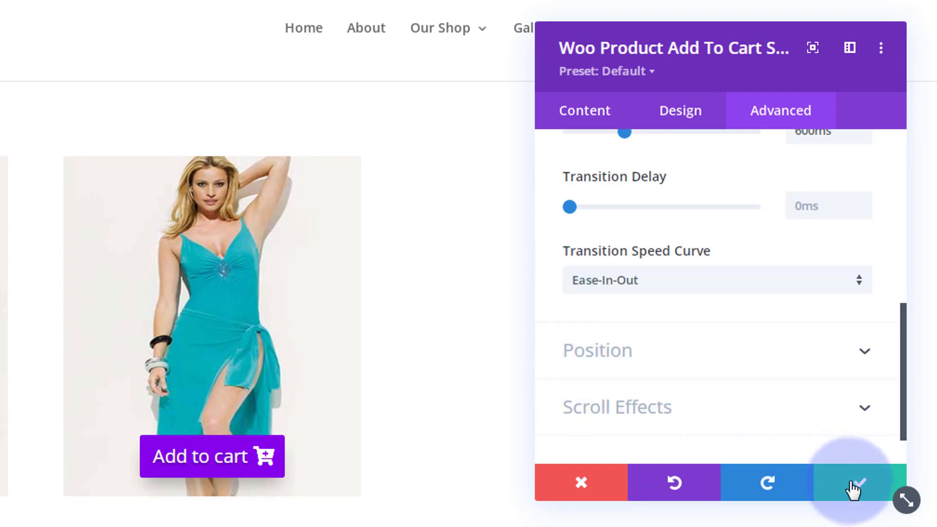
{"action": "left_click", "coordinate": [853, 482]}
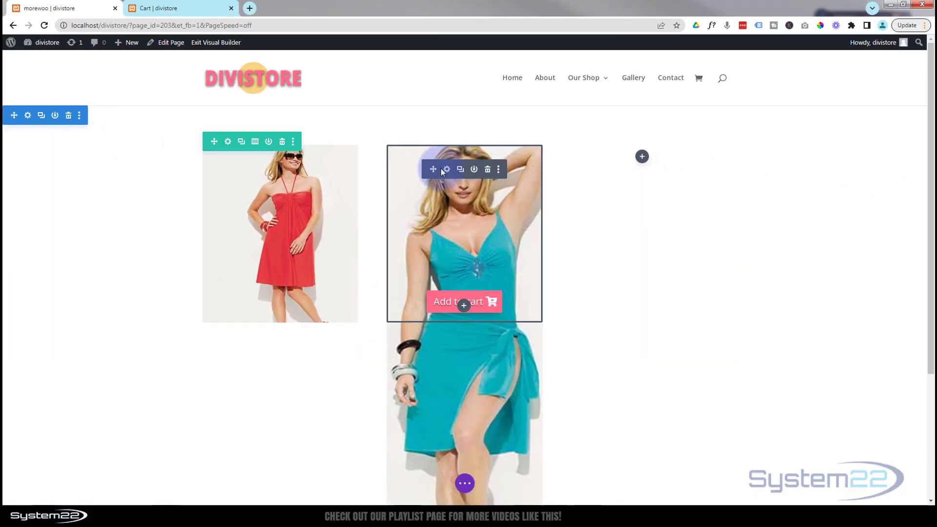
Step: Set the third Add To Cart module's Product to Lighweight Shirts and save it
{"action": "scroll", "scroll_direction": "up", "scroll_amount": 3}
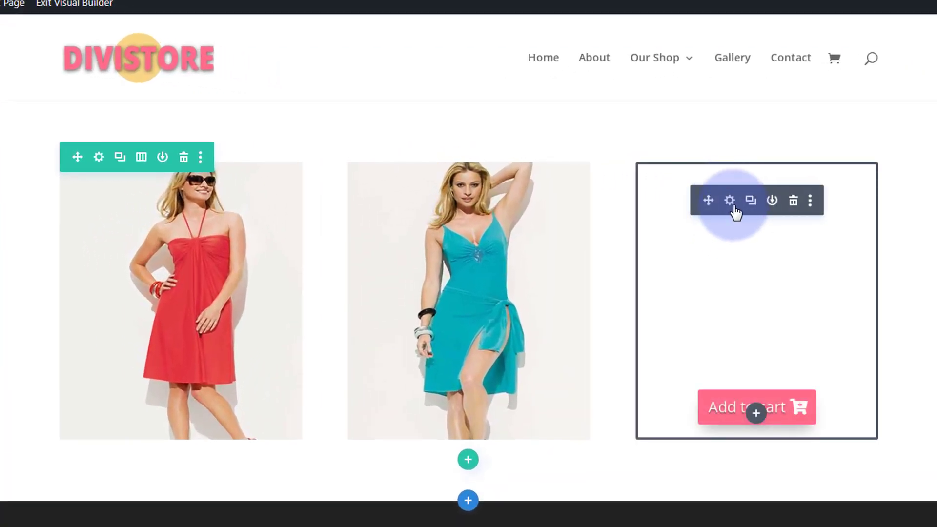
{"action": "left_click", "coordinate": [729, 200]}
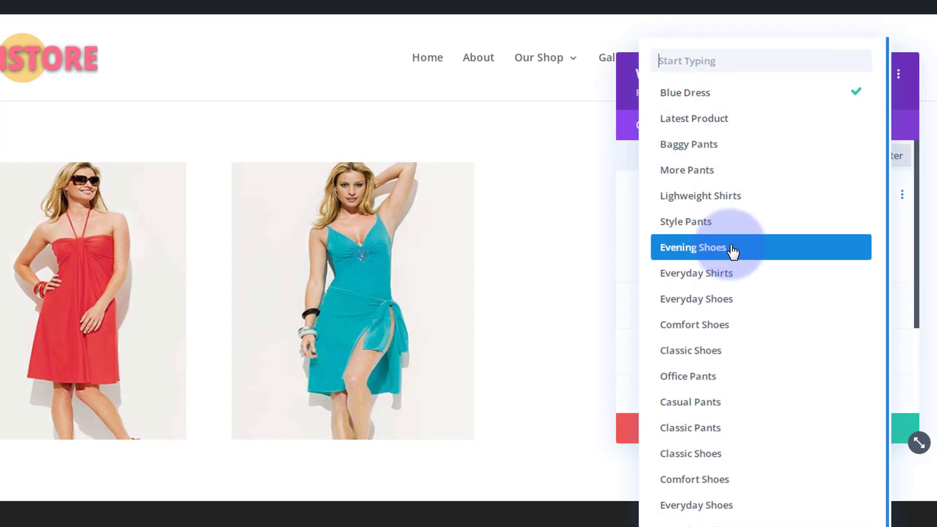
{"action": "mouse_move", "coordinate": [732, 250]}
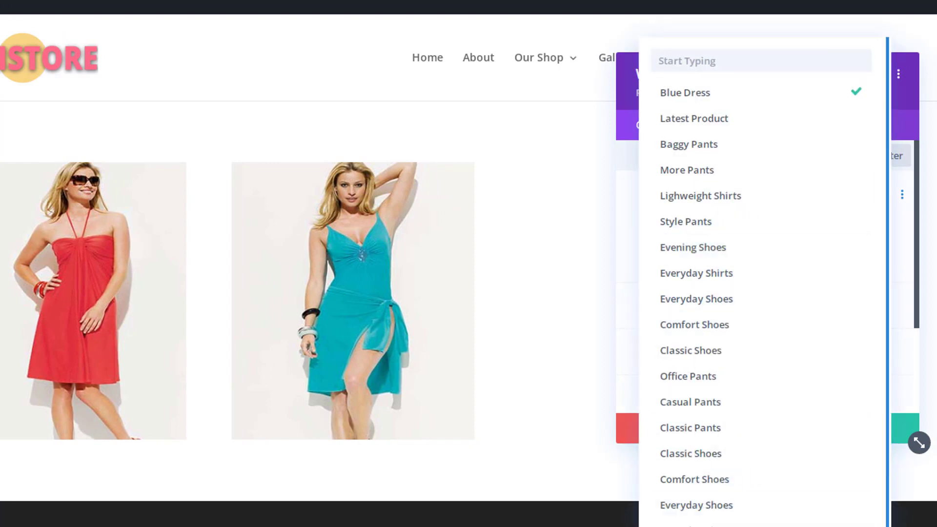
{"action": "left_click", "coordinate": [700, 195]}
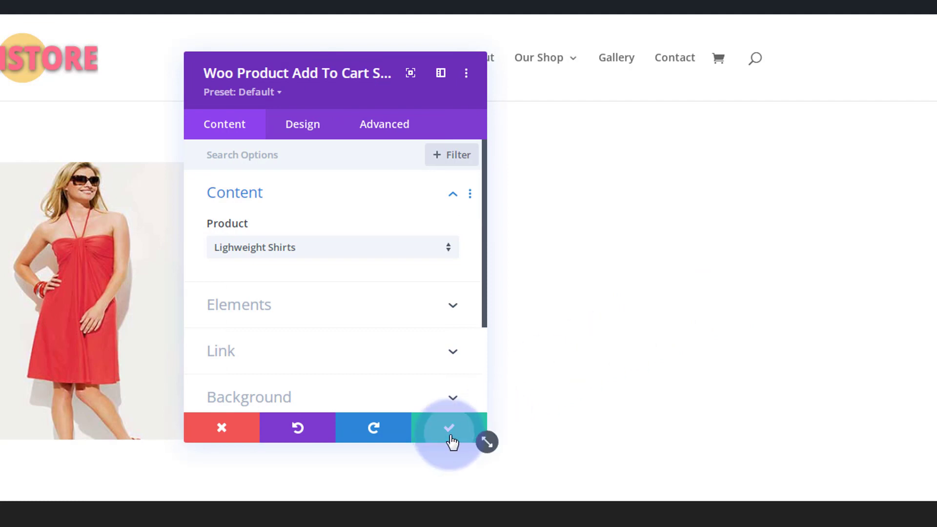
{"action": "left_click", "coordinate": [448, 427]}
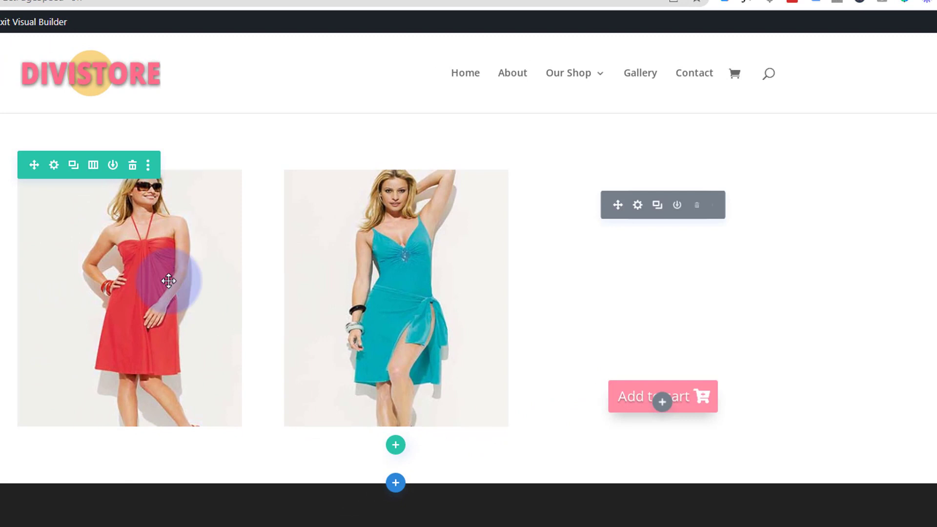
Step: From Row Settings, reach the third column's Background Image chooser
{"action": "left_click", "coordinate": [54, 165]}
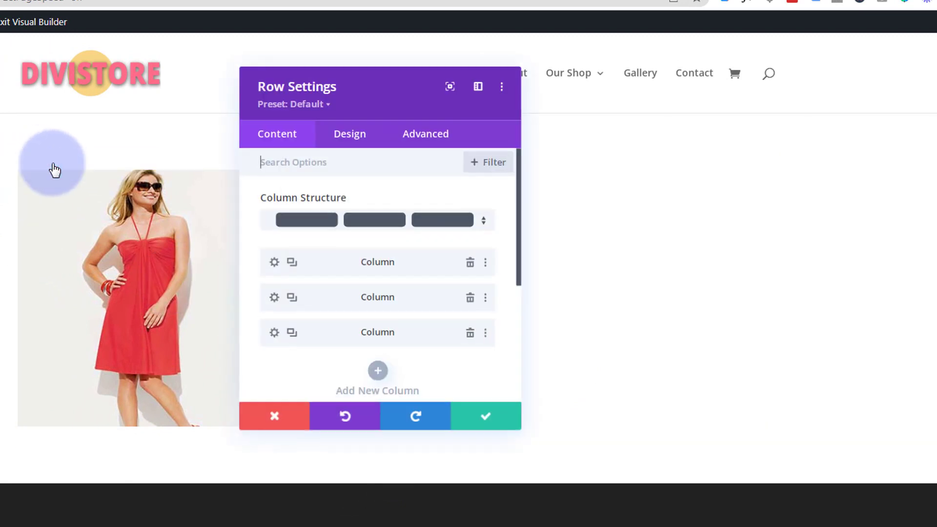
{"action": "mouse_move", "coordinate": [273, 335]}
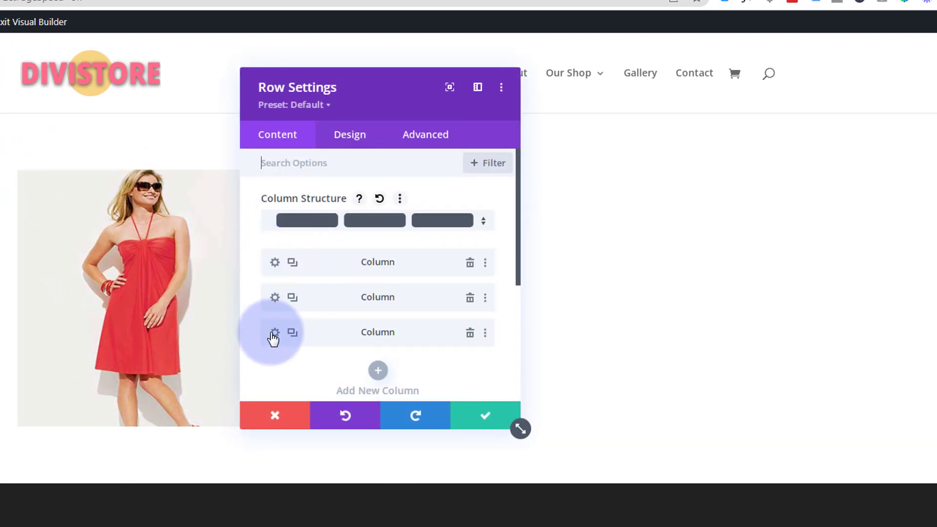
{"action": "left_click", "coordinate": [274, 333]}
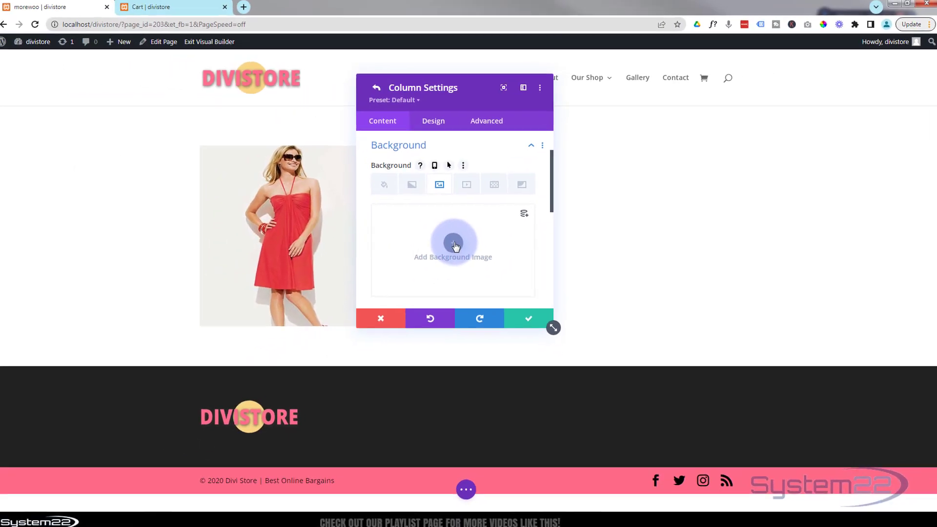
{"action": "left_click", "coordinate": [452, 245]}
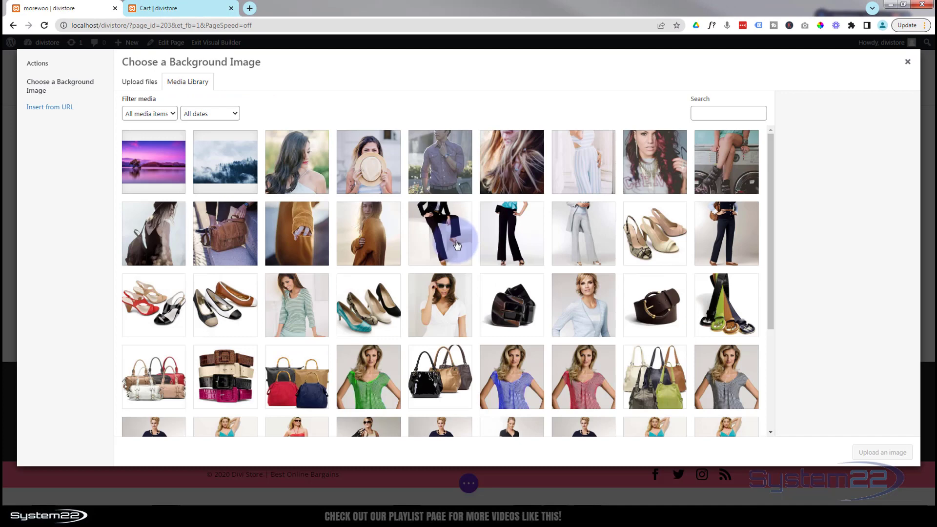
{"action": "scroll", "scroll_direction": "down", "scroll_amount": 3}
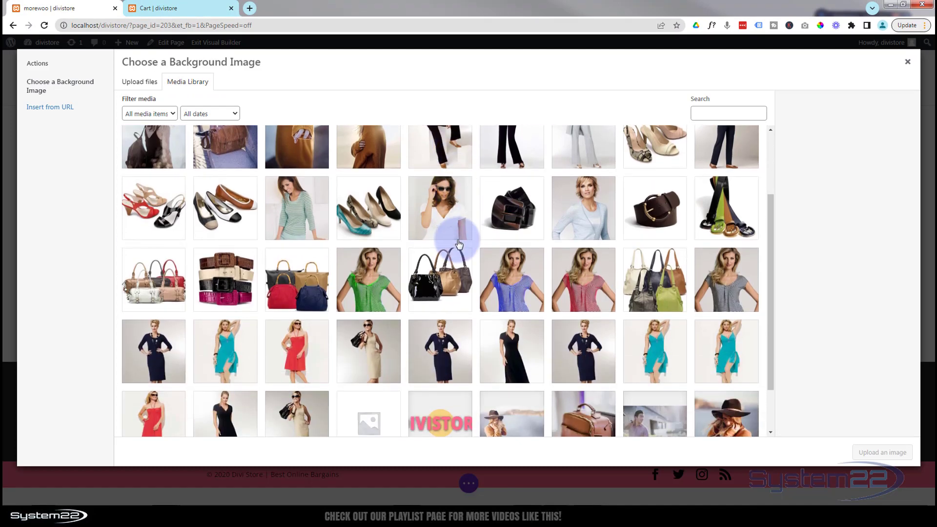
Step: Pick the striped-shirt model photo as the column background and save the row
{"action": "left_click", "coordinate": [726, 279]}
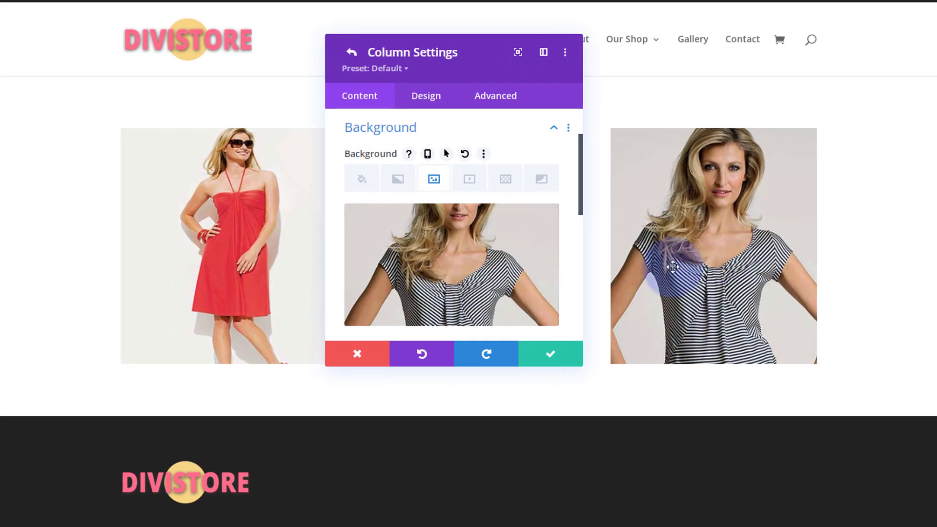
{"action": "left_click", "coordinate": [549, 354]}
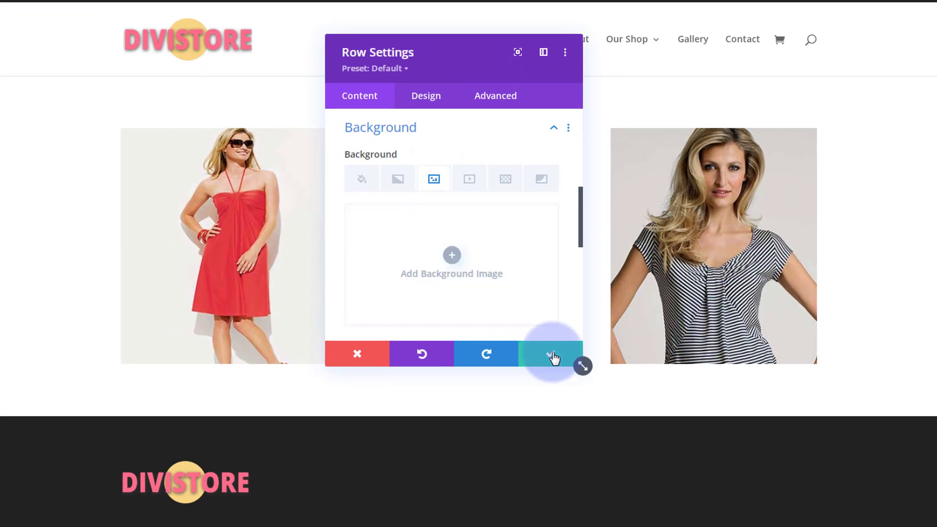
{"action": "left_click", "coordinate": [550, 354]}
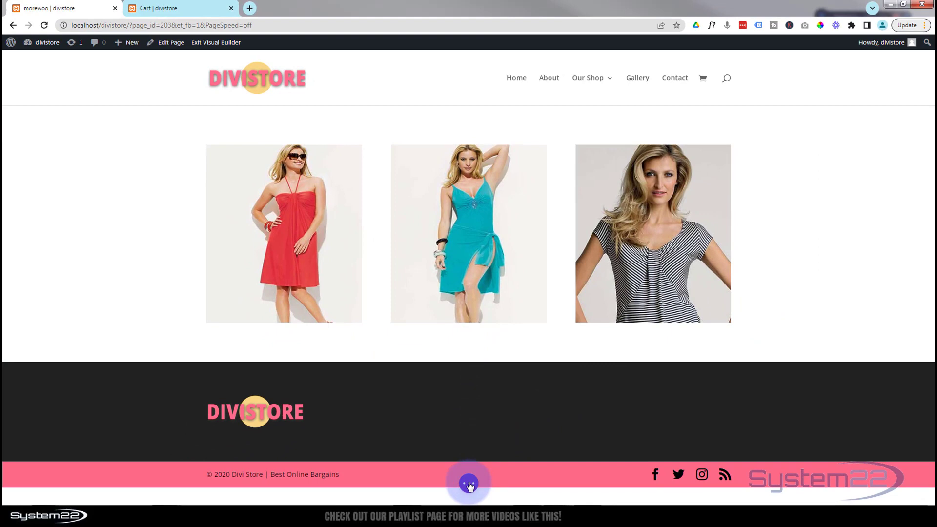
Step: Save the page and exit the visual builder to view the live three-product row
{"action": "left_click", "coordinate": [468, 482]}
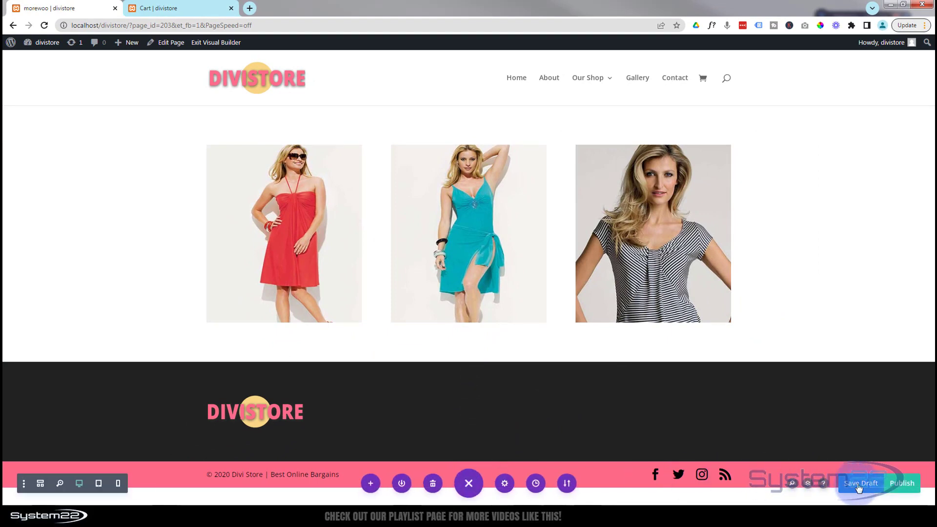
{"action": "mouse_move", "coordinate": [860, 483]}
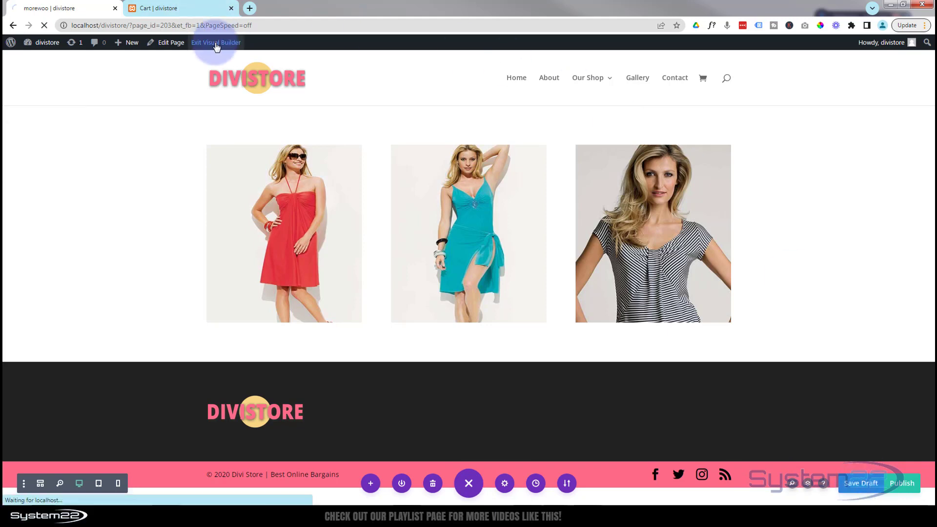
{"action": "left_click", "coordinate": [215, 43]}
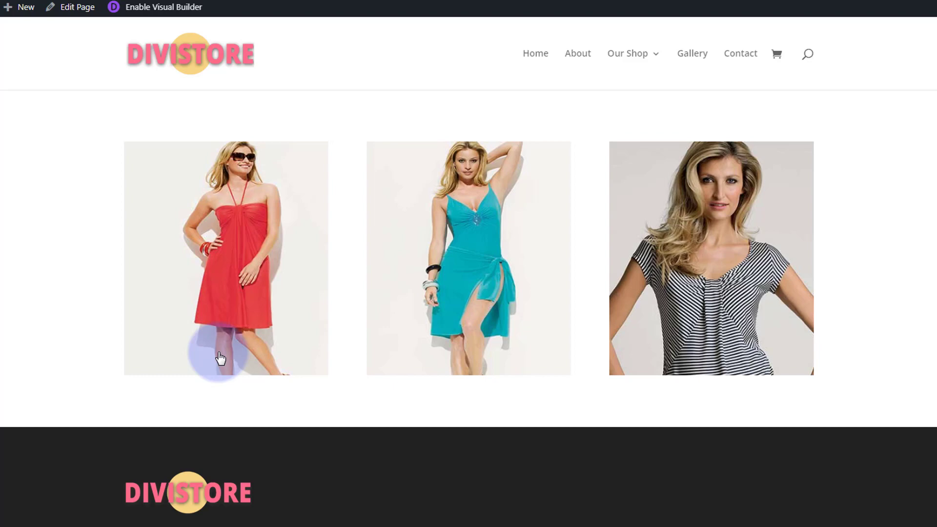
{"action": "mouse_move", "coordinate": [469, 348]}
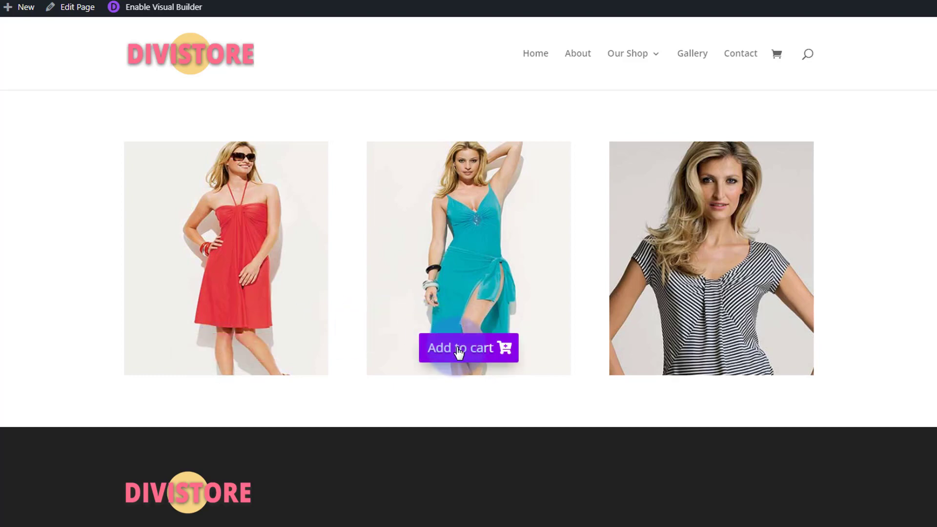
{"action": "mouse_move", "coordinate": [452, 305]}
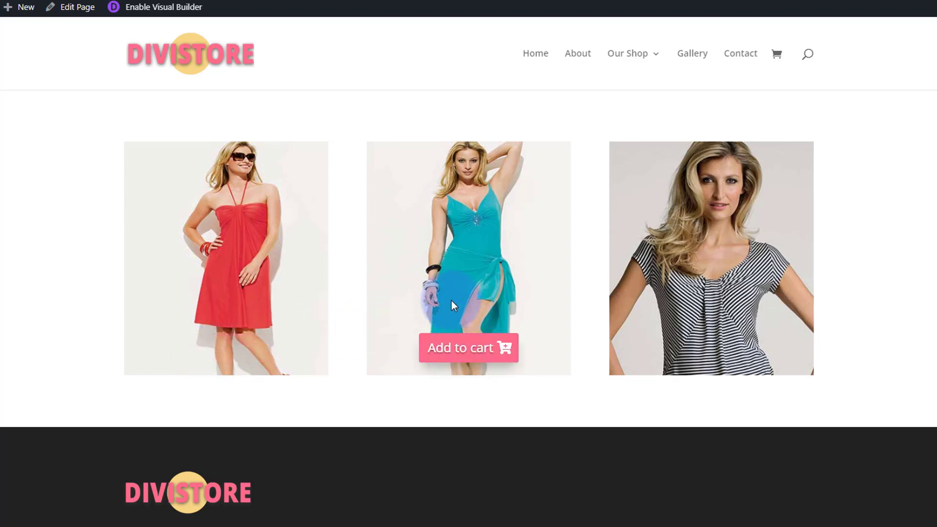
{"action": "mouse_move", "coordinate": [460, 348]}
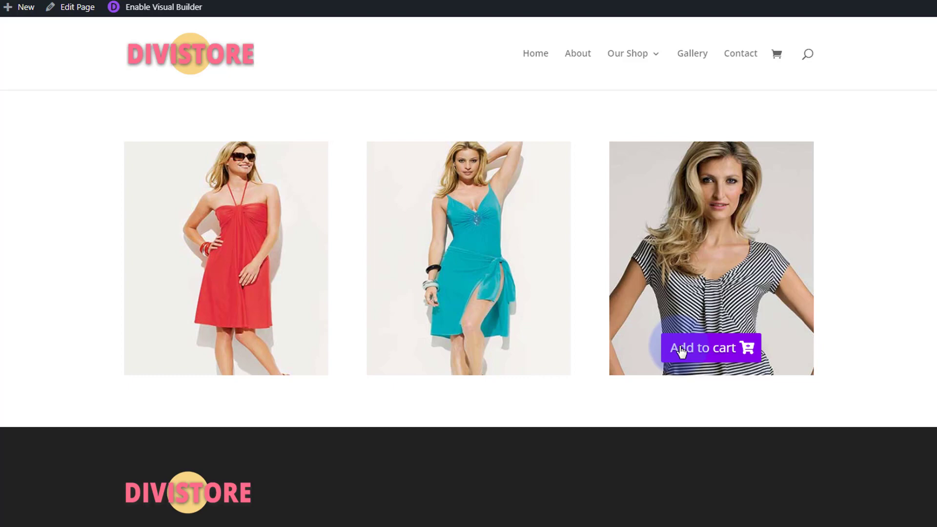
{"action": "mouse_move", "coordinate": [645, 327]}
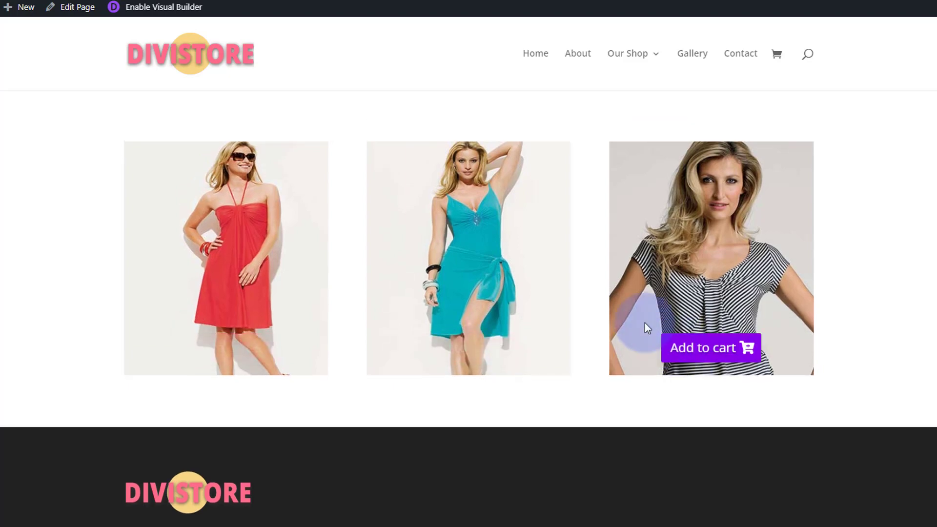
{"action": "mouse_move", "coordinate": [777, 54]}
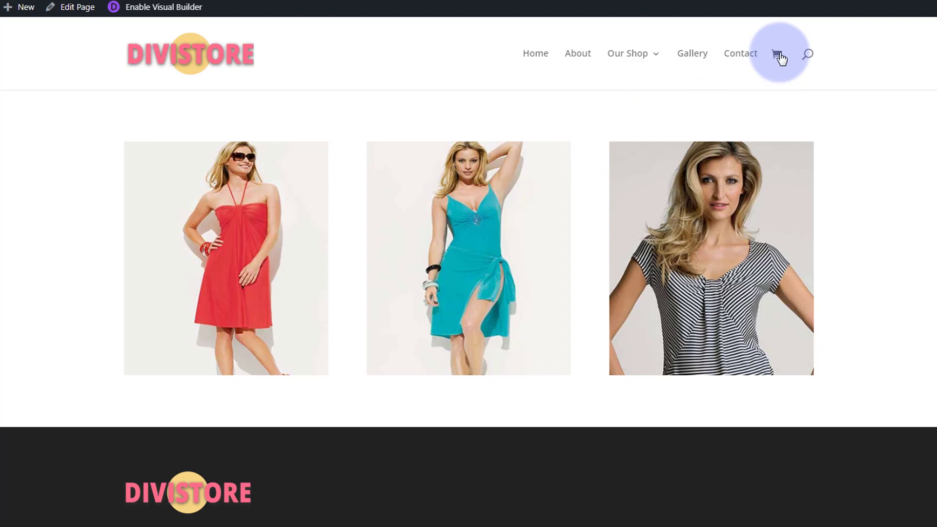
{"action": "left_click", "coordinate": [776, 54]}
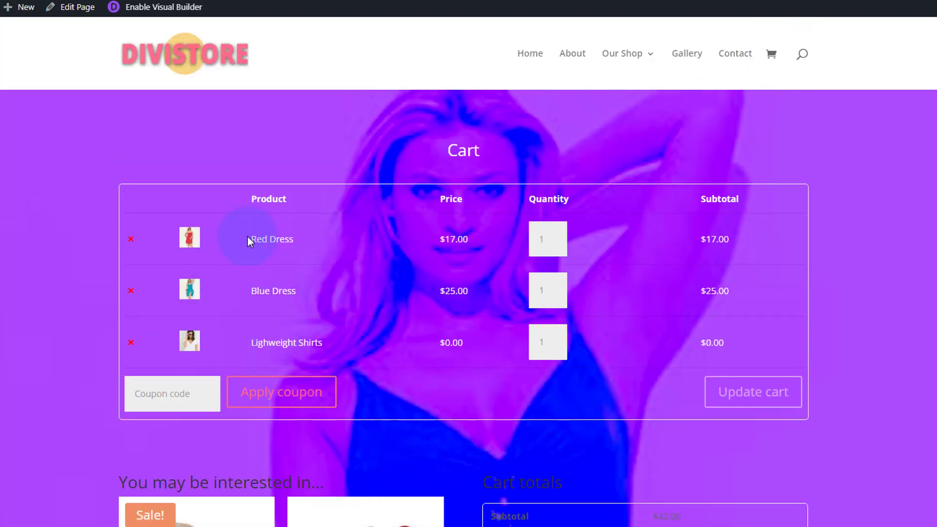
{"action": "mouse_move", "coordinate": [327, 354]}
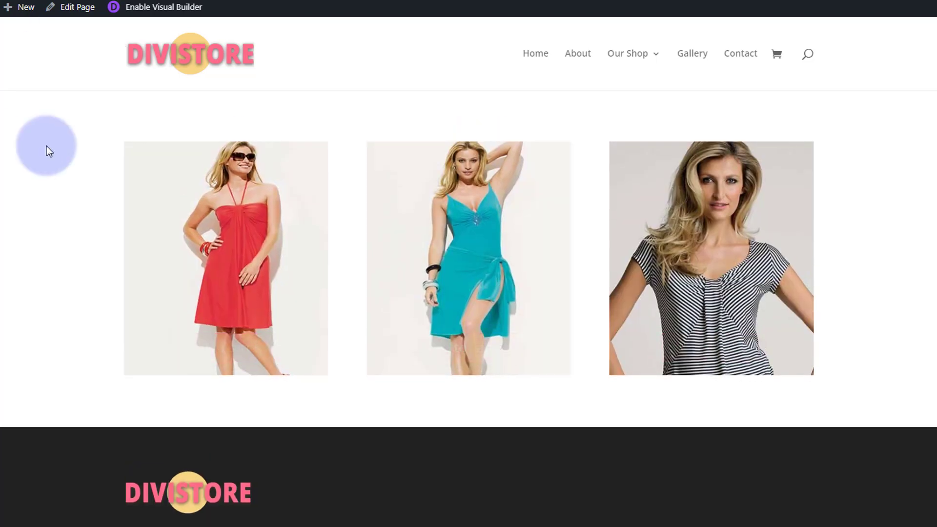
{"action": "mouse_move", "coordinate": [468, 205]}
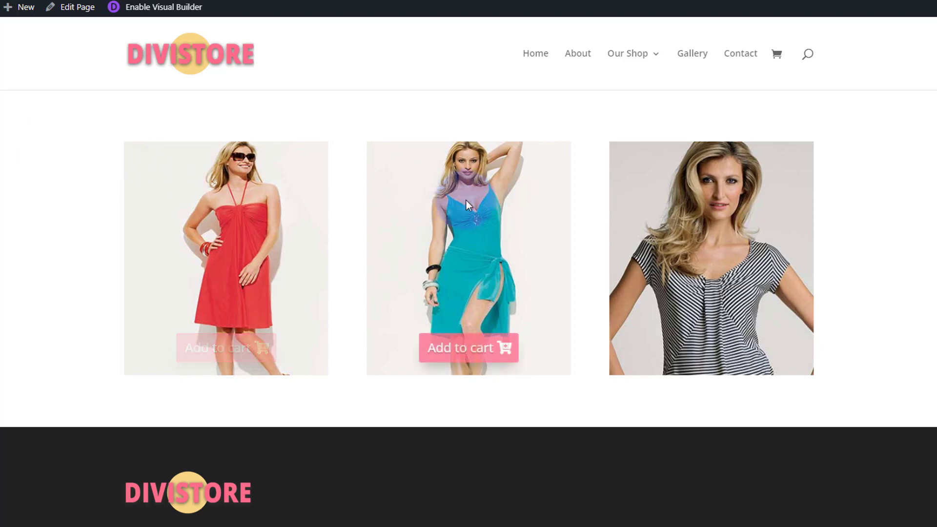
{"action": "mouse_move", "coordinate": [713, 232]}
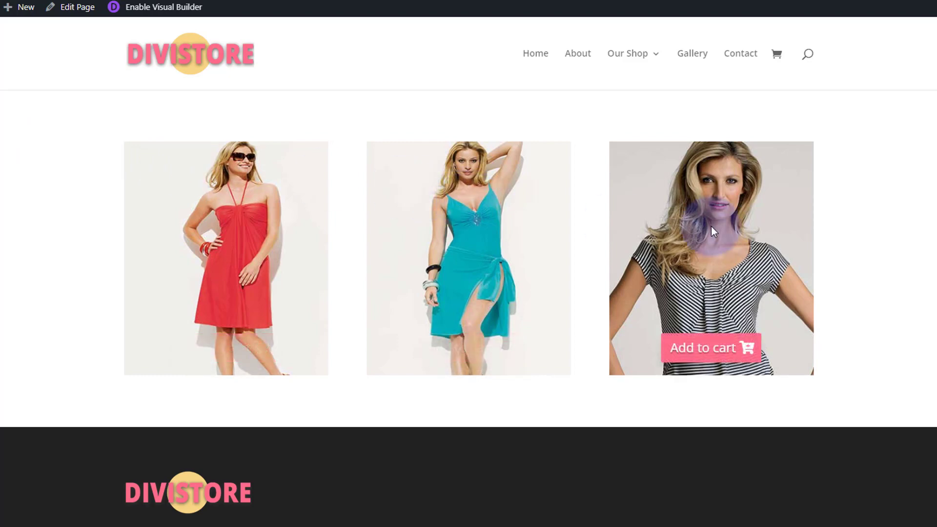
{"action": "mouse_move", "coordinate": [244, 231]}
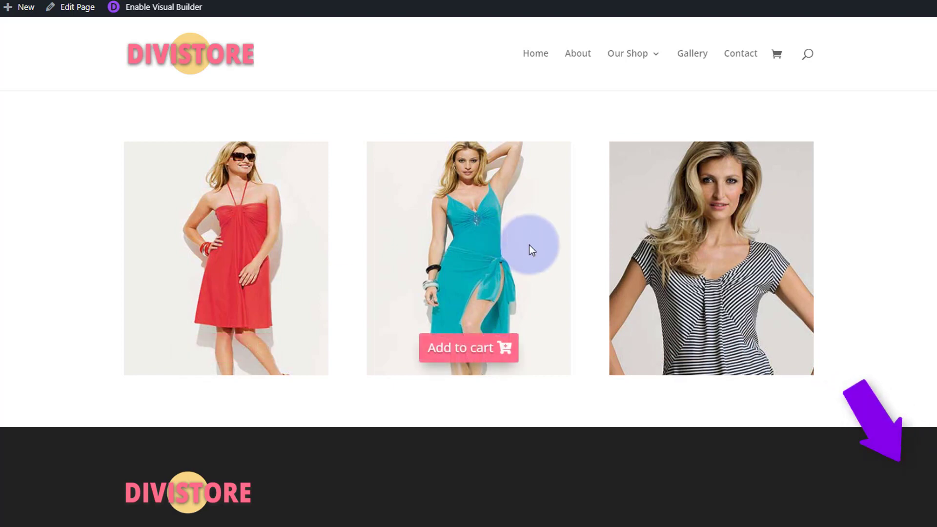
{"action": "mouse_move", "coordinate": [680, 260]}
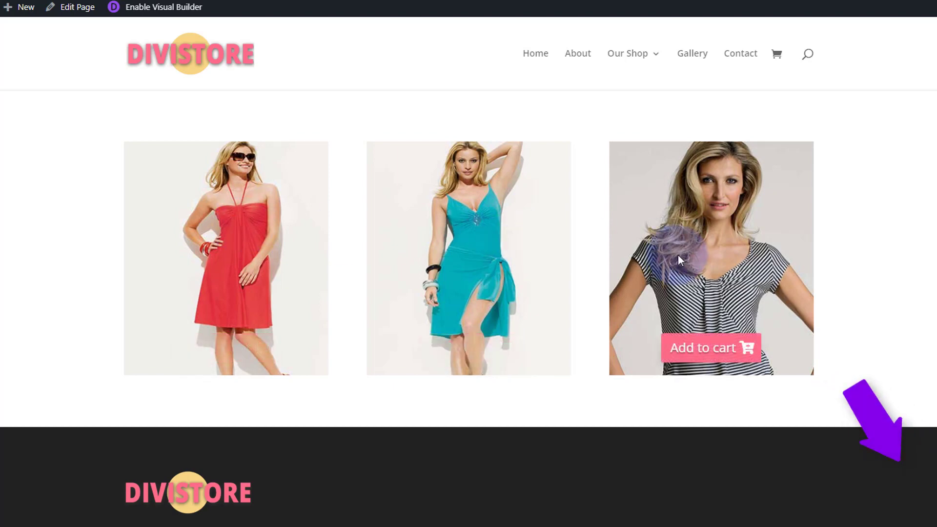
{"action": "mouse_move", "coordinate": [150, 234]}
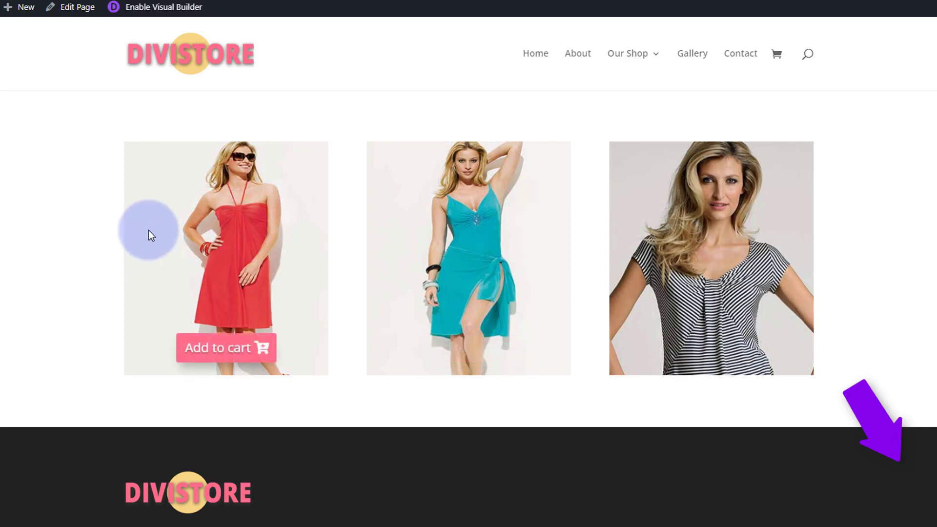
{"action": "mouse_move", "coordinate": [550, 278]}
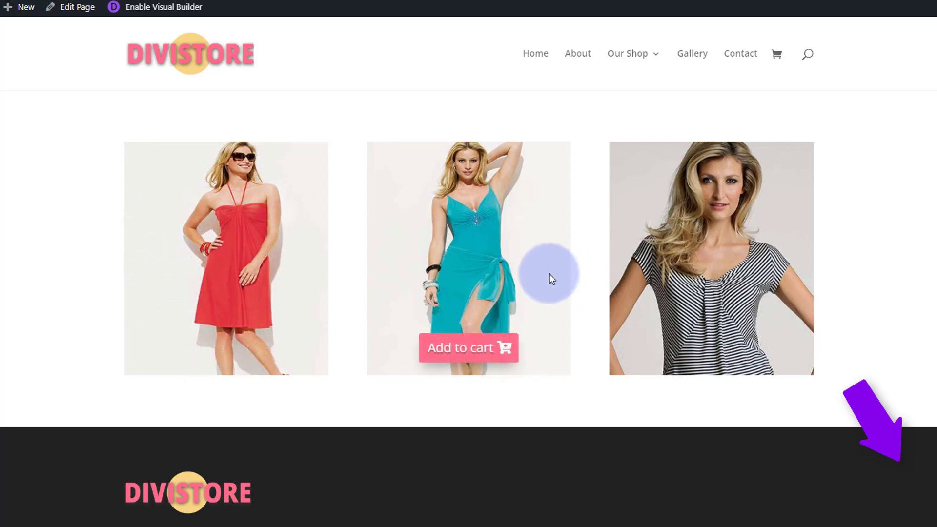
{"action": "mouse_move", "coordinate": [700, 275]}
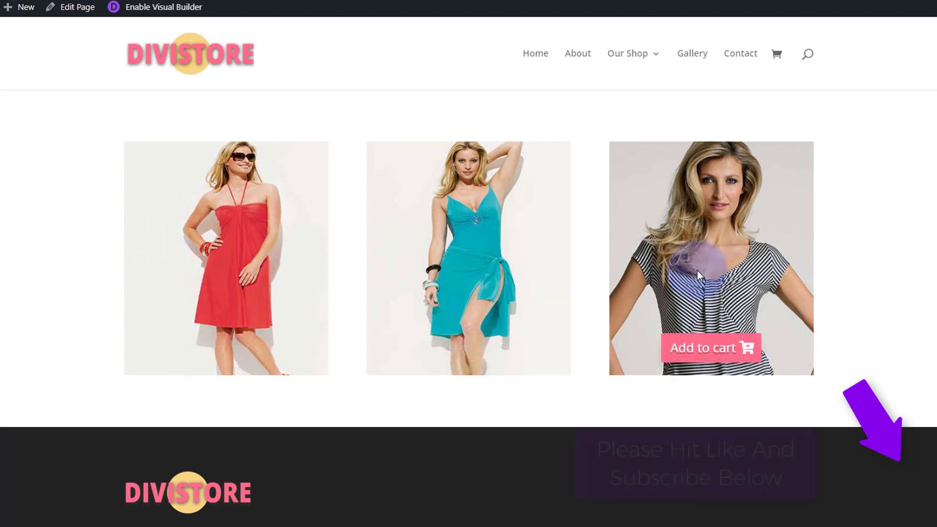
{"action": "mouse_move", "coordinate": [267, 264]}
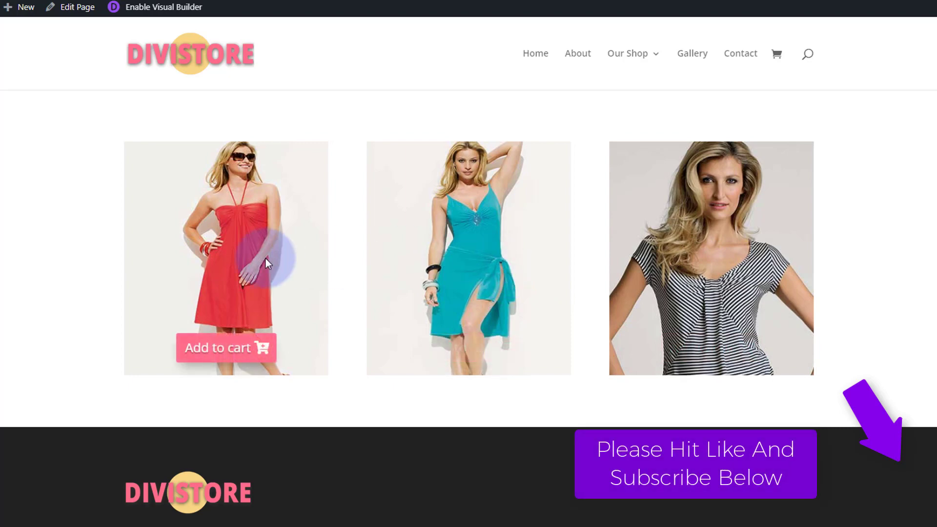
{"action": "mouse_move", "coordinate": [454, 264]}
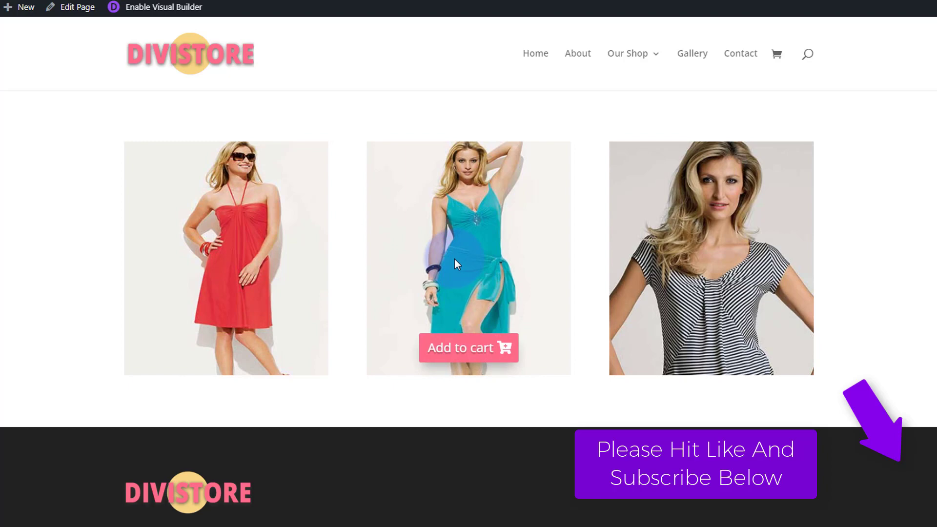
{"action": "mouse_move", "coordinate": [740, 273]}
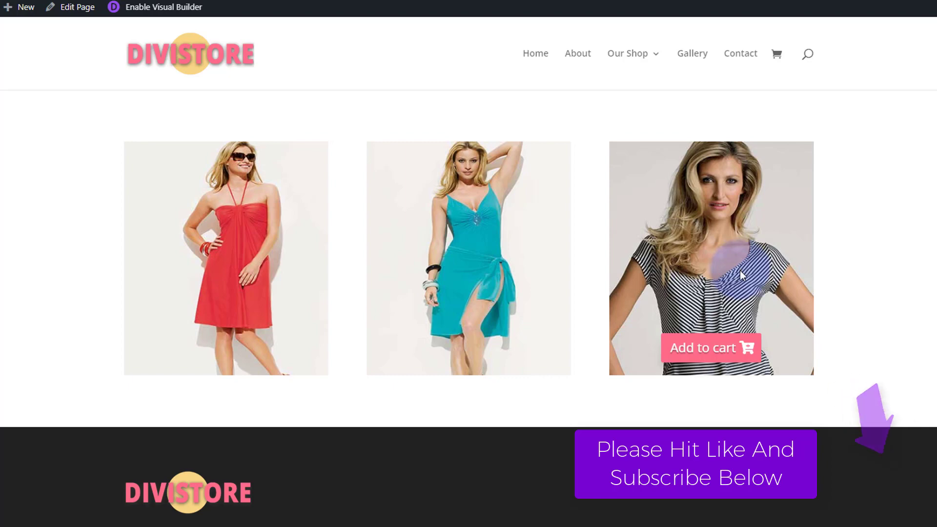
{"action": "mouse_move", "coordinate": [524, 268]}
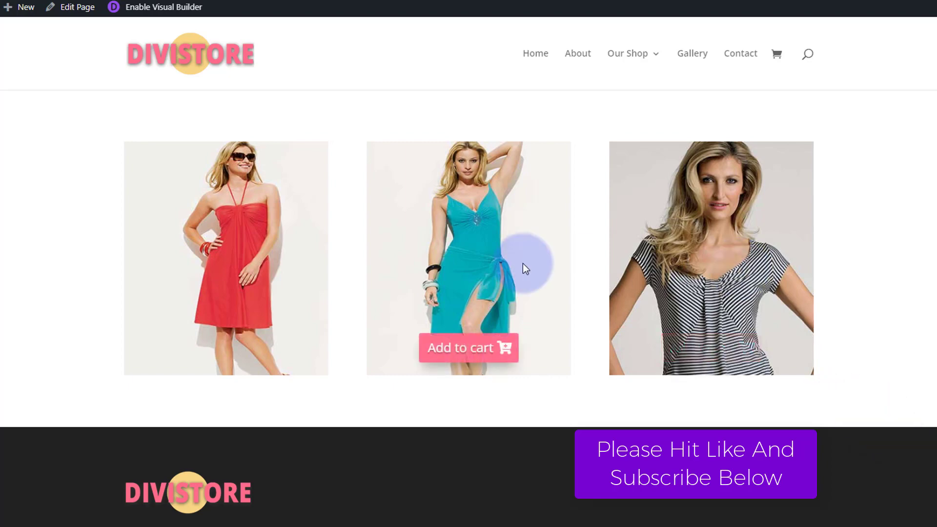